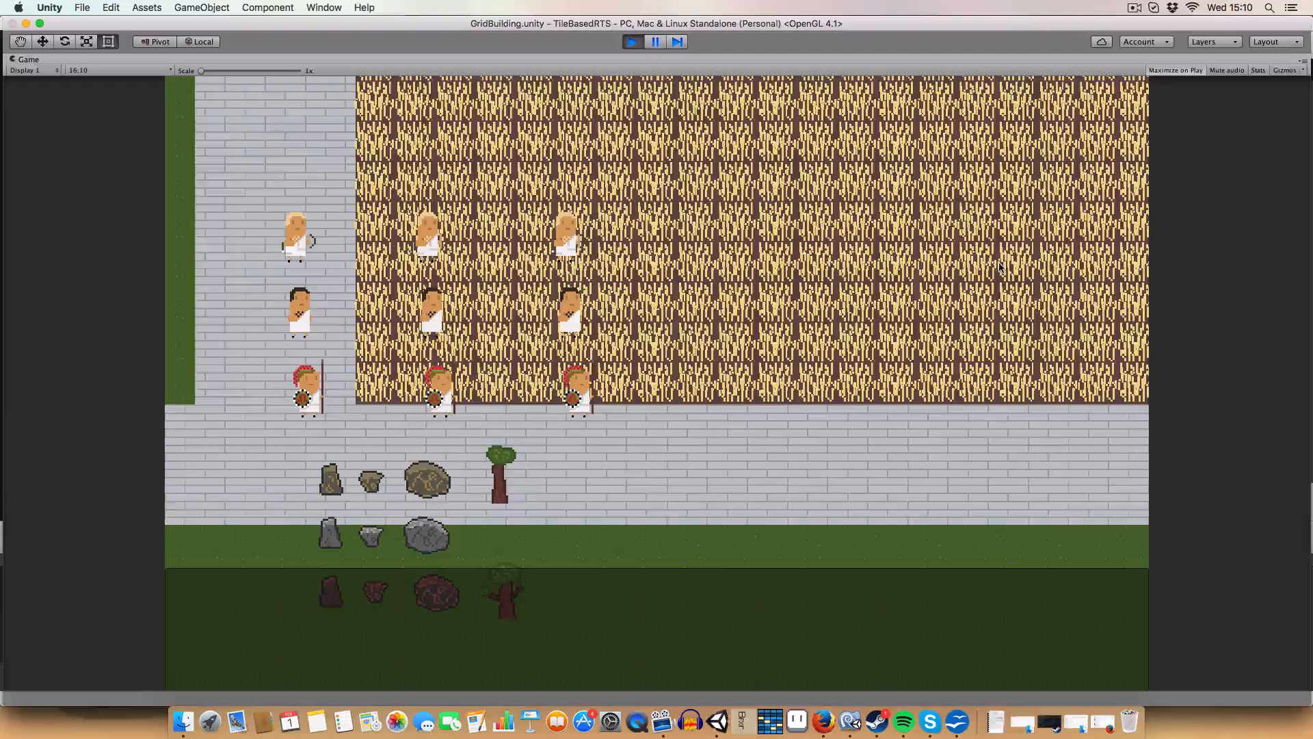
{"action": "mouse_move", "coordinate": [816, 449]}
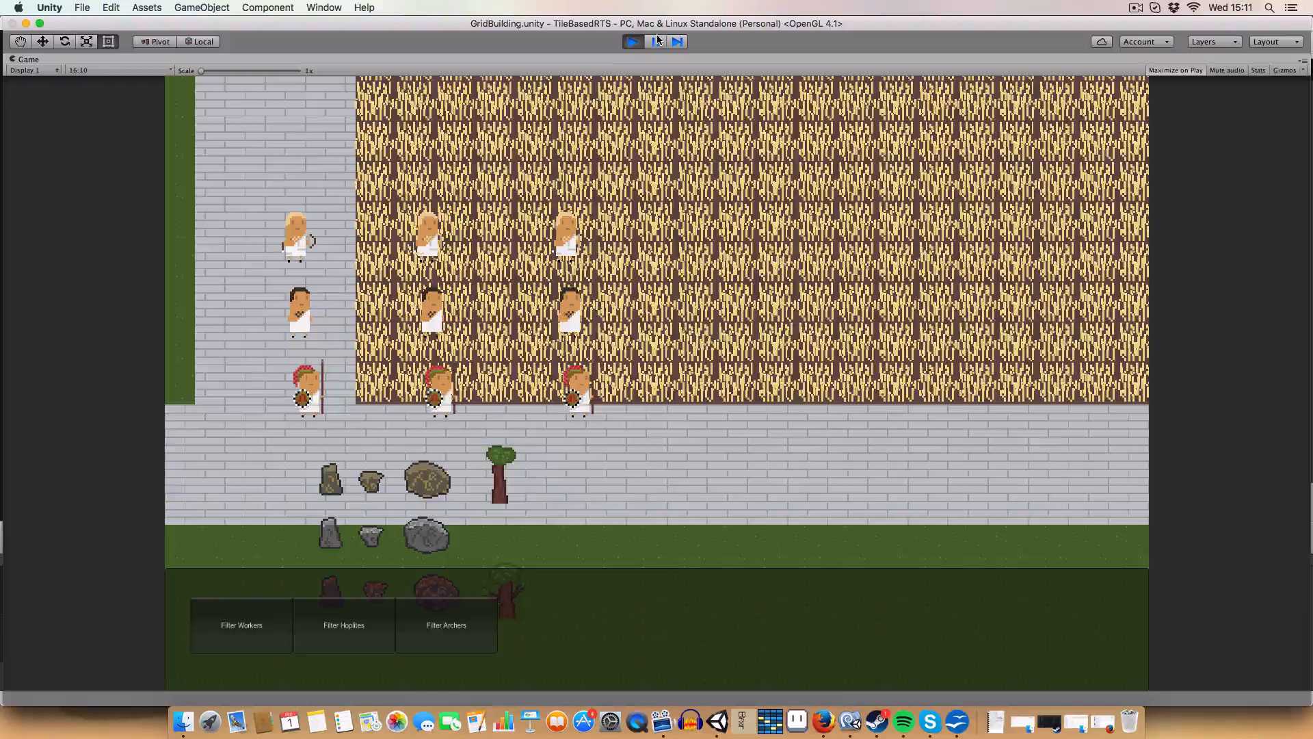
- Start play mode and filter the selected units down to hoplites only
{"action": "left_click", "coordinate": [658, 41]}
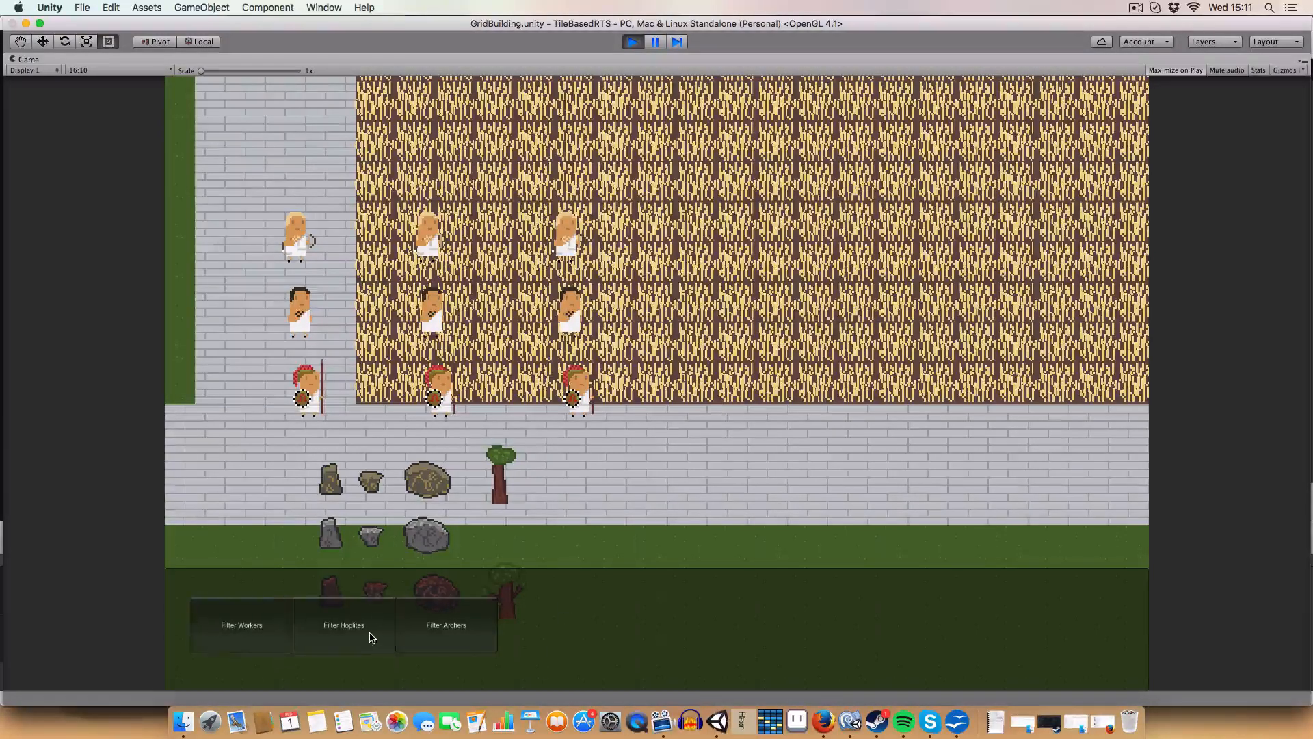
{"action": "left_click", "coordinate": [344, 626]}
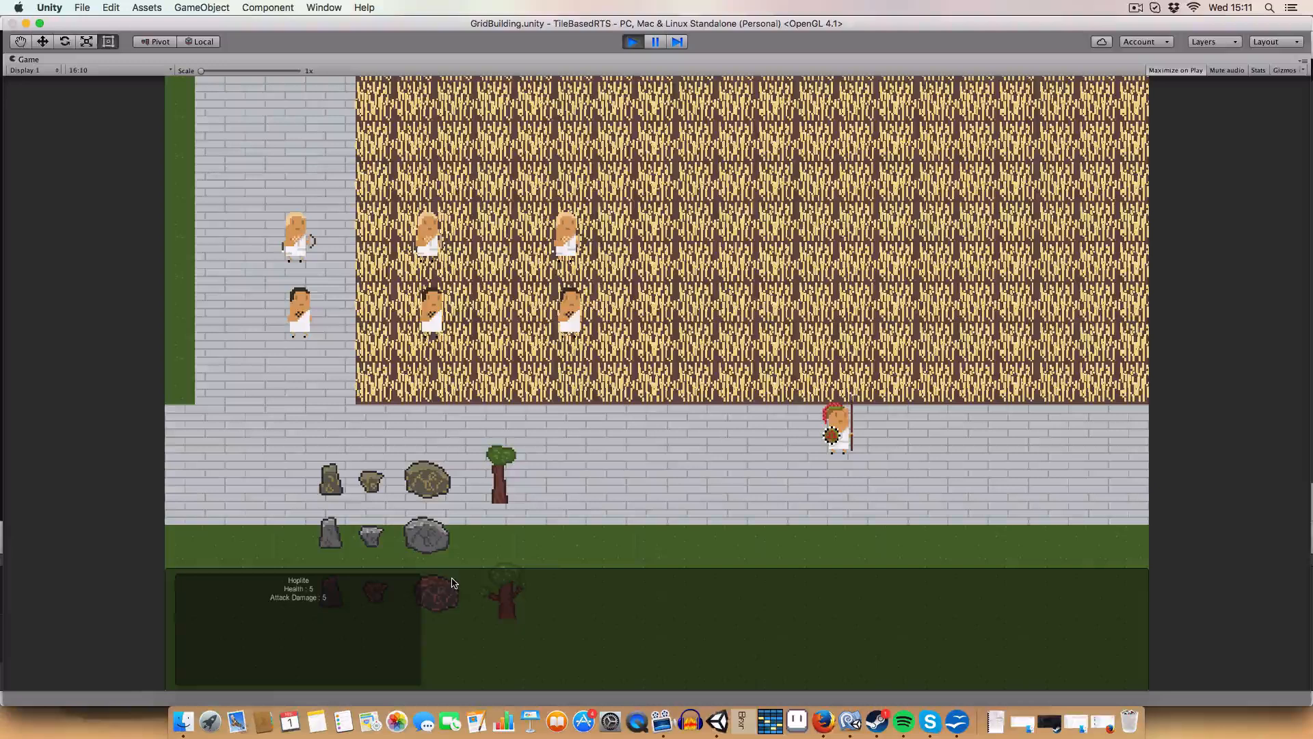
{"action": "mouse_move", "coordinate": [1148, 583]}
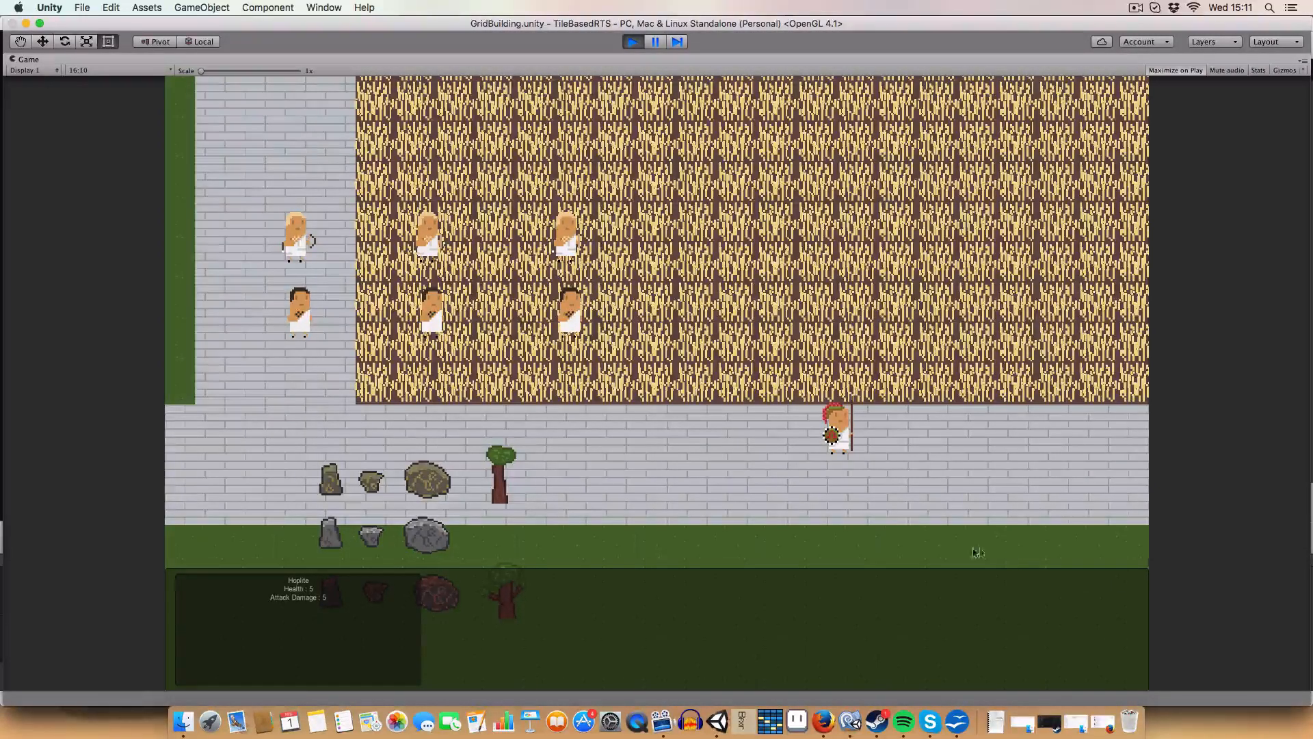
{"action": "mouse_move", "coordinate": [648, 618]}
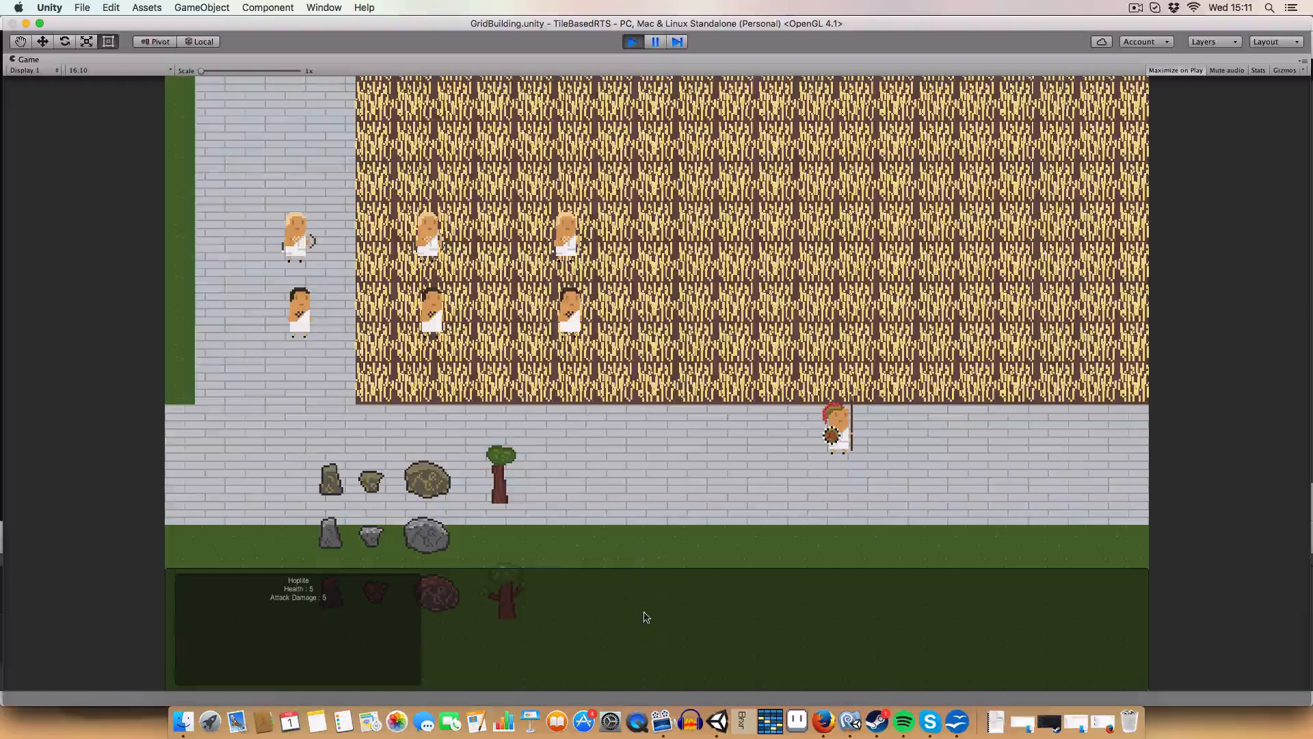
{"action": "mouse_move", "coordinate": [461, 584]}
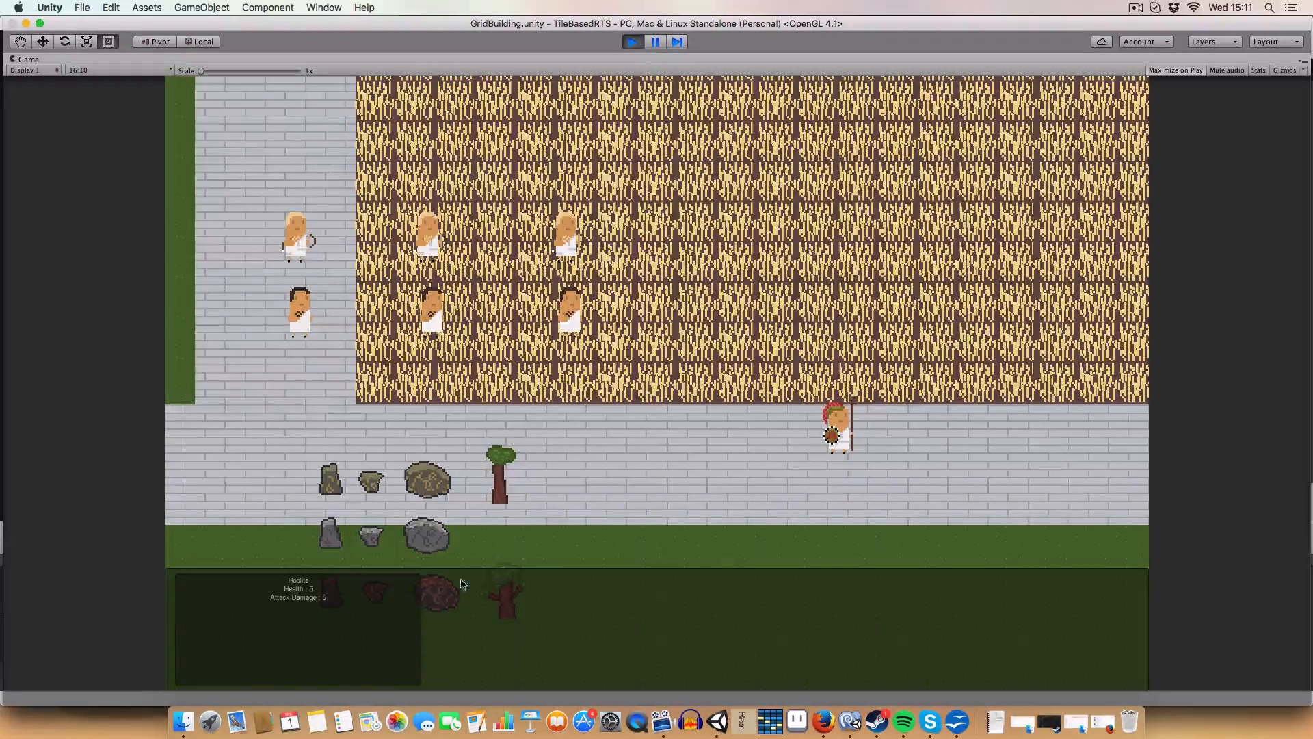
{"action": "mouse_move", "coordinate": [255, 669]}
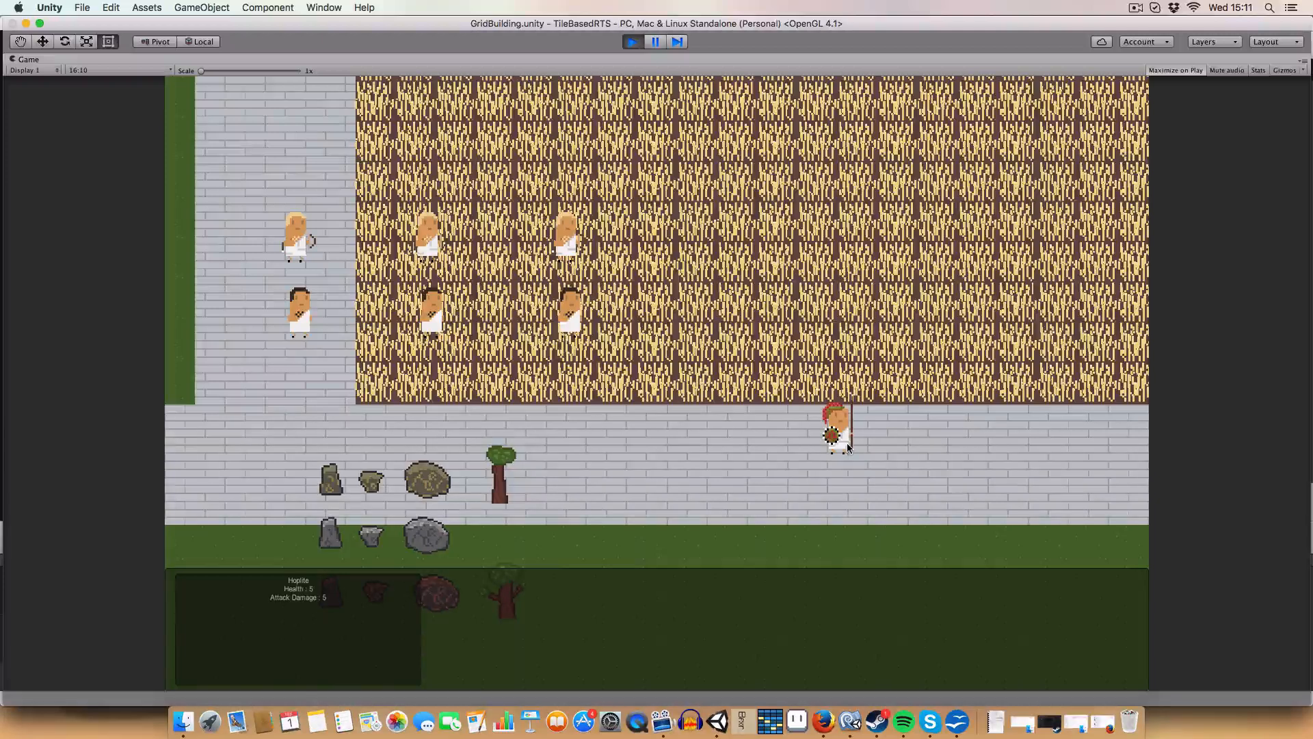
{"action": "mouse_move", "coordinate": [1236, 452]}
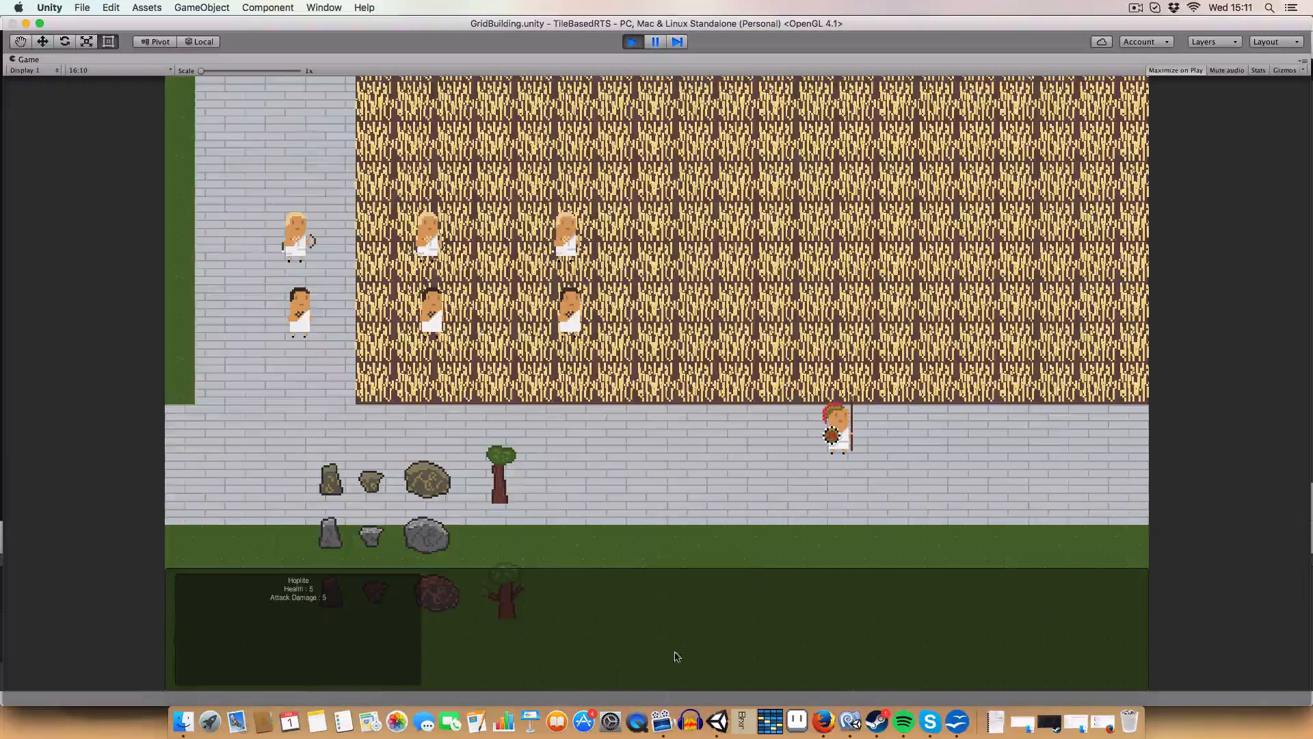
{"action": "mouse_move", "coordinate": [576, 599]}
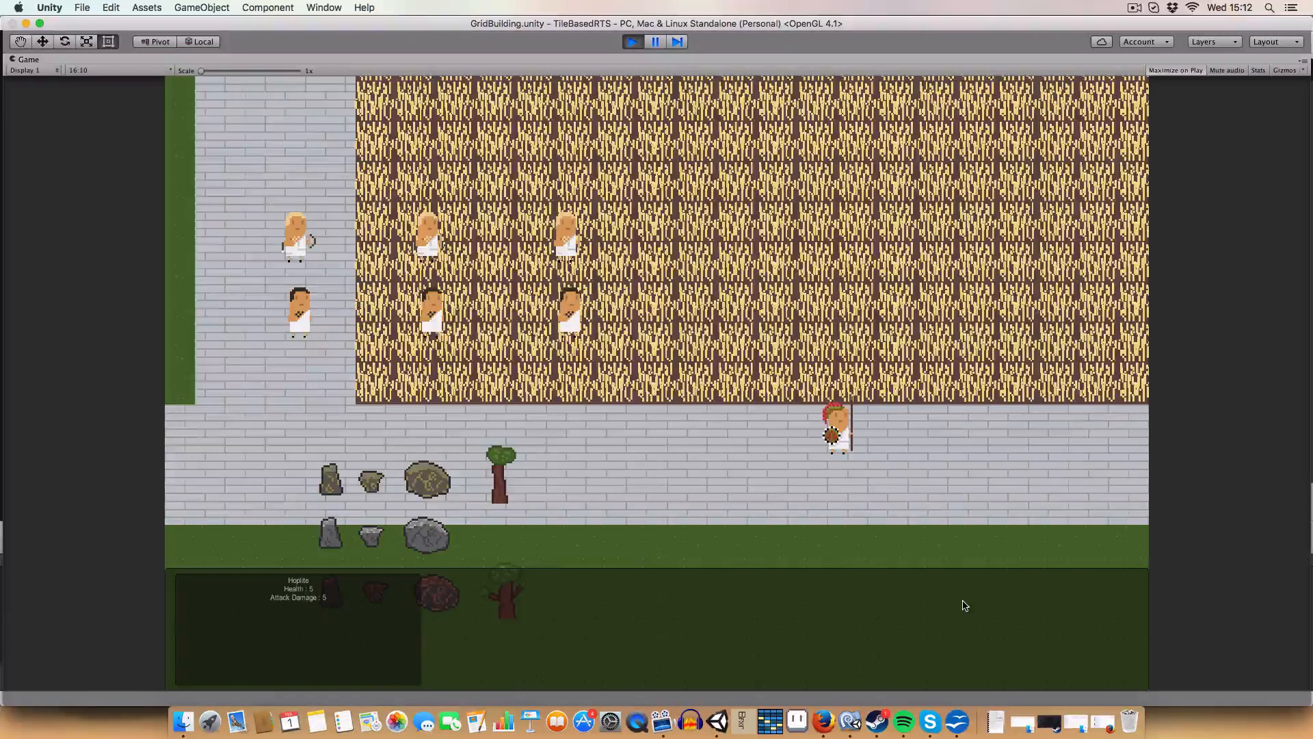
{"action": "mouse_move", "coordinate": [631, 657]}
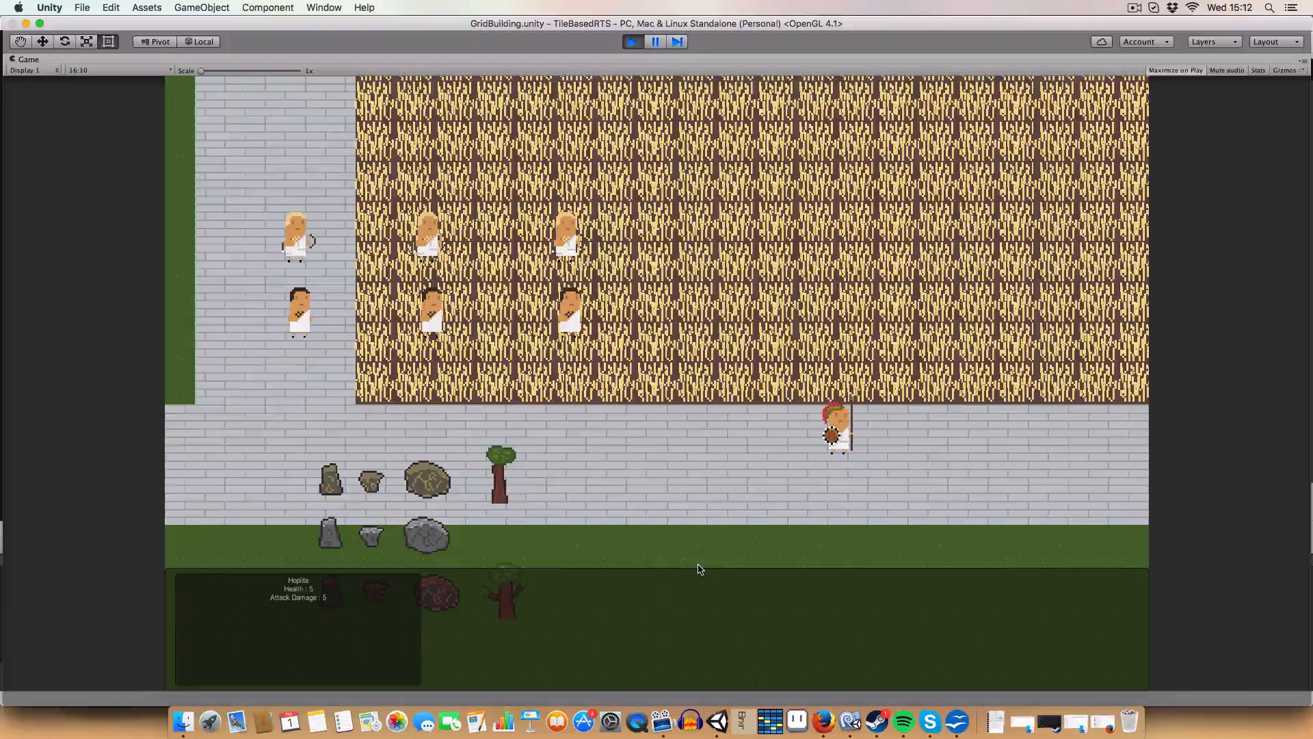
{"action": "mouse_move", "coordinate": [195, 495]}
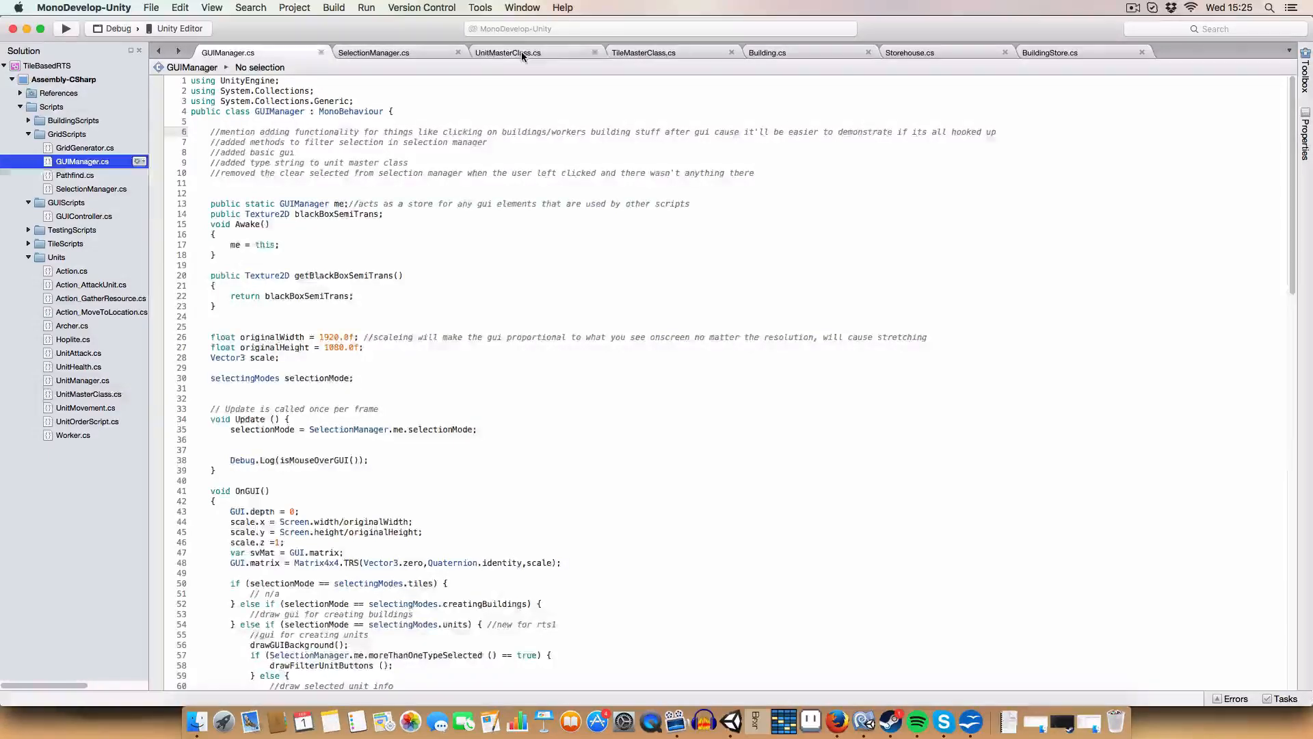
- Switch to UnitMasterClass.cs and select the 'public string unitType;' declaration
{"action": "left_click", "coordinate": [509, 52]}
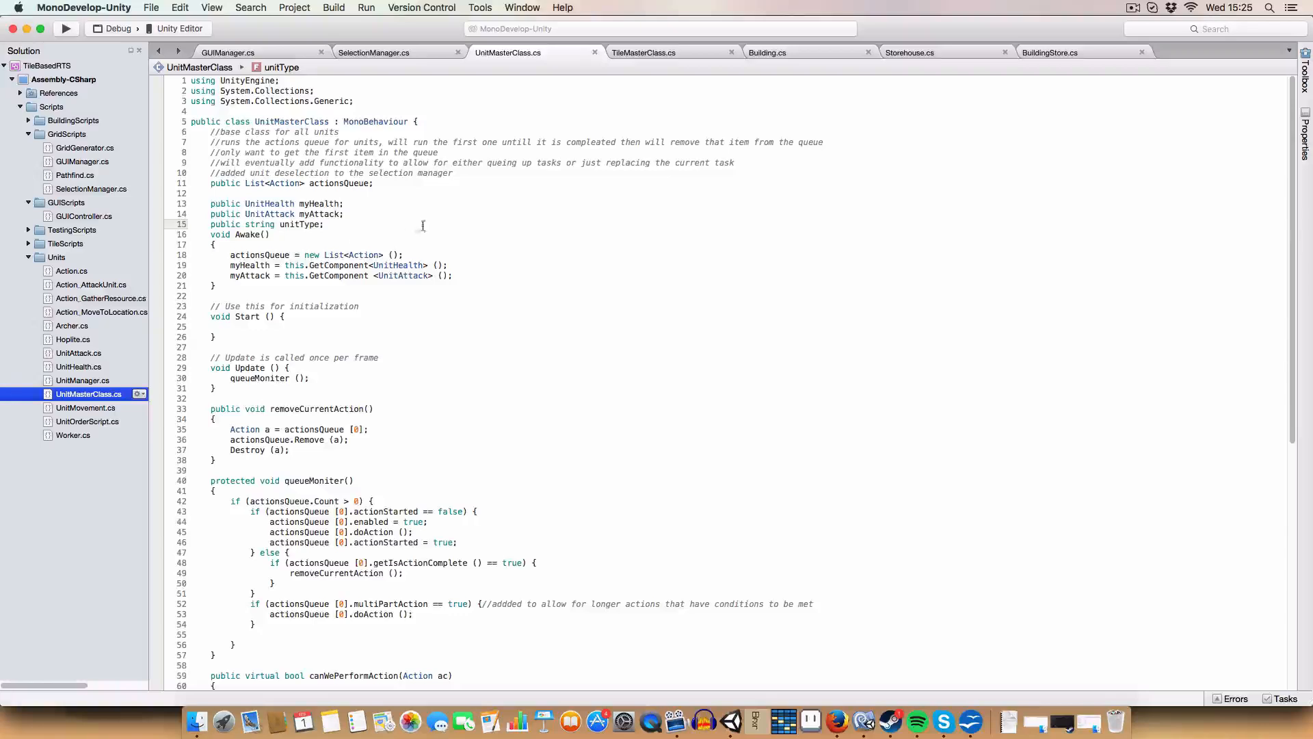
{"action": "triple_click", "coordinate": [268, 223]}
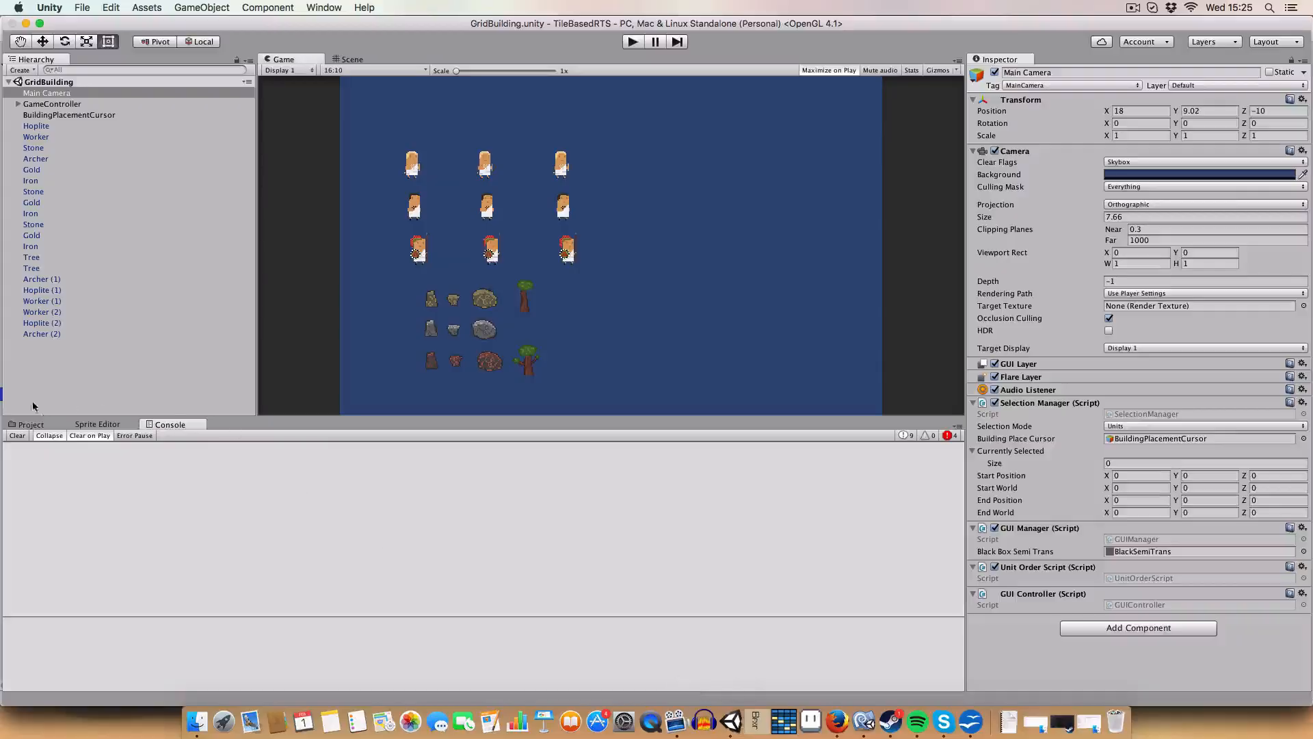
- Inspect the Worker prefab's Unit Type under Assets/Prefabs/Units, then return to MonoDevelop
{"action": "left_click", "coordinate": [111, 482]}
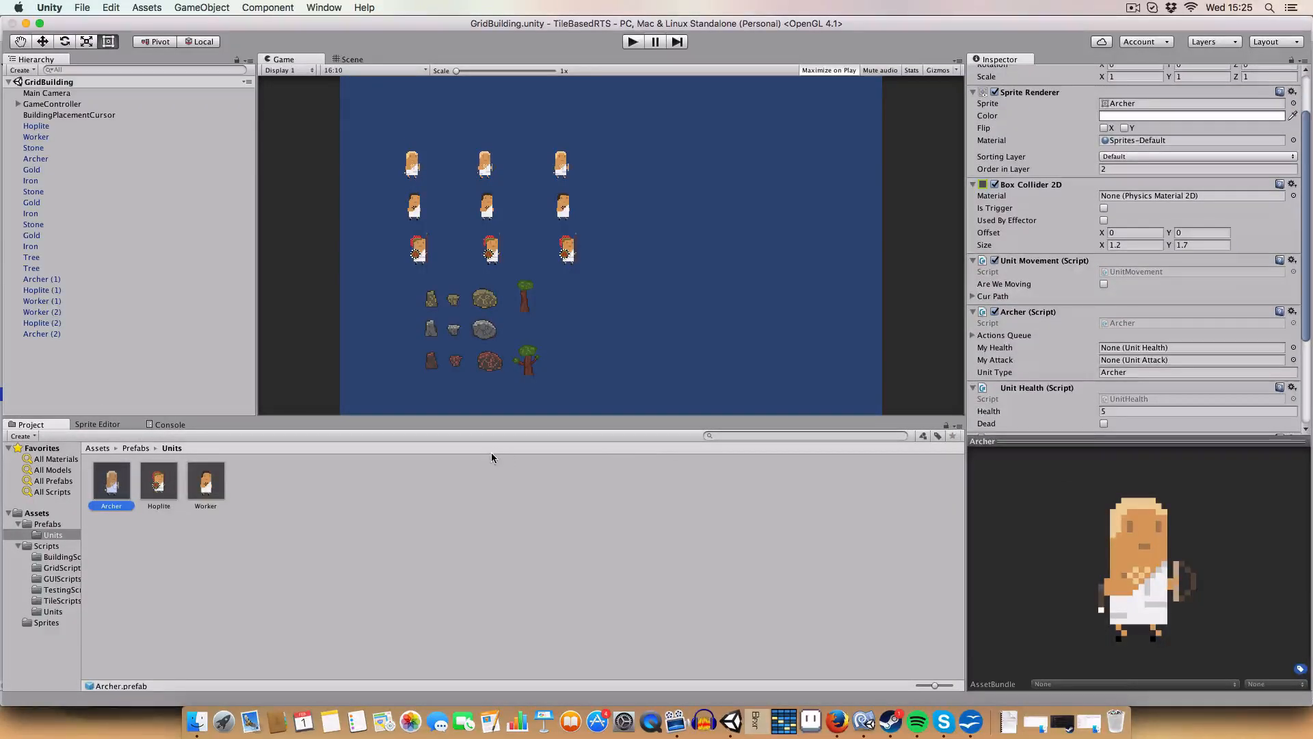
{"action": "left_click", "coordinate": [205, 480]}
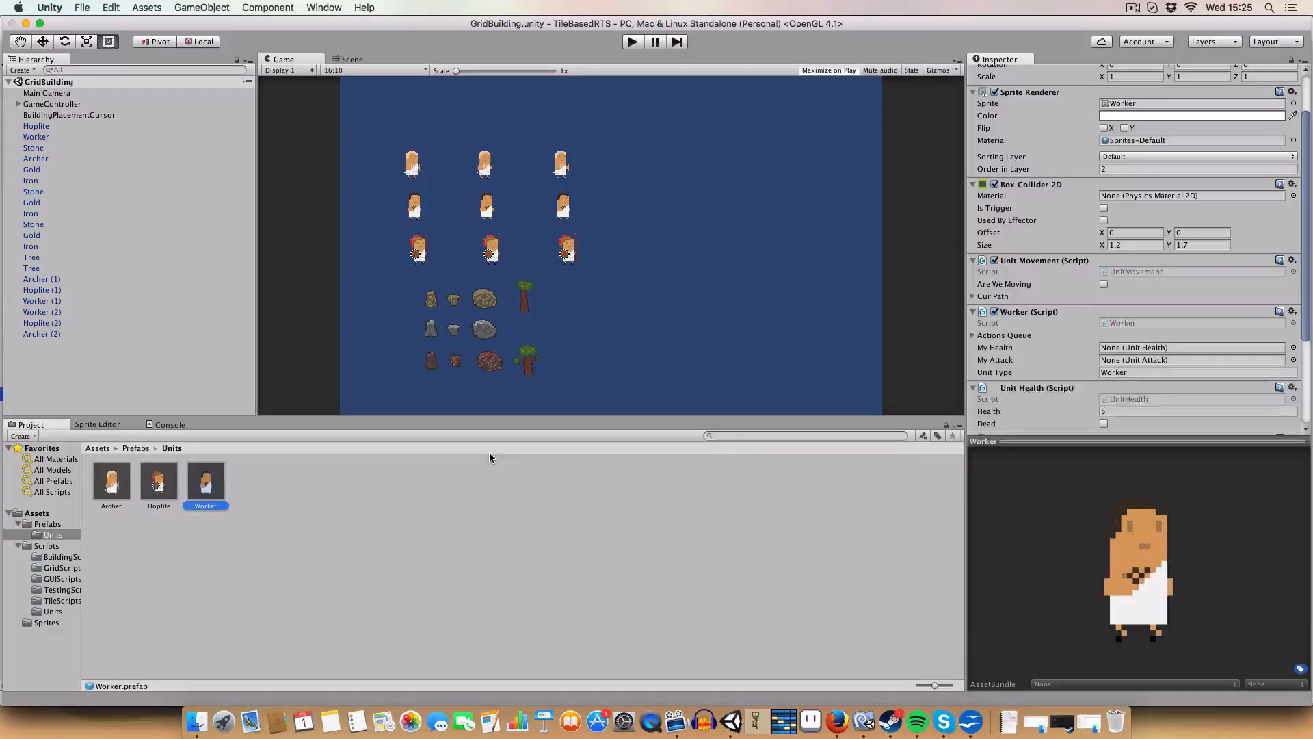
{"action": "mouse_move", "coordinate": [782, 721]}
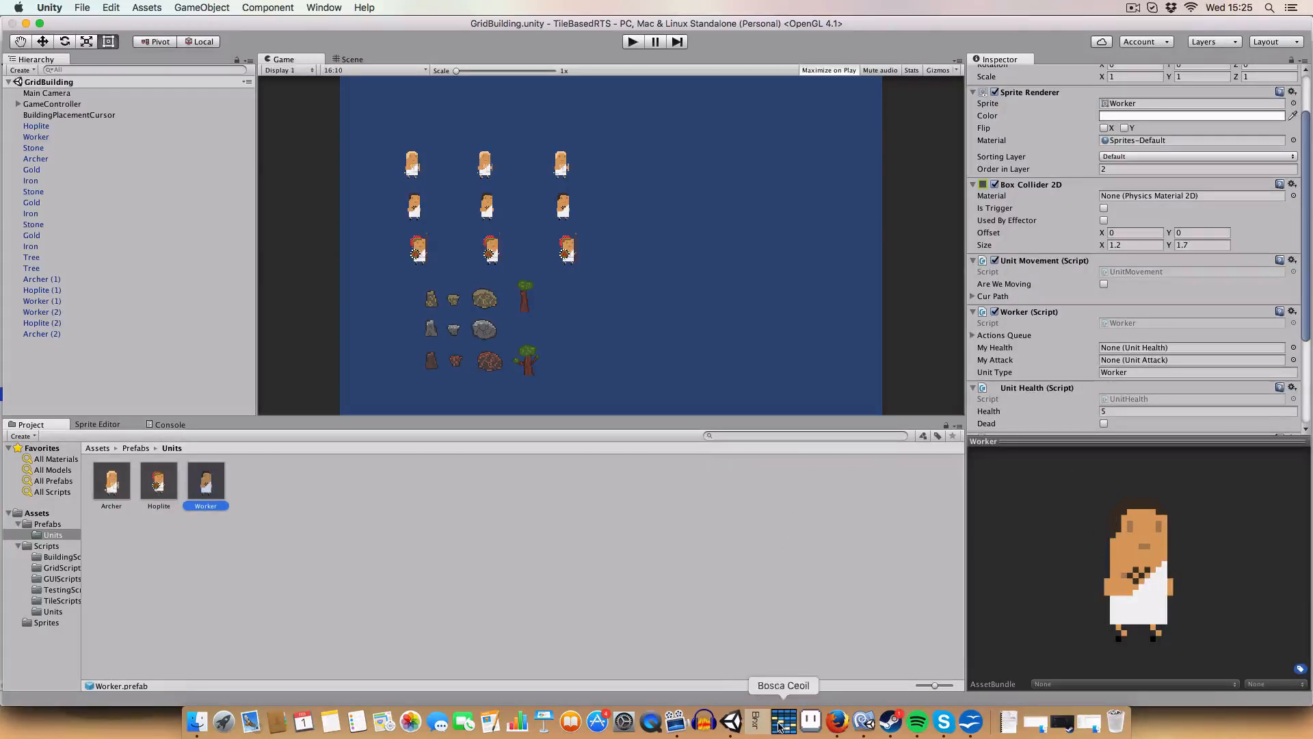
{"action": "mouse_move", "coordinate": [863, 719]}
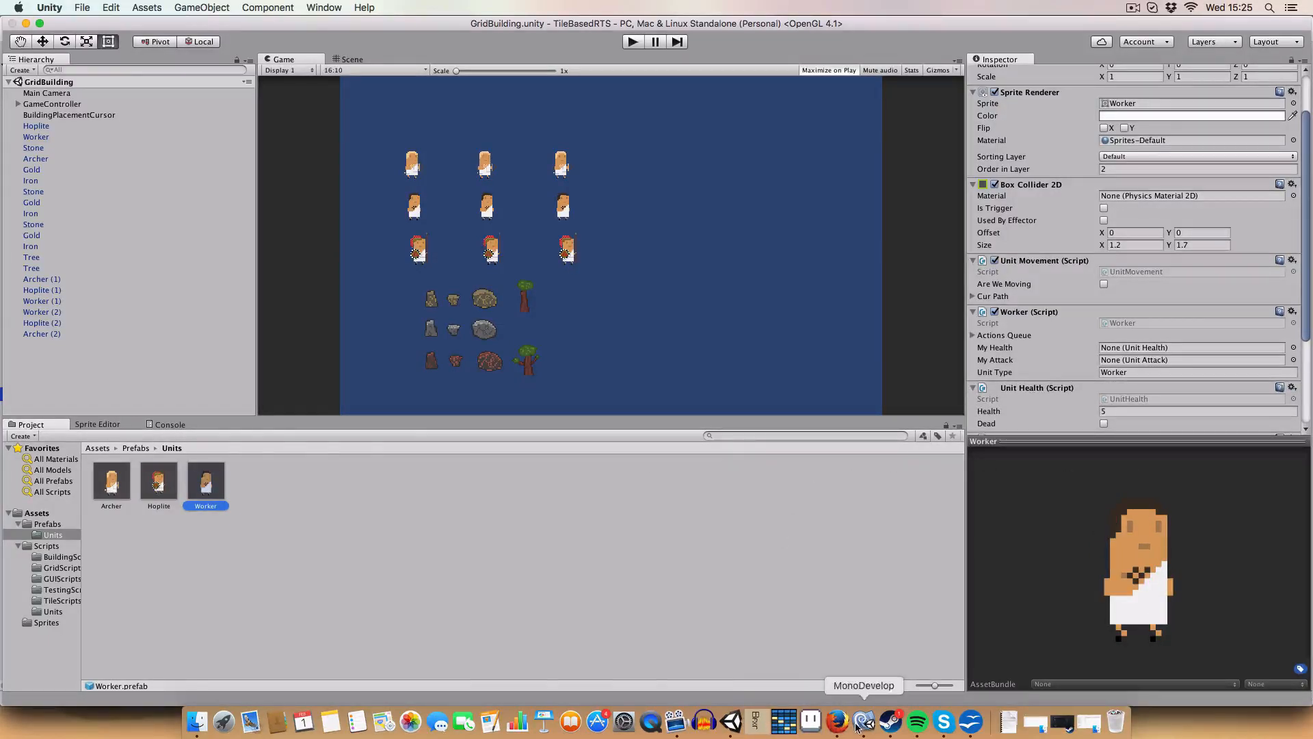
{"action": "left_click", "coordinate": [863, 720]}
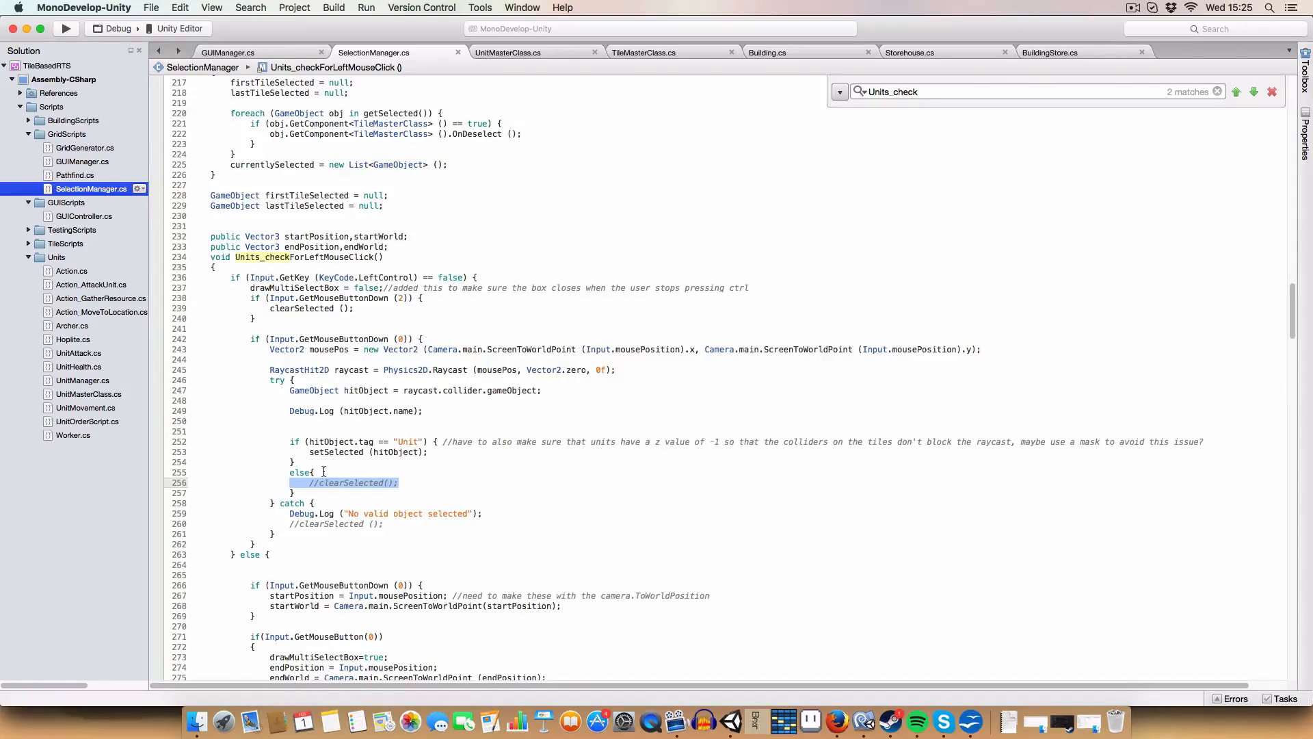
- Review the commented clearSelected call in SelectionManager and scroll down toward moreThanOneTypeSelected
{"action": "left_click", "coordinate": [383, 483]}
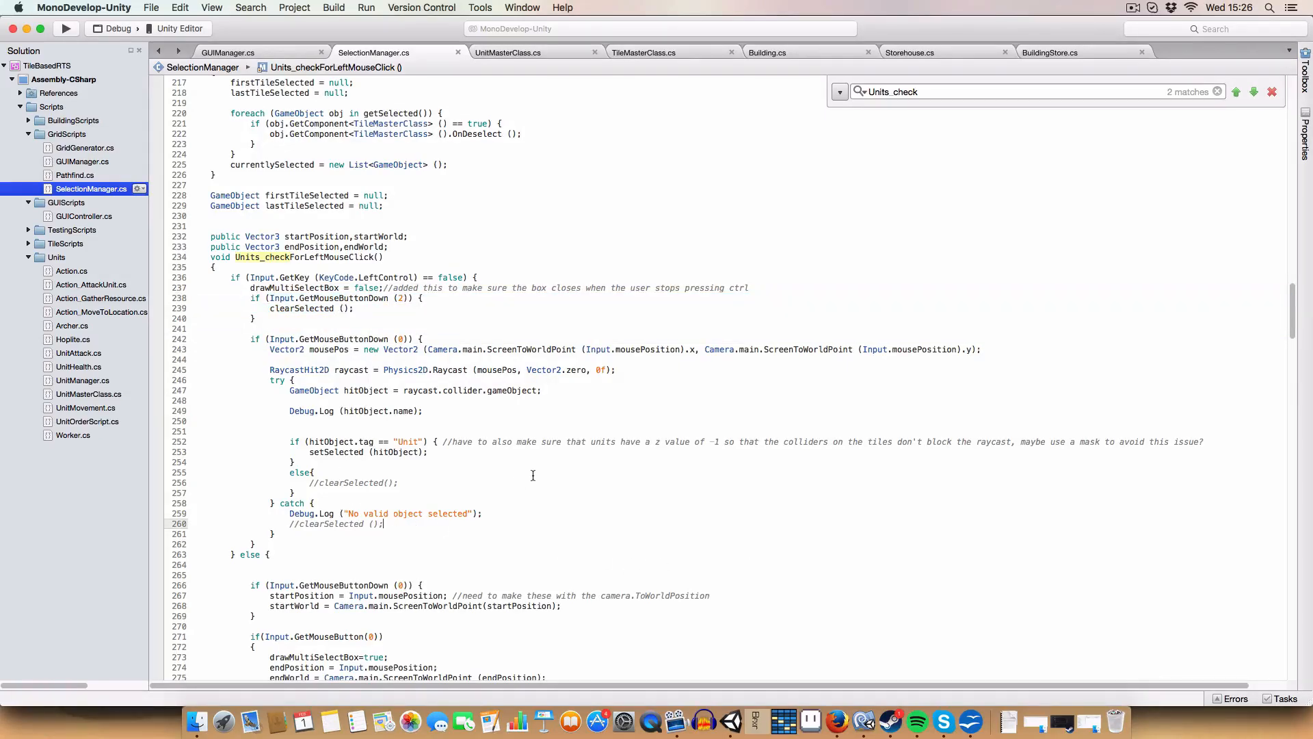
{"action": "scroll", "scroll_direction": "down", "scroll_amount": 3}
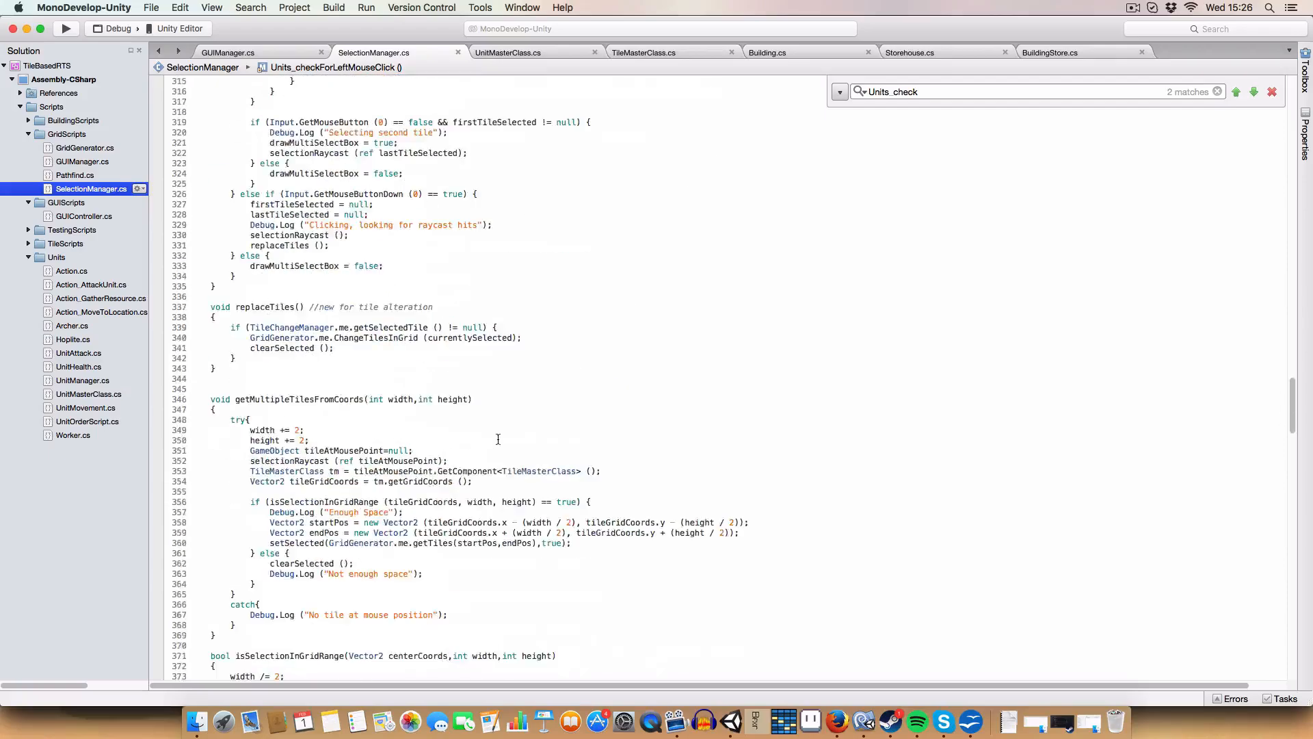
{"action": "scroll", "scroll_direction": "down", "scroll_amount": 3}
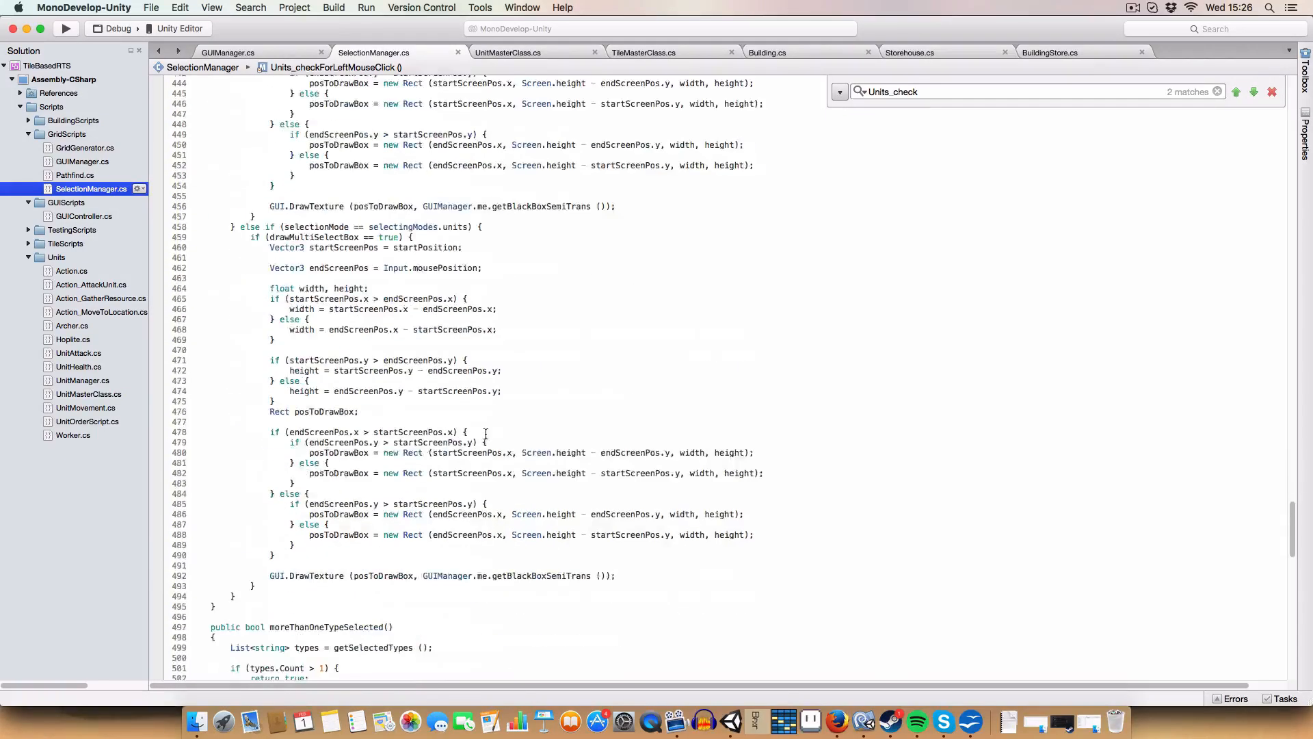
{"action": "scroll", "scroll_direction": "down", "scroll_amount": 3}
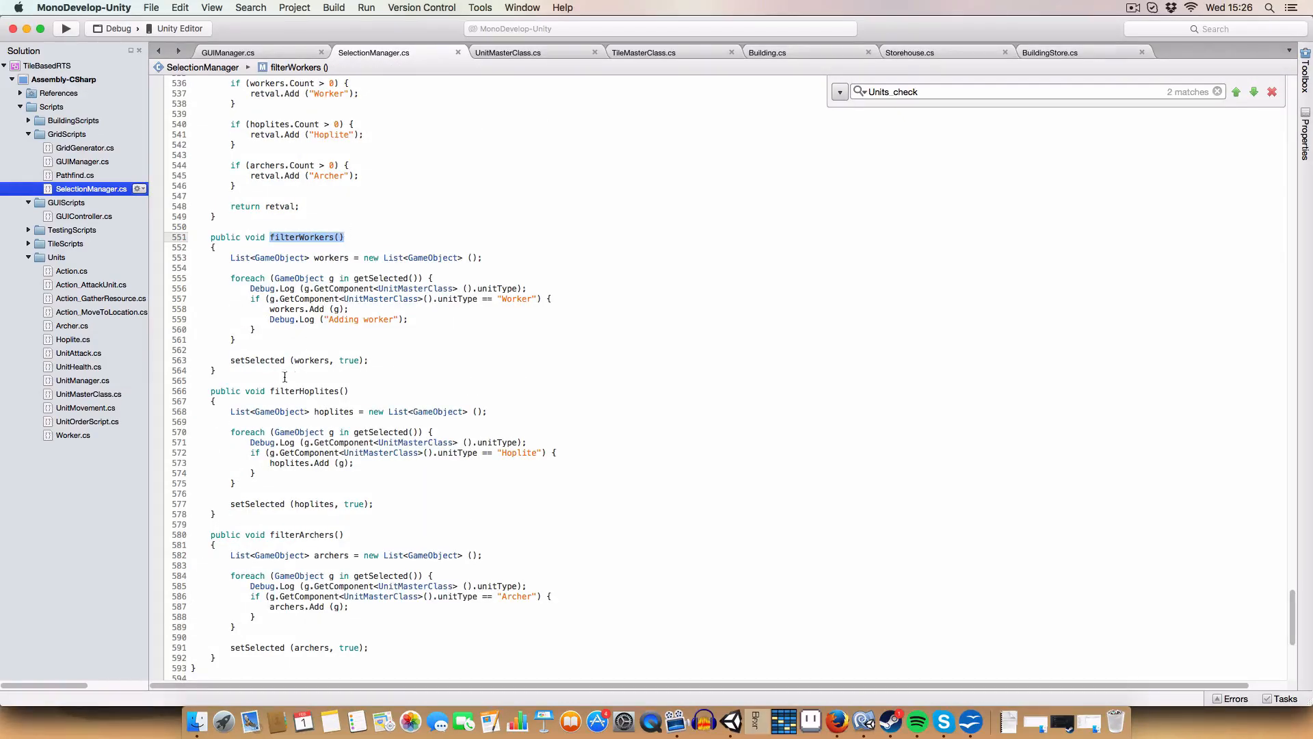
- Walk through filterWorkers, selecting the Debug.Log("Adding worker") line and the setSelected true argument
{"action": "double_click", "coordinate": [285, 391]}
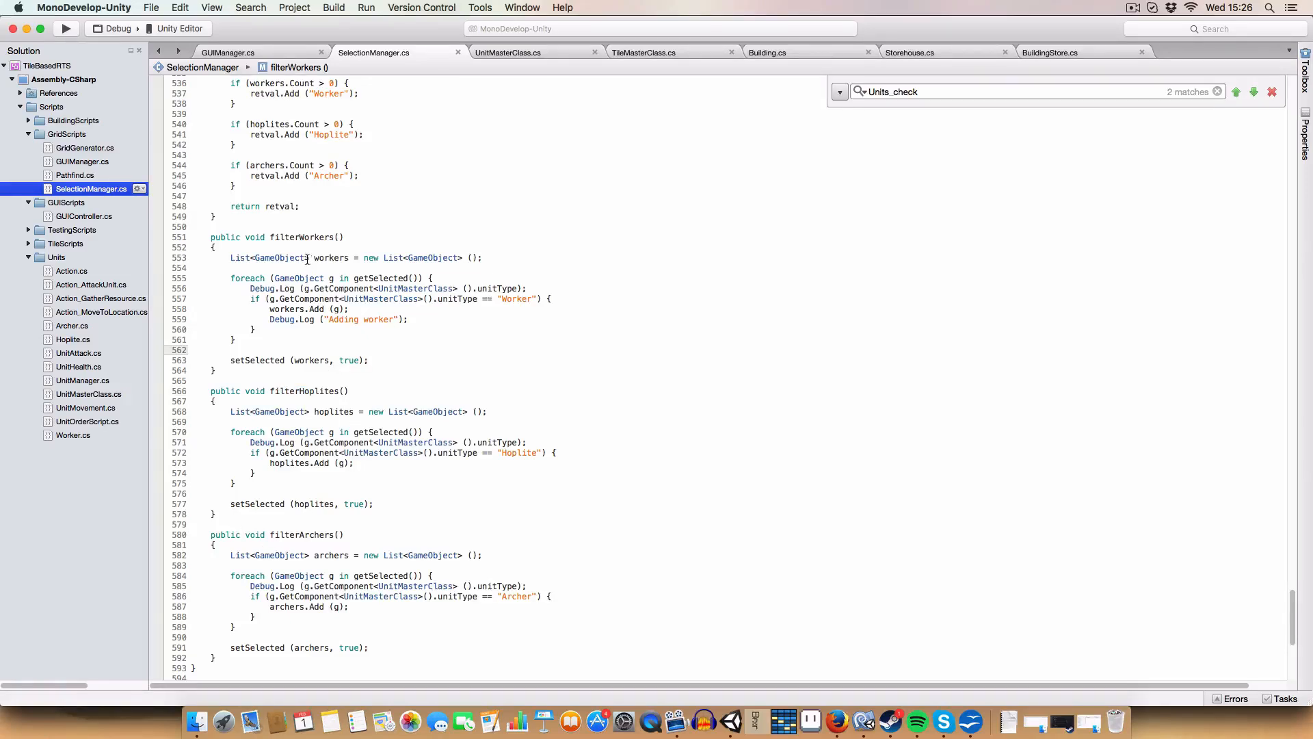
{"action": "double_click", "coordinate": [268, 257]}
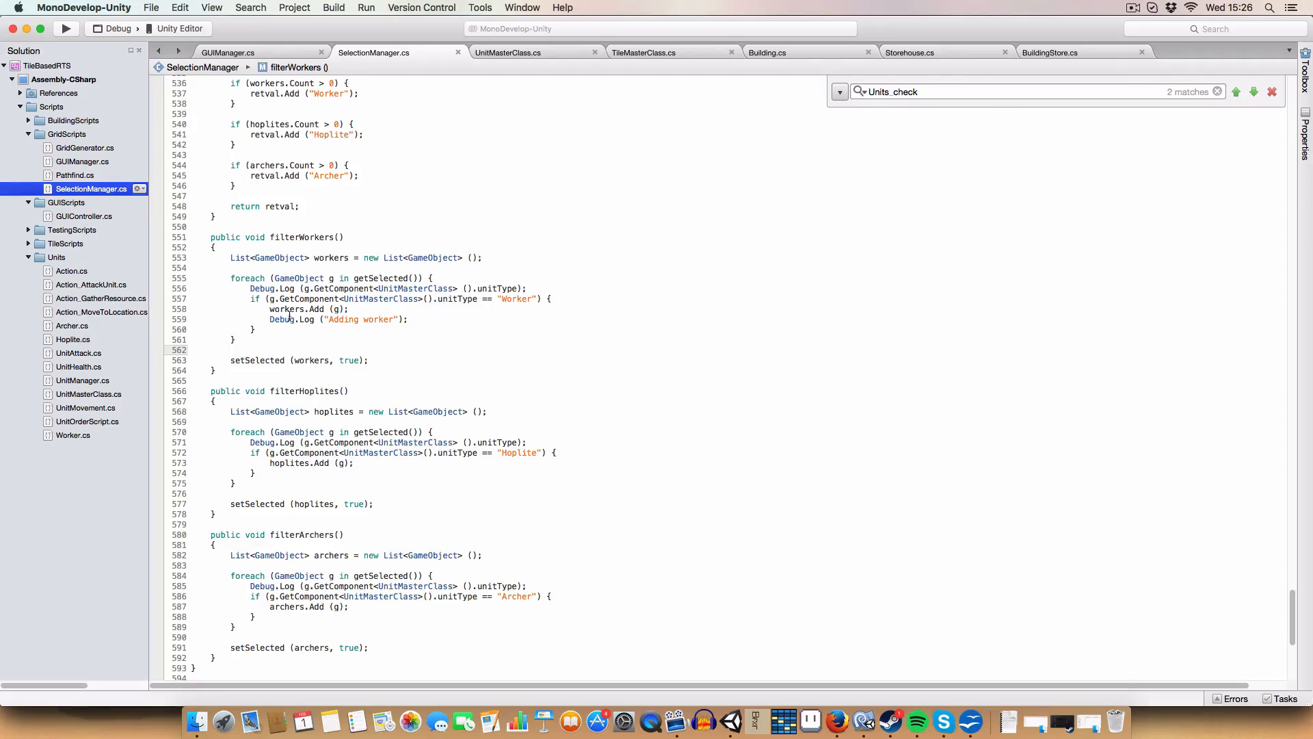
{"action": "left_click_drag", "start_coordinate": [270, 307], "coordinate": [410, 318]}
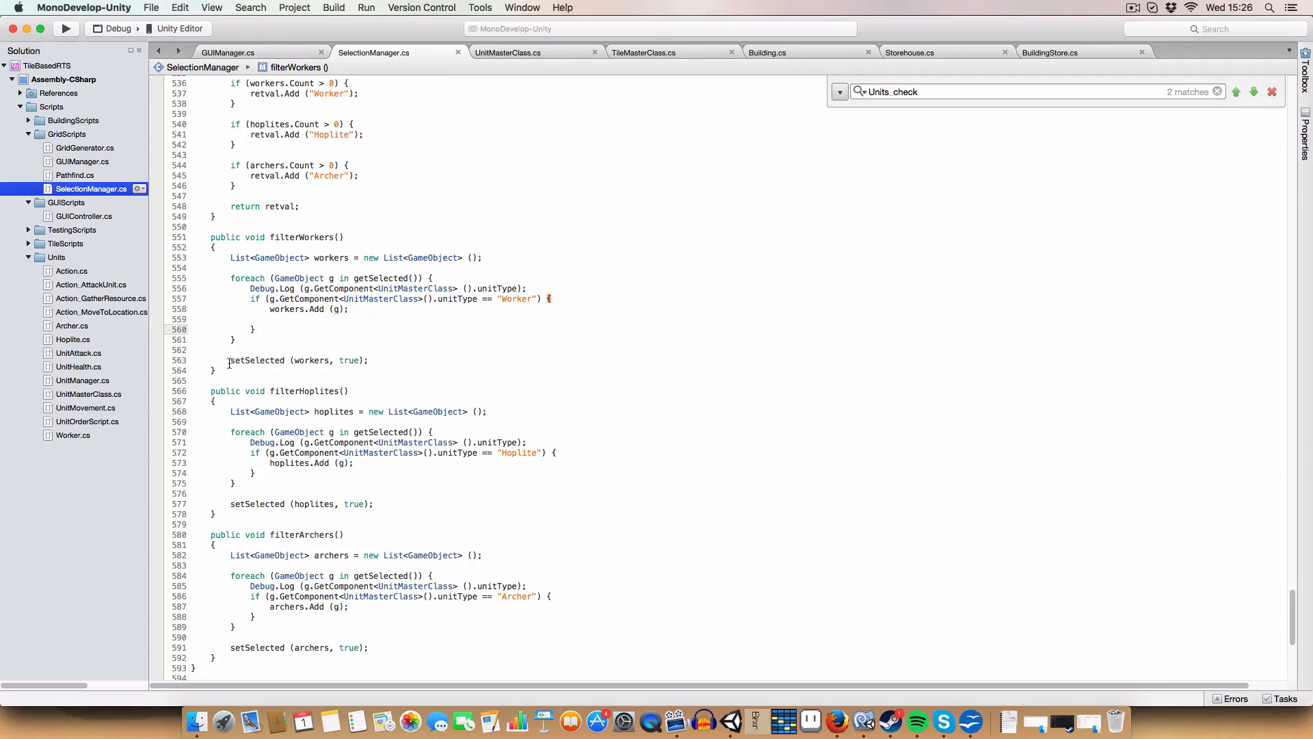
{"action": "double_click", "coordinate": [349, 360]}
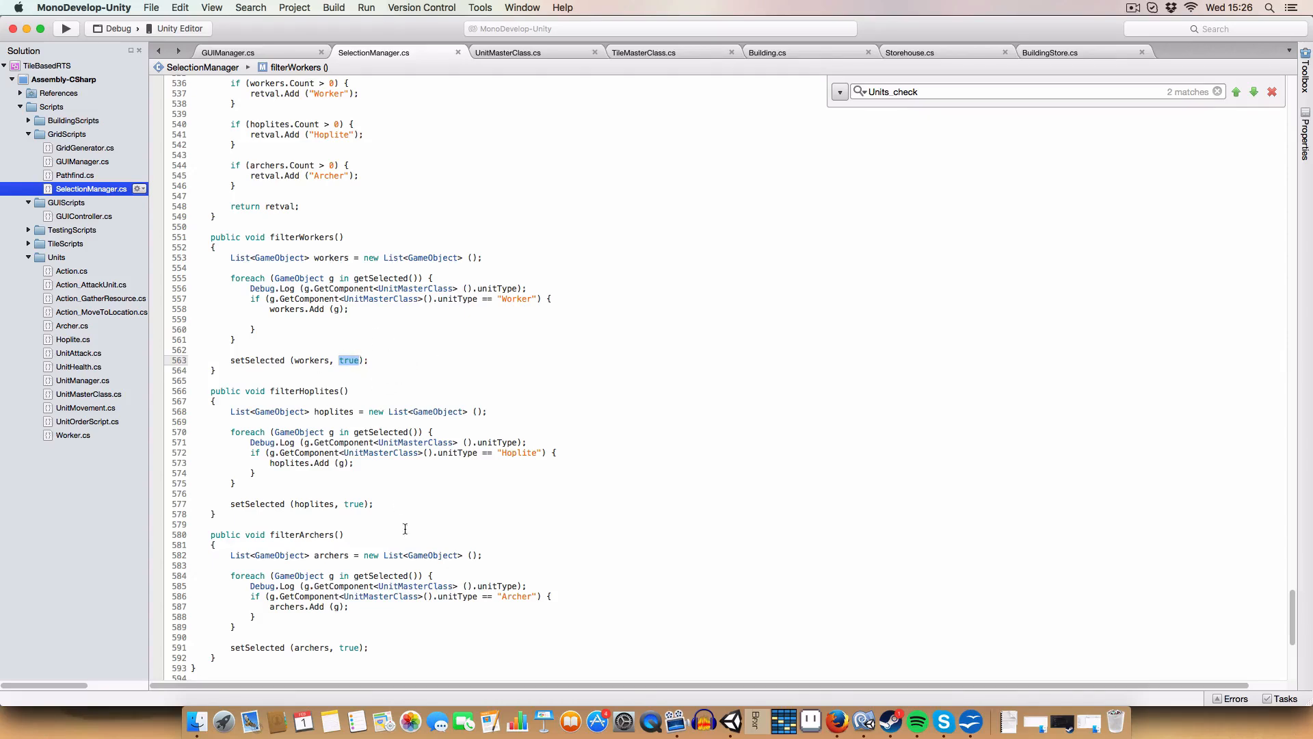
{"action": "left_click", "coordinate": [342, 390]}
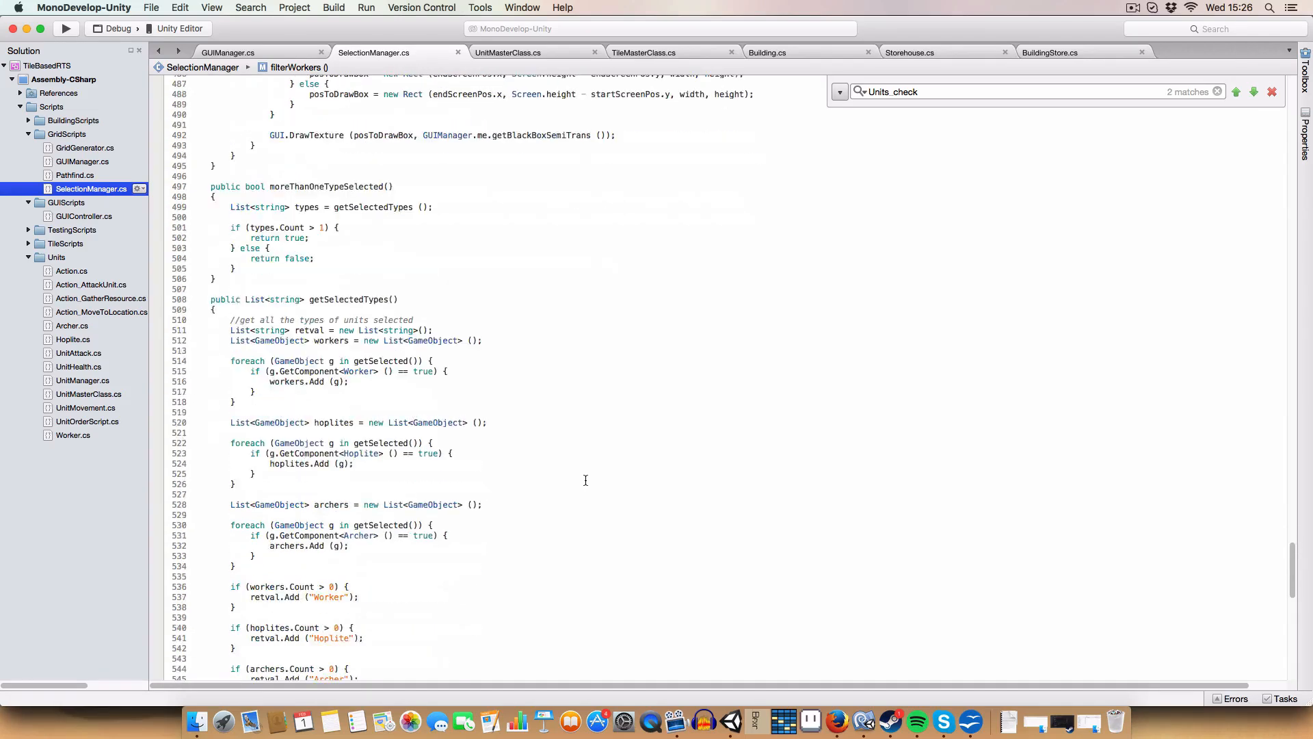
{"action": "mouse_move", "coordinate": [490, 322]}
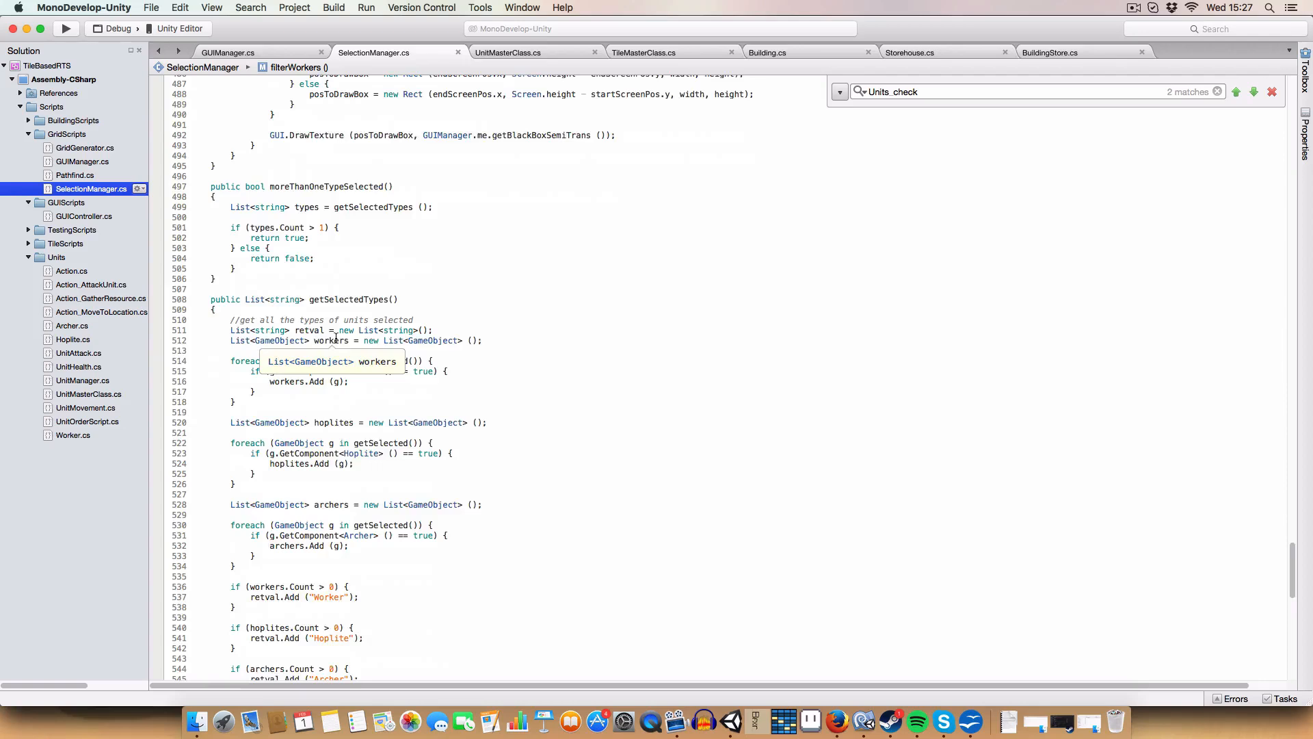
{"action": "scroll", "scroll_direction": "down", "scroll_amount": 3}
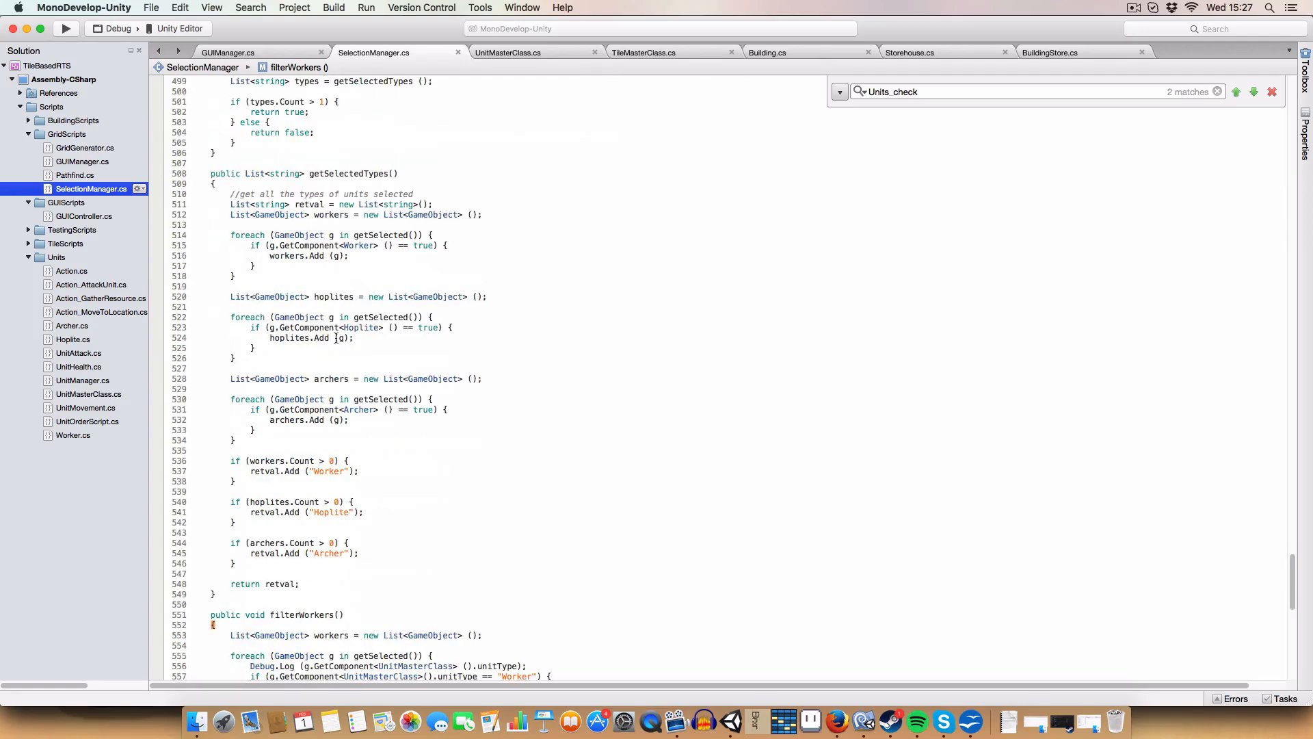
{"action": "scroll", "scroll_direction": "down", "scroll_amount": 3}
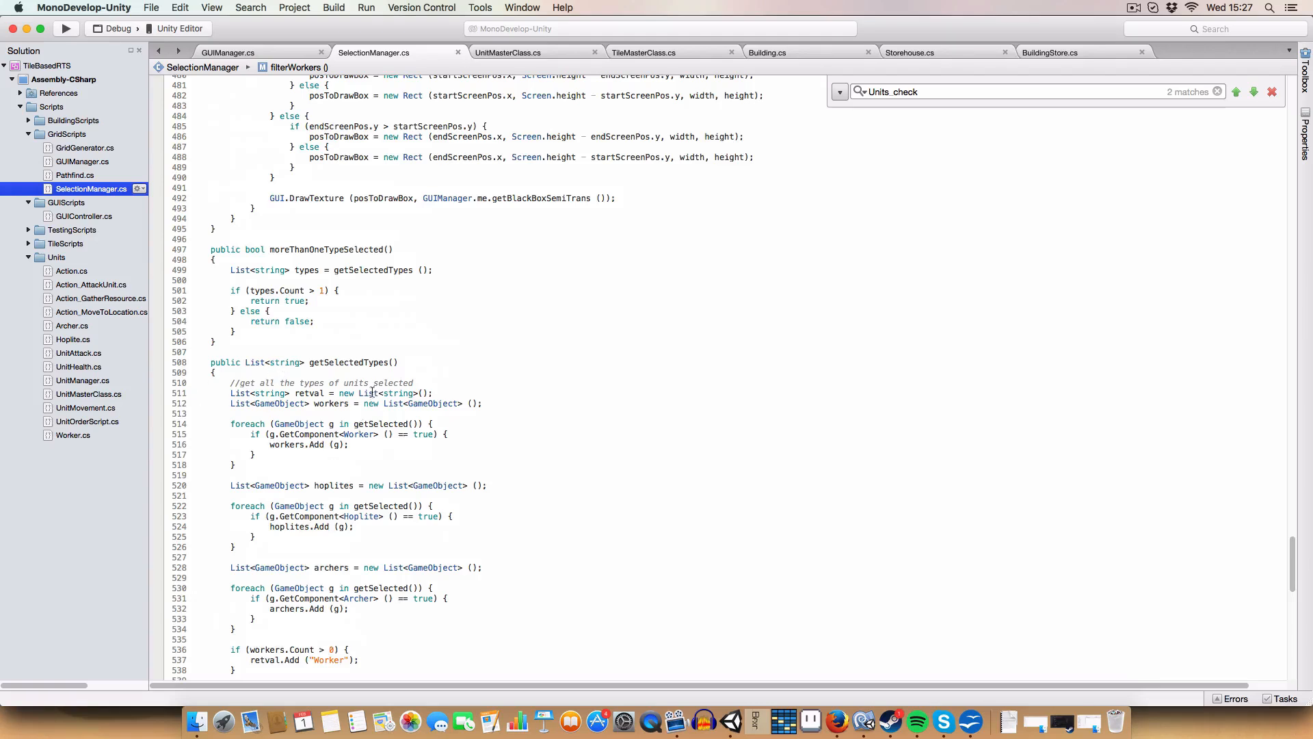
{"action": "scroll", "scroll_direction": "down", "scroll_amount": 3}
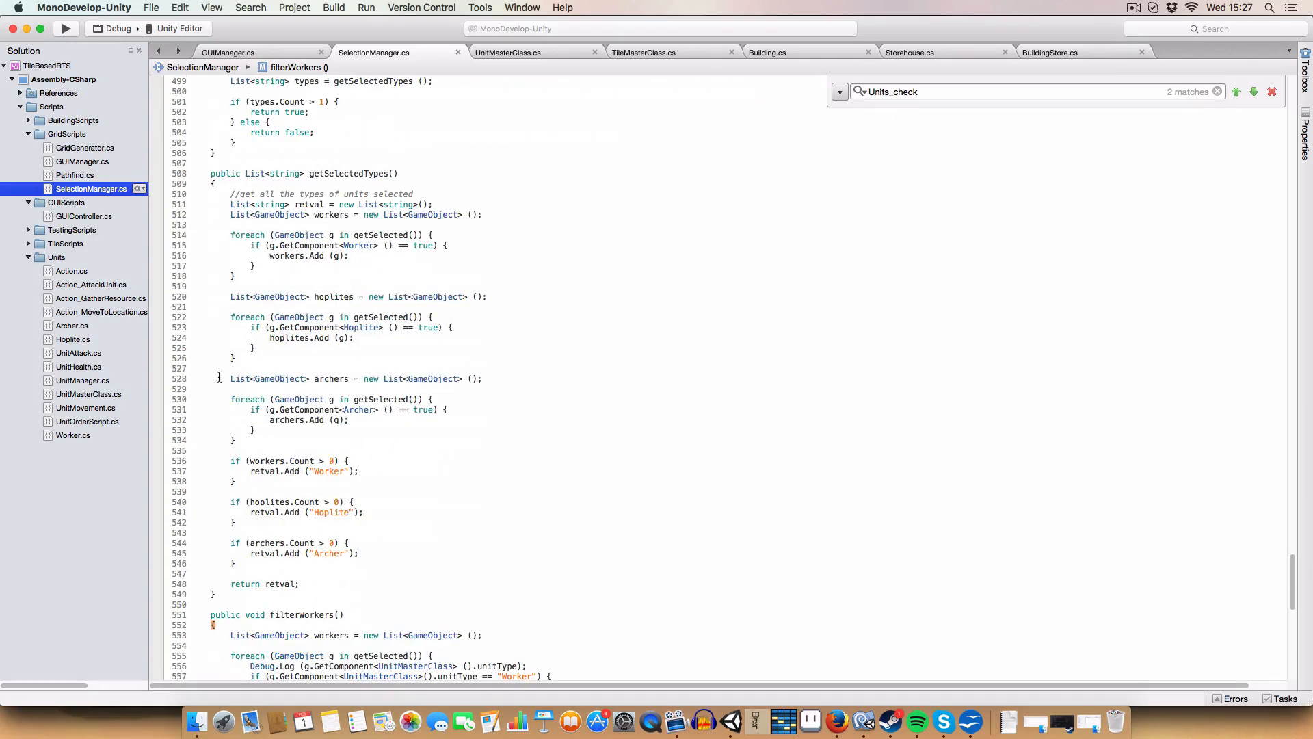
{"action": "scroll", "scroll_direction": "down", "scroll_amount": 3}
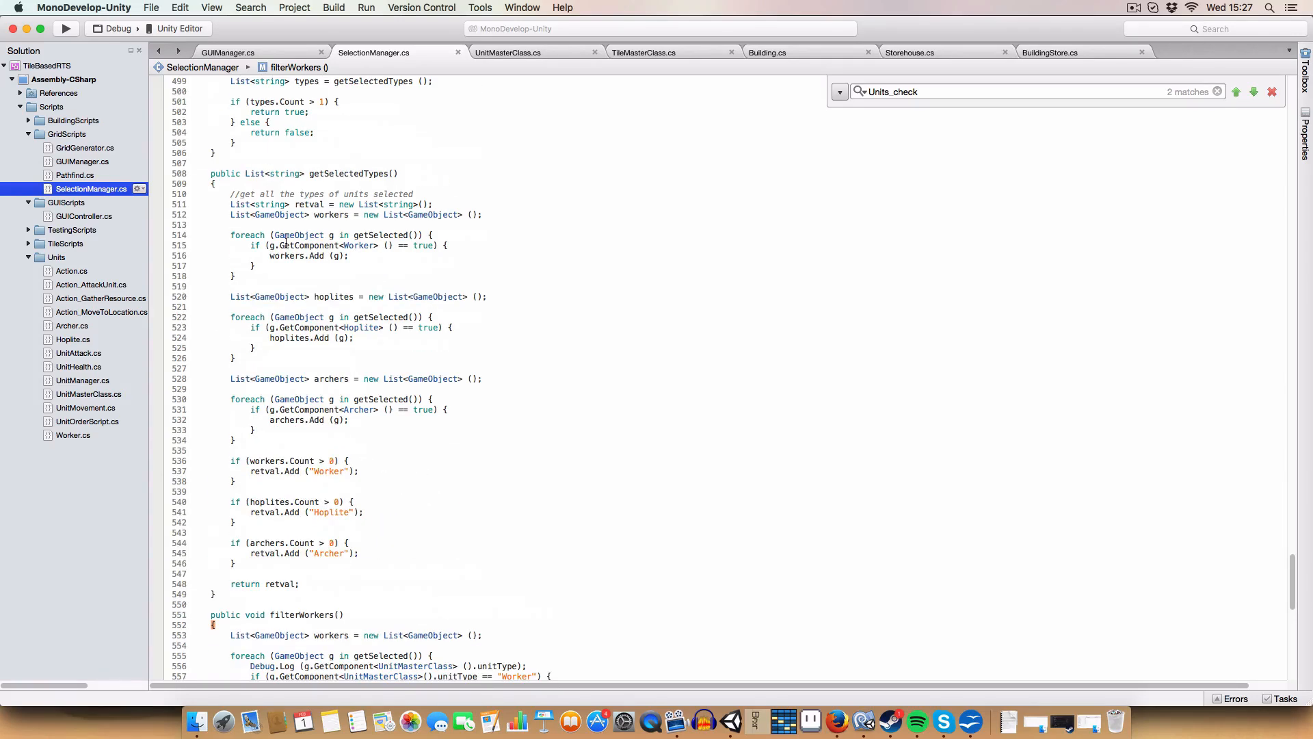
{"action": "mouse_move", "coordinate": [305, 244]}
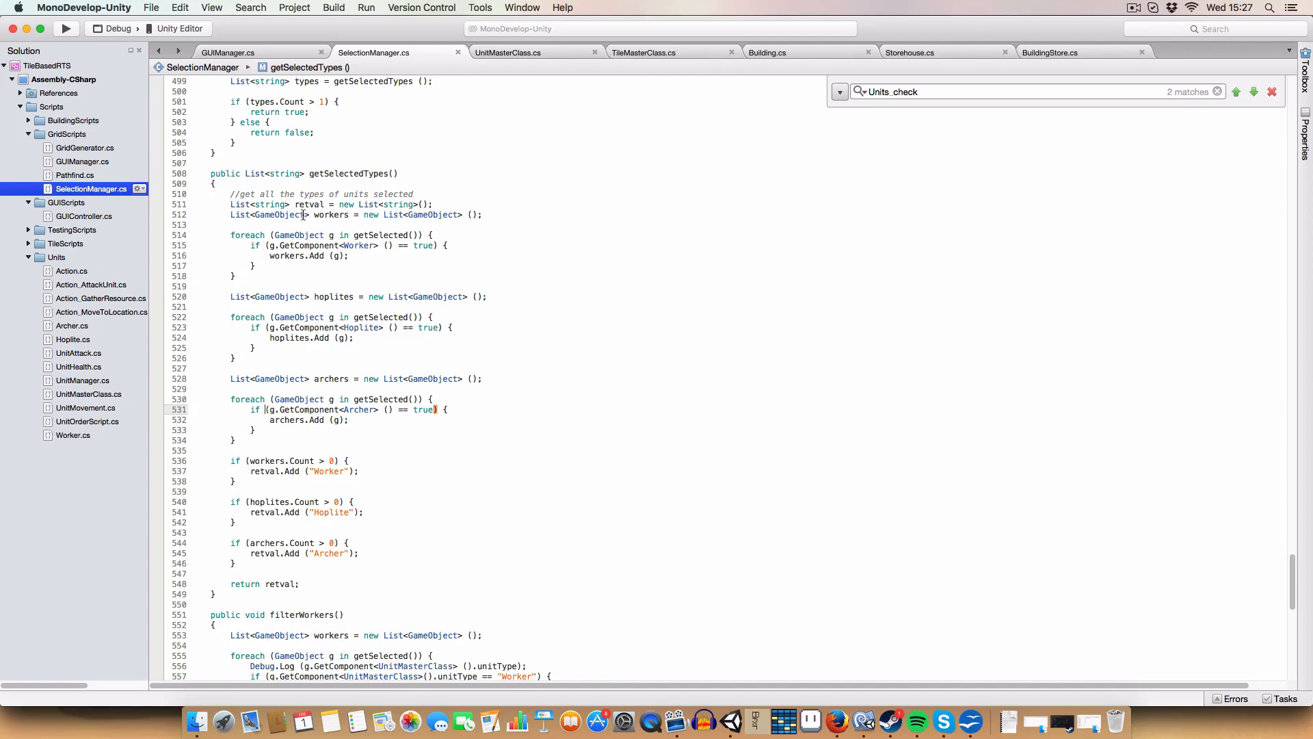
{"action": "left_click", "coordinate": [331, 379]}
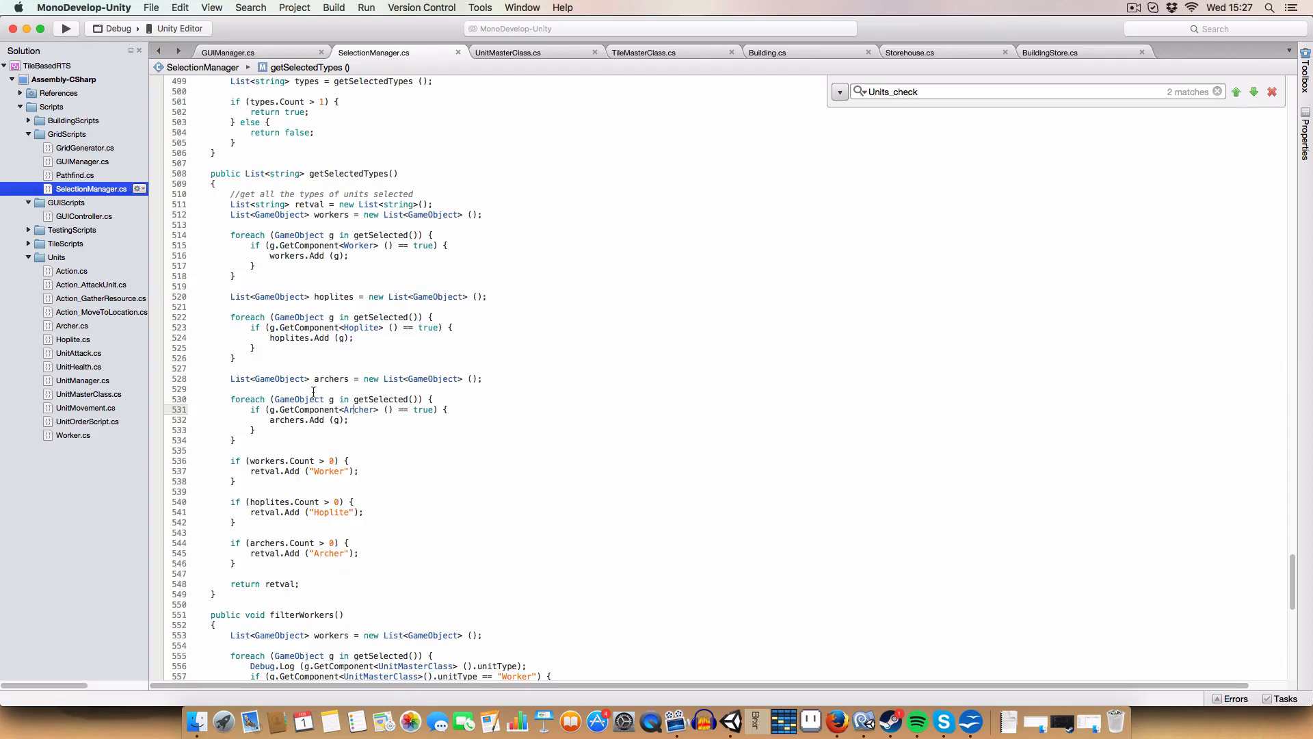
{"action": "double_click", "coordinate": [328, 471]}
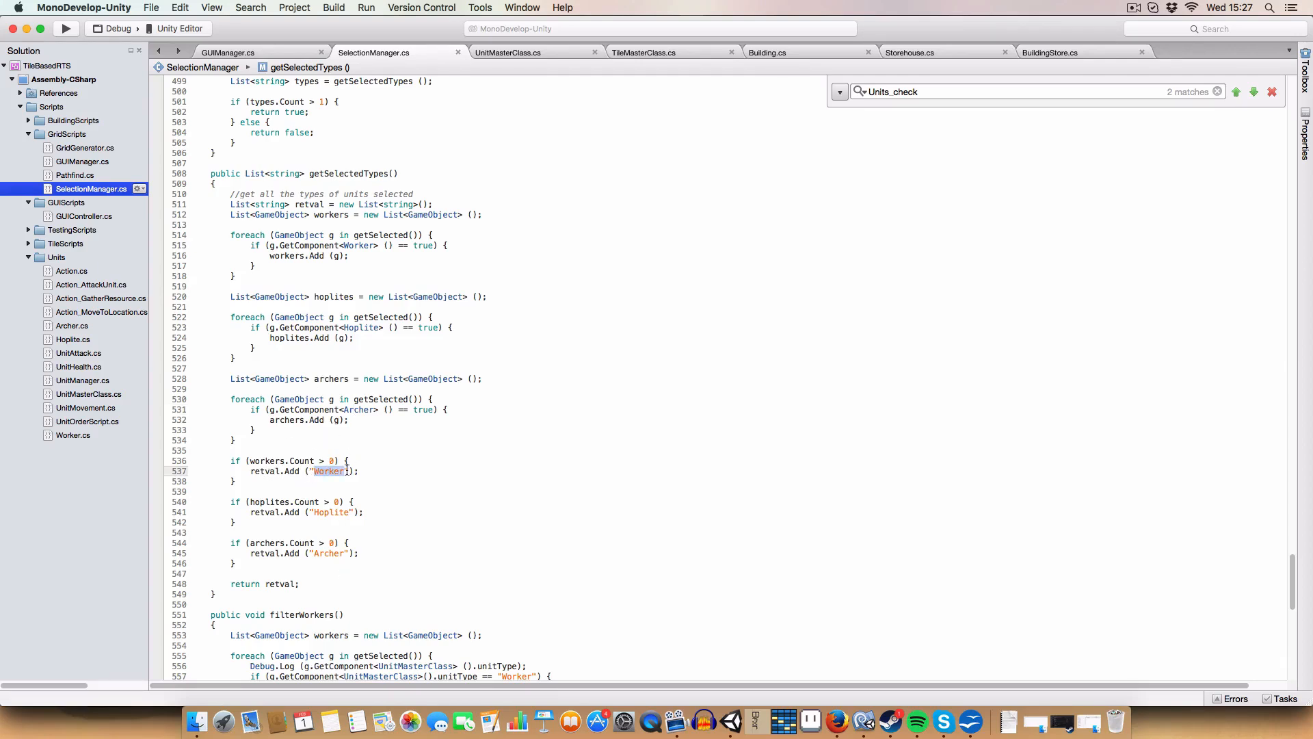
{"action": "scroll", "scroll_direction": "down", "scroll_amount": 3}
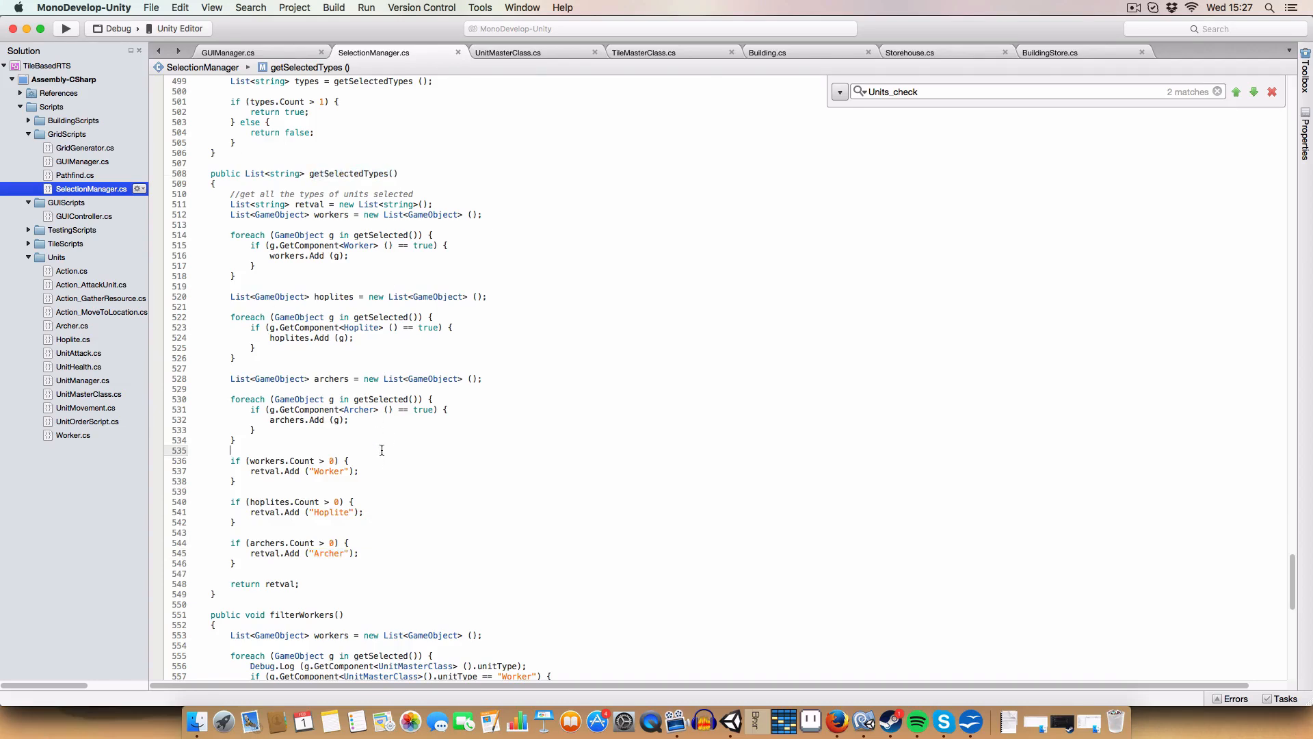
{"action": "mouse_move", "coordinate": [378, 549]}
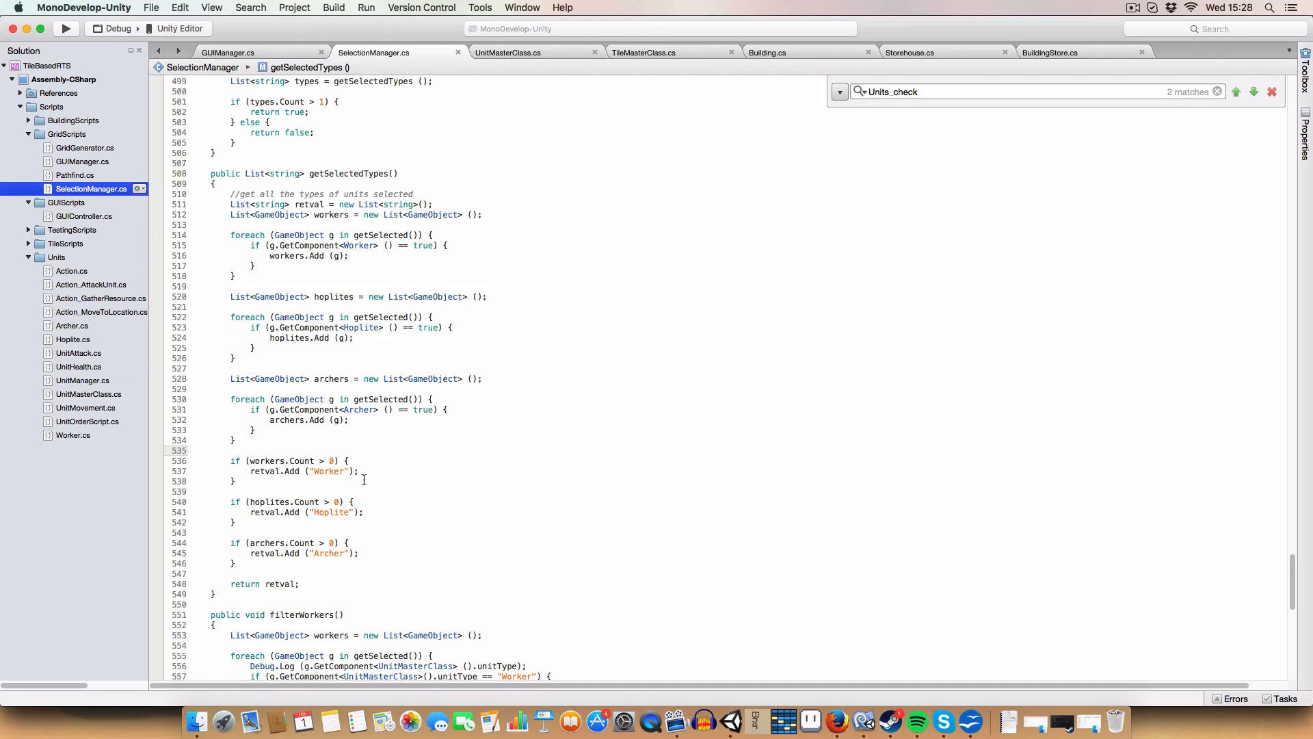
{"action": "mouse_move", "coordinate": [375, 467]}
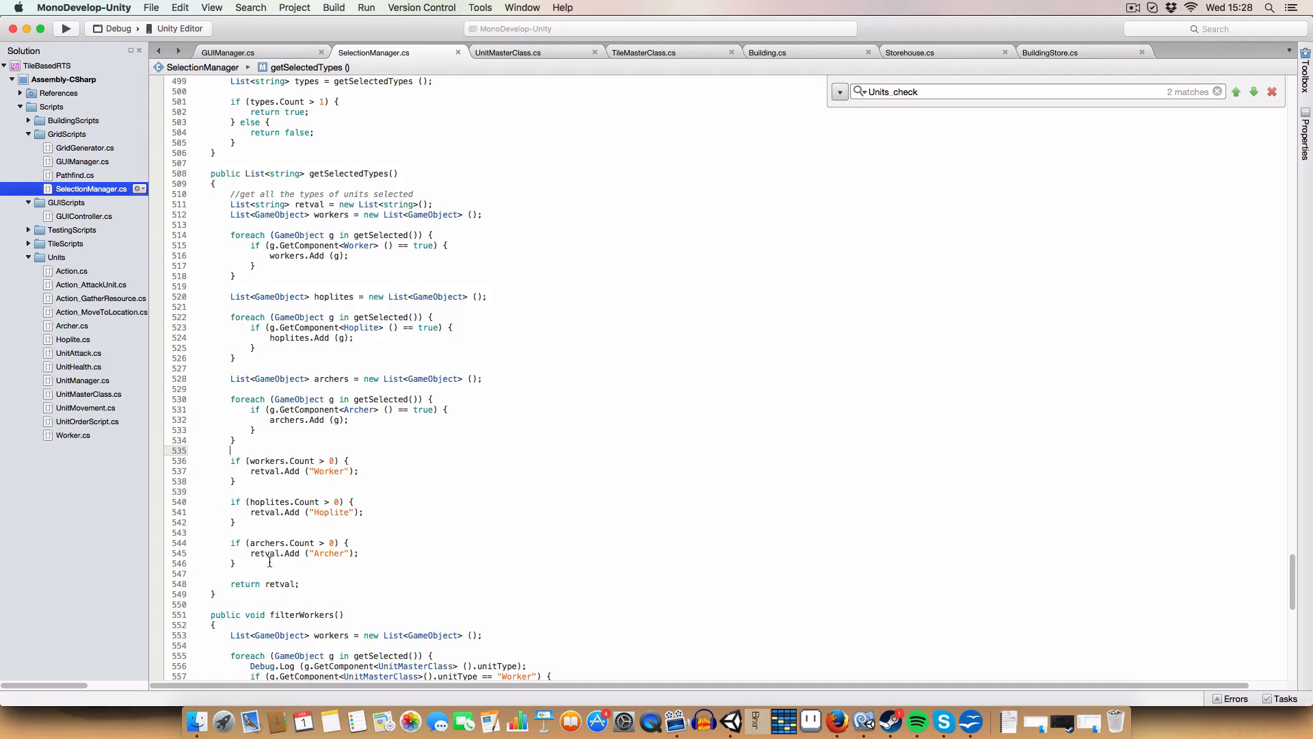
{"action": "mouse_move", "coordinate": [361, 327]}
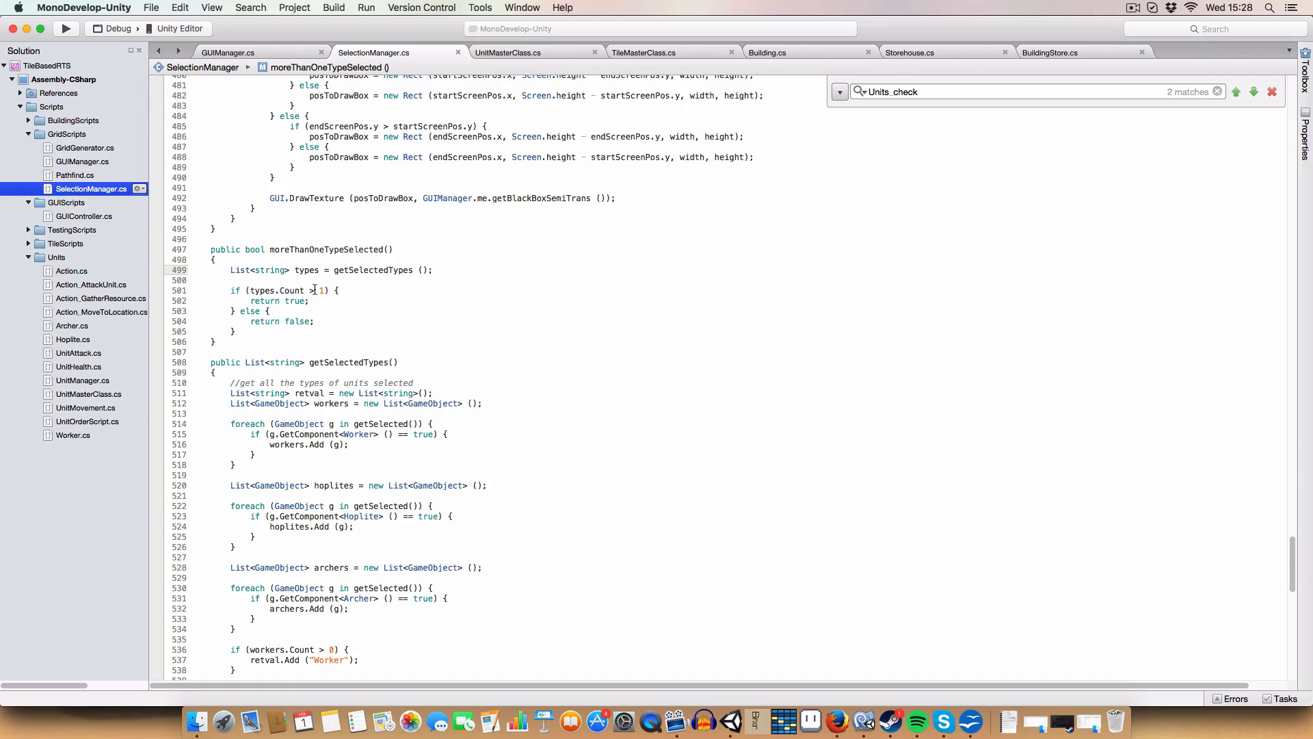
{"action": "double_click", "coordinate": [280, 301]}
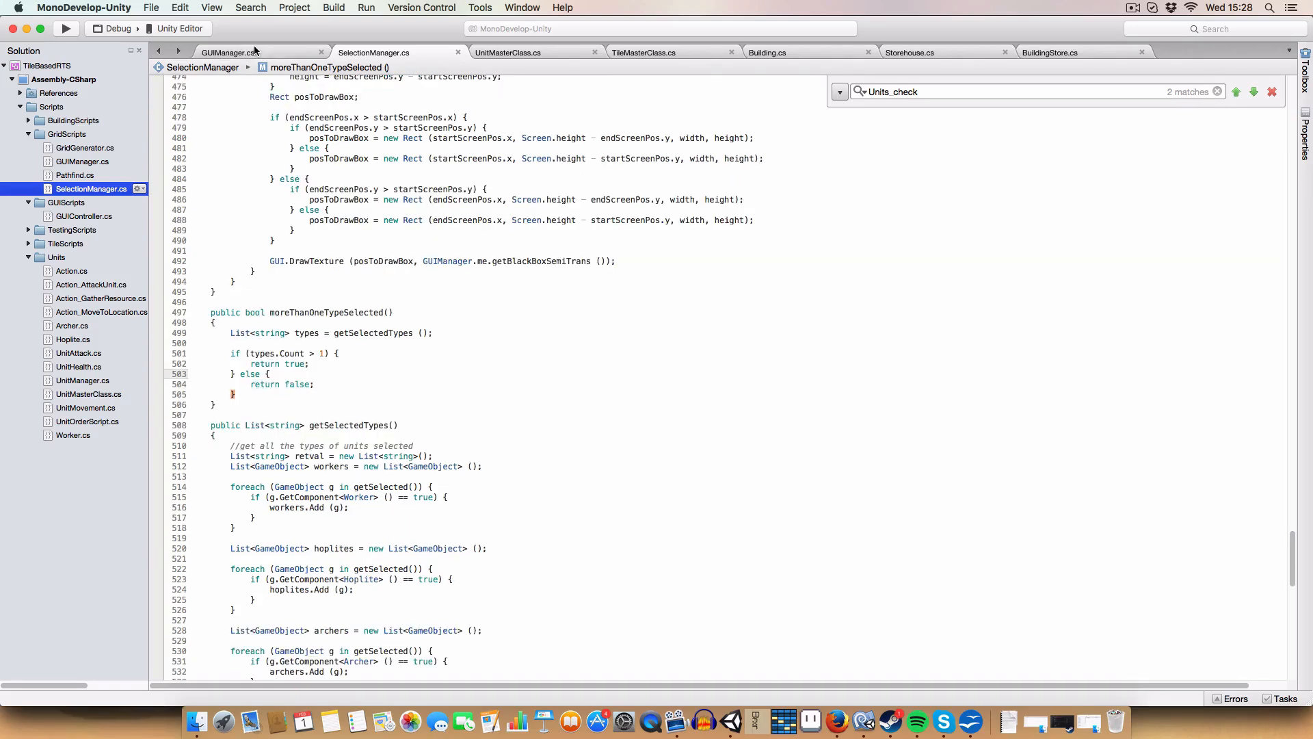
- Switch to GUIManager.cs and highlight the originalHeight value of 1080
{"action": "left_click", "coordinate": [229, 52]}
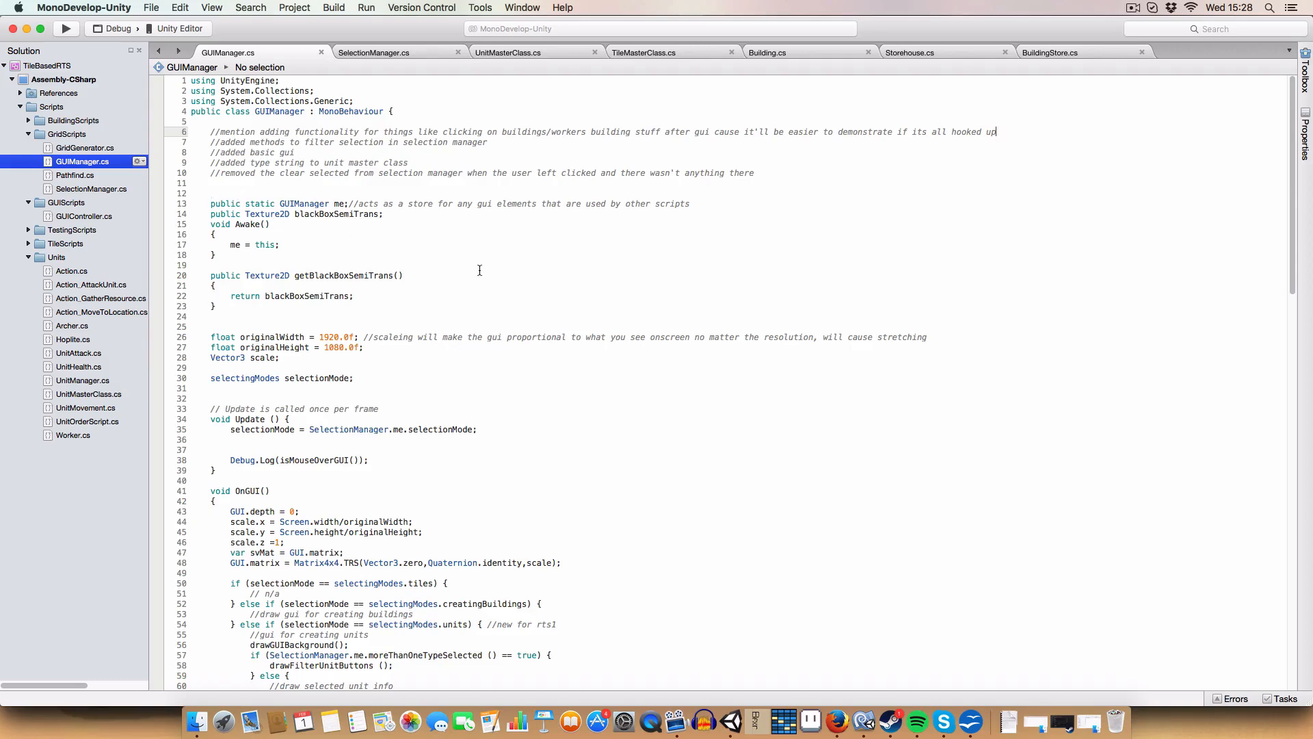
{"action": "mouse_move", "coordinate": [320, 347]}
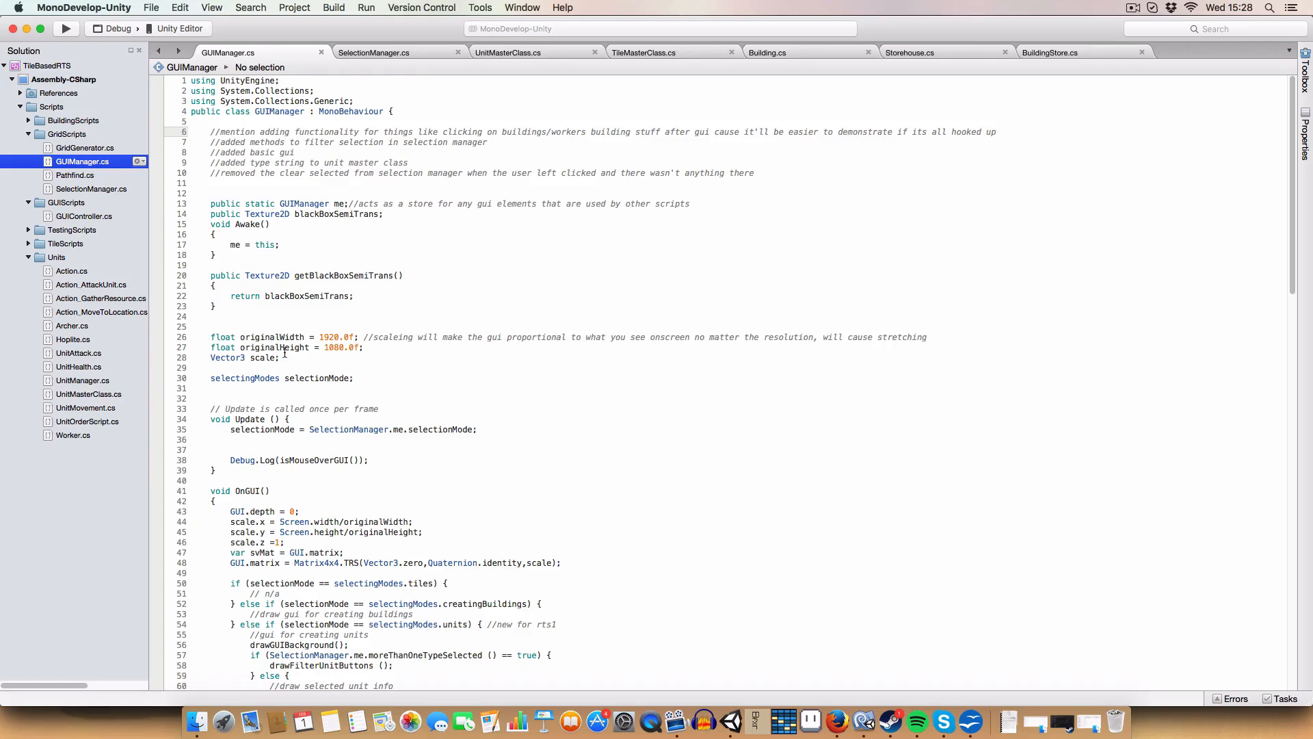
{"action": "mouse_move", "coordinate": [489, 340]}
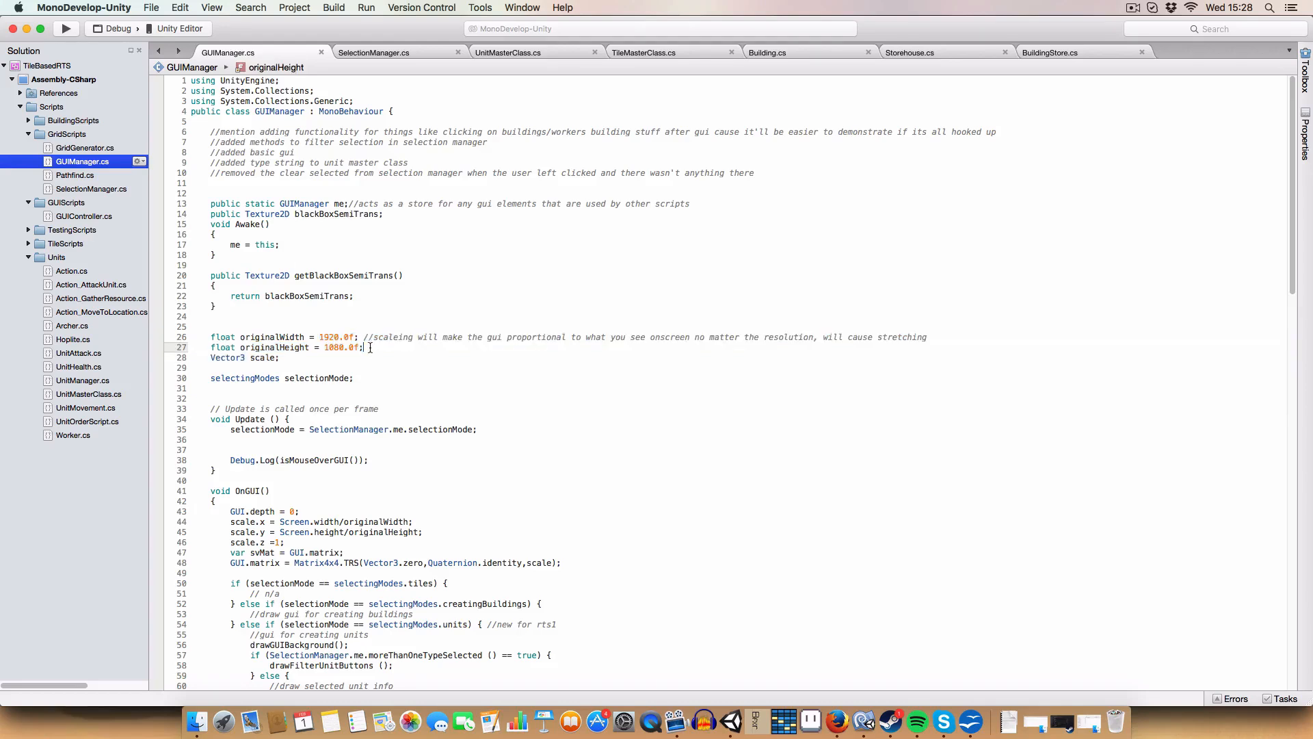
{"action": "double_click", "coordinate": [337, 347]}
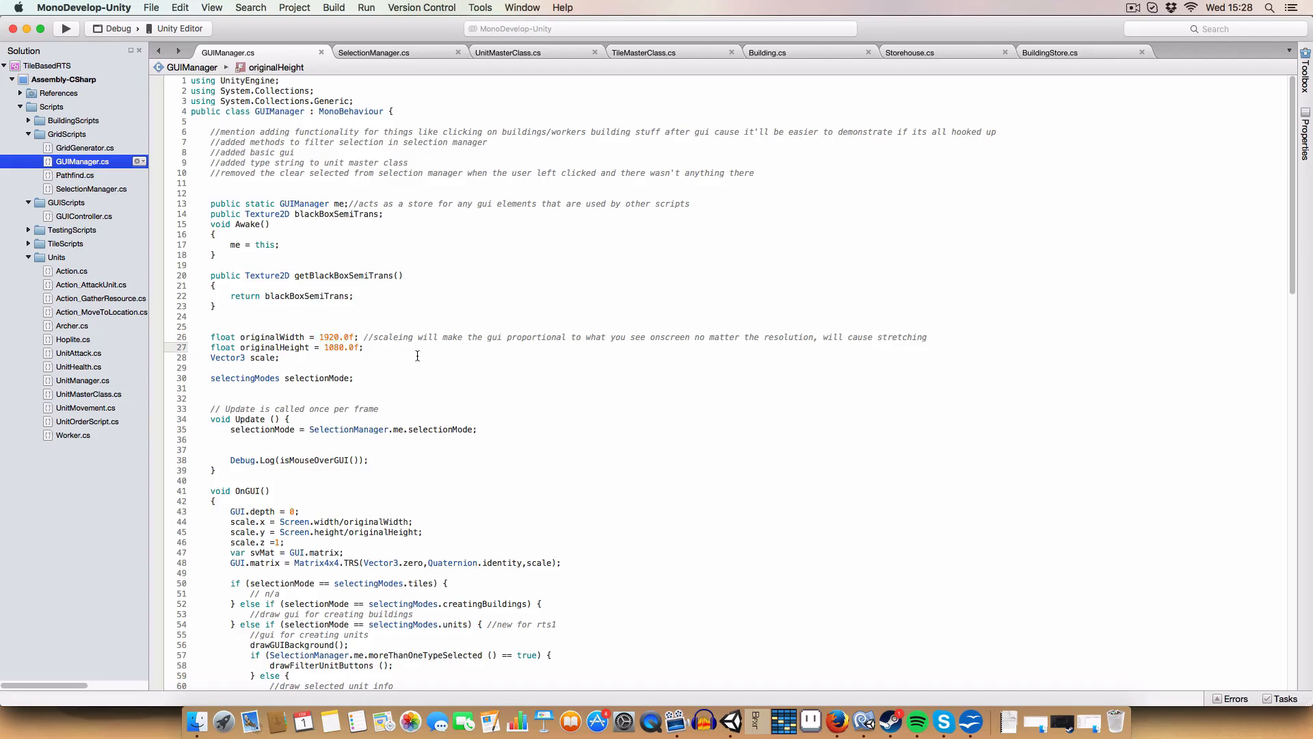
{"action": "mouse_move", "coordinate": [703, 721]}
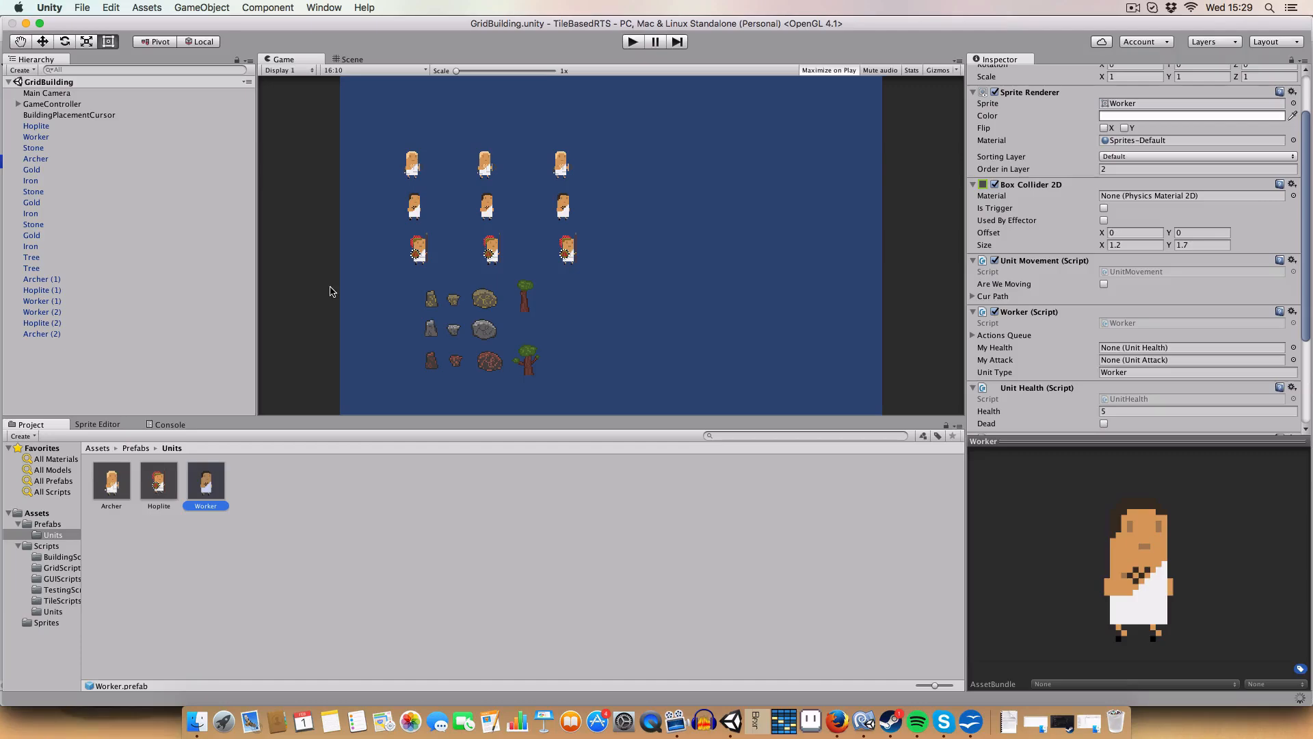
- Return to the Unity editor and confirm the Game view aspect ratio stays at 16:10
{"action": "left_click", "coordinate": [837, 718]}
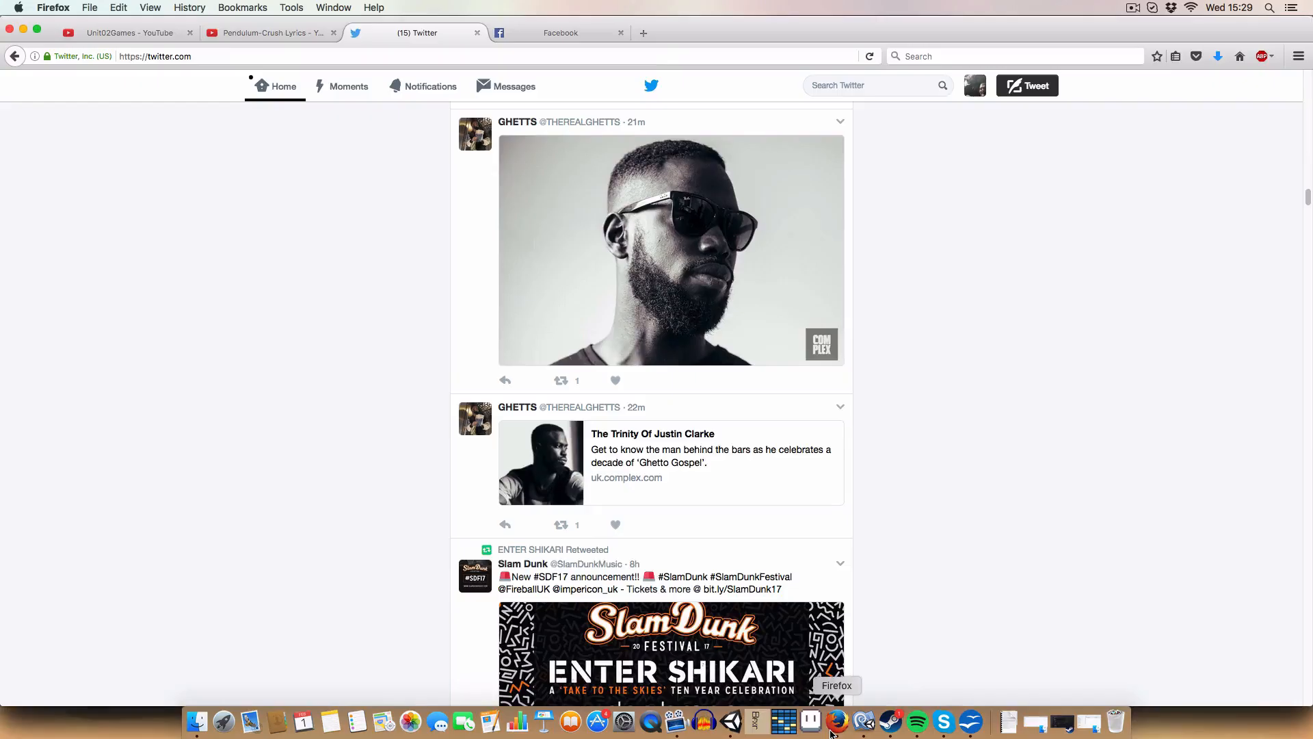
{"action": "left_click", "coordinate": [730, 720]}
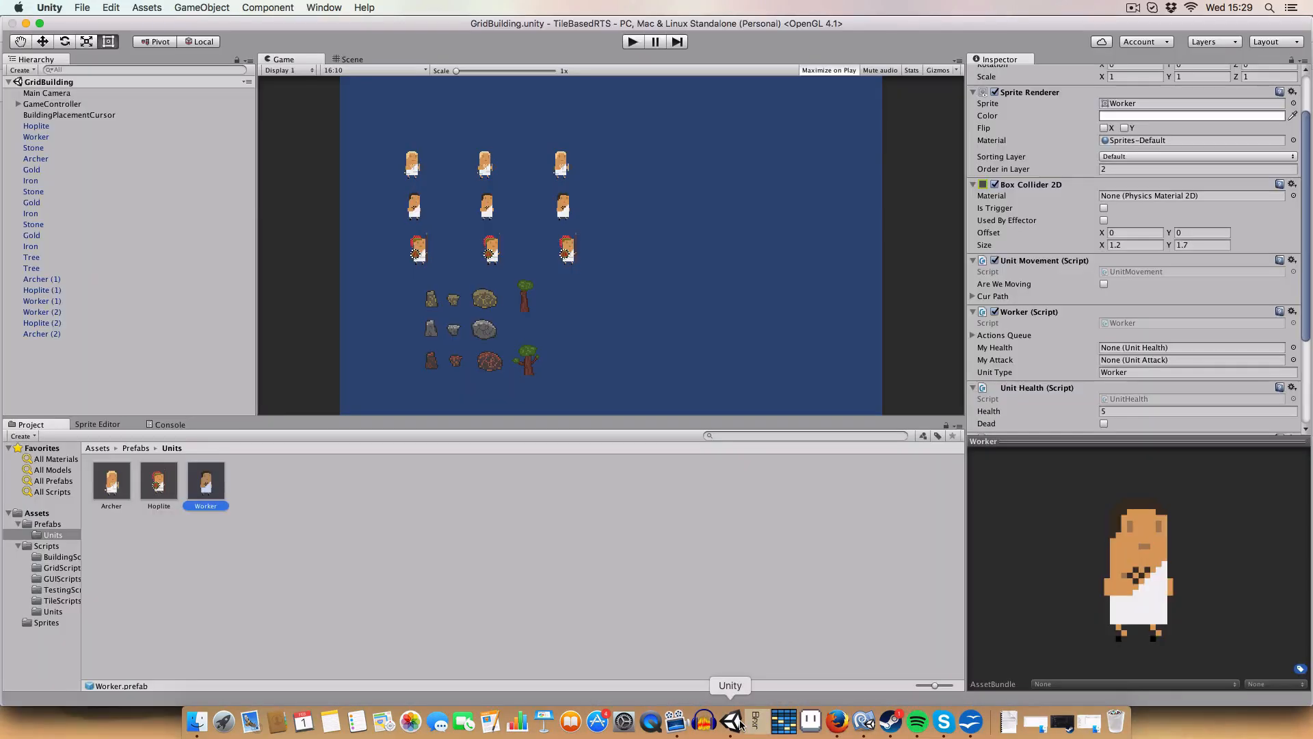
{"action": "mouse_move", "coordinate": [867, 721]}
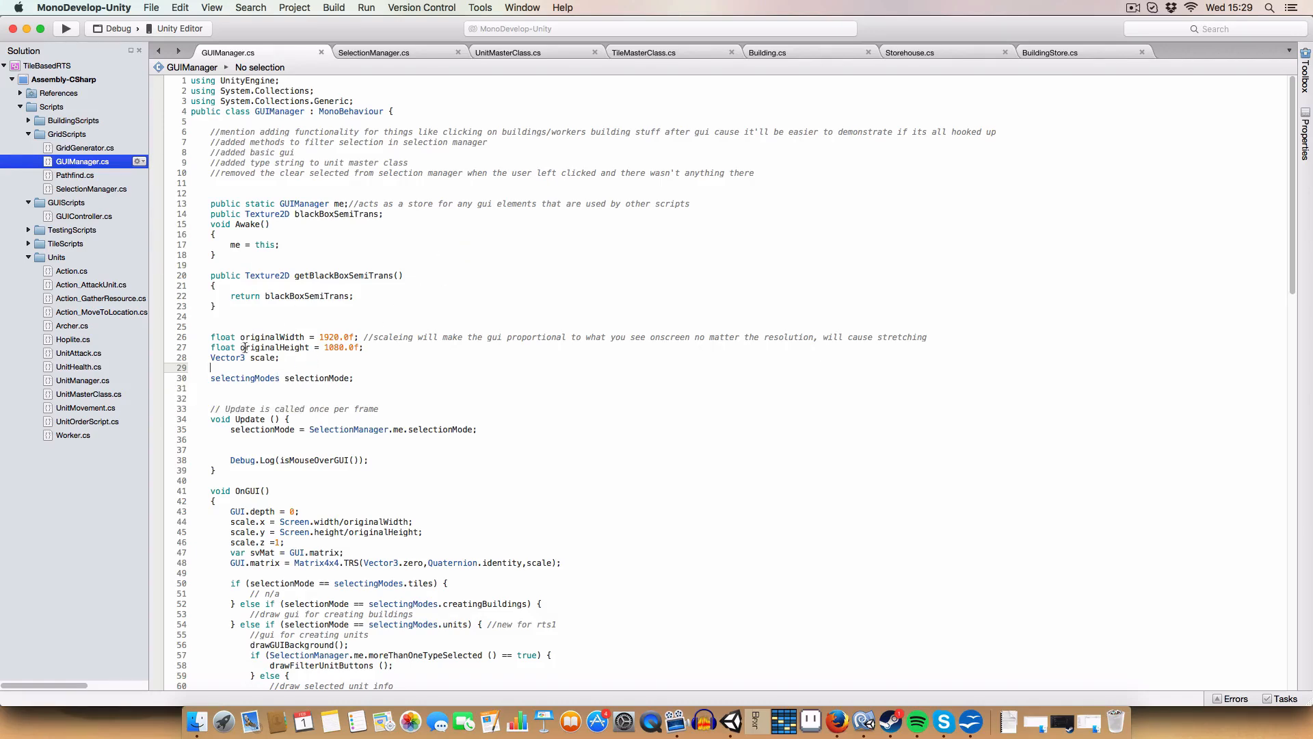
{"action": "mouse_move", "coordinate": [836, 719]}
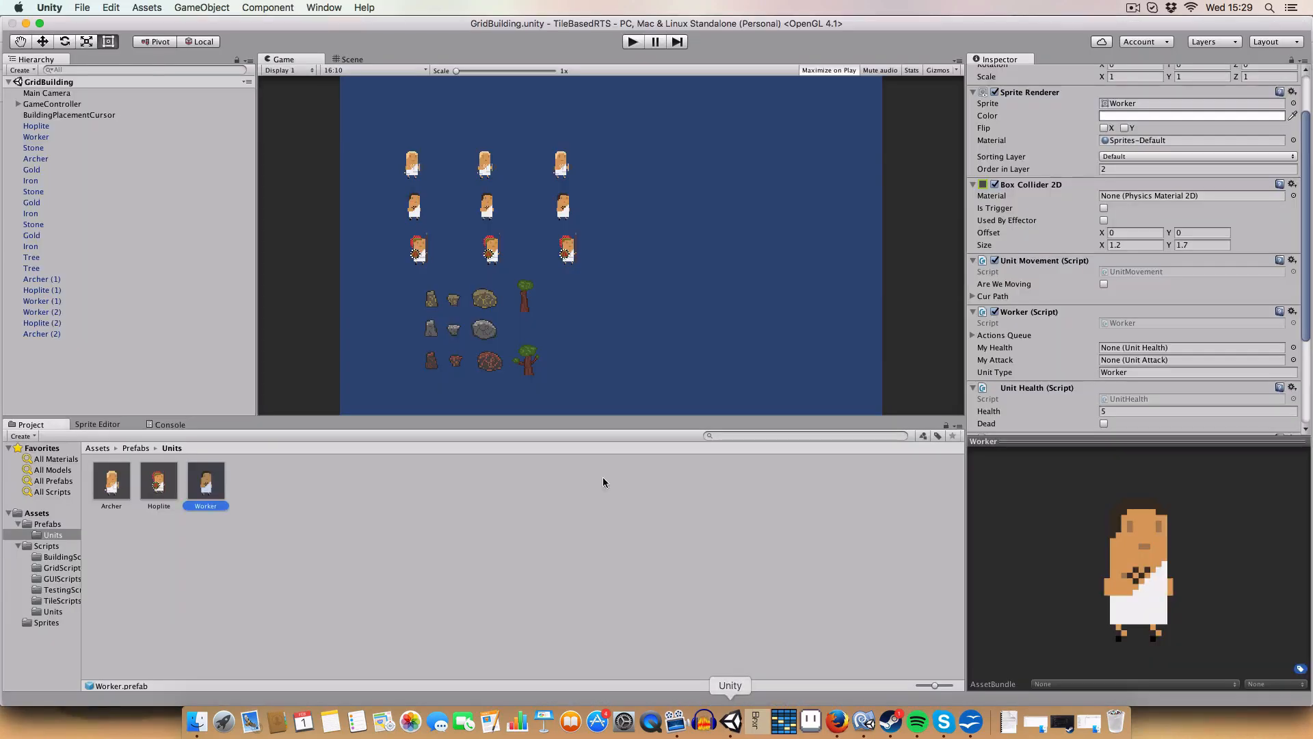
{"action": "left_click", "coordinate": [372, 69]}
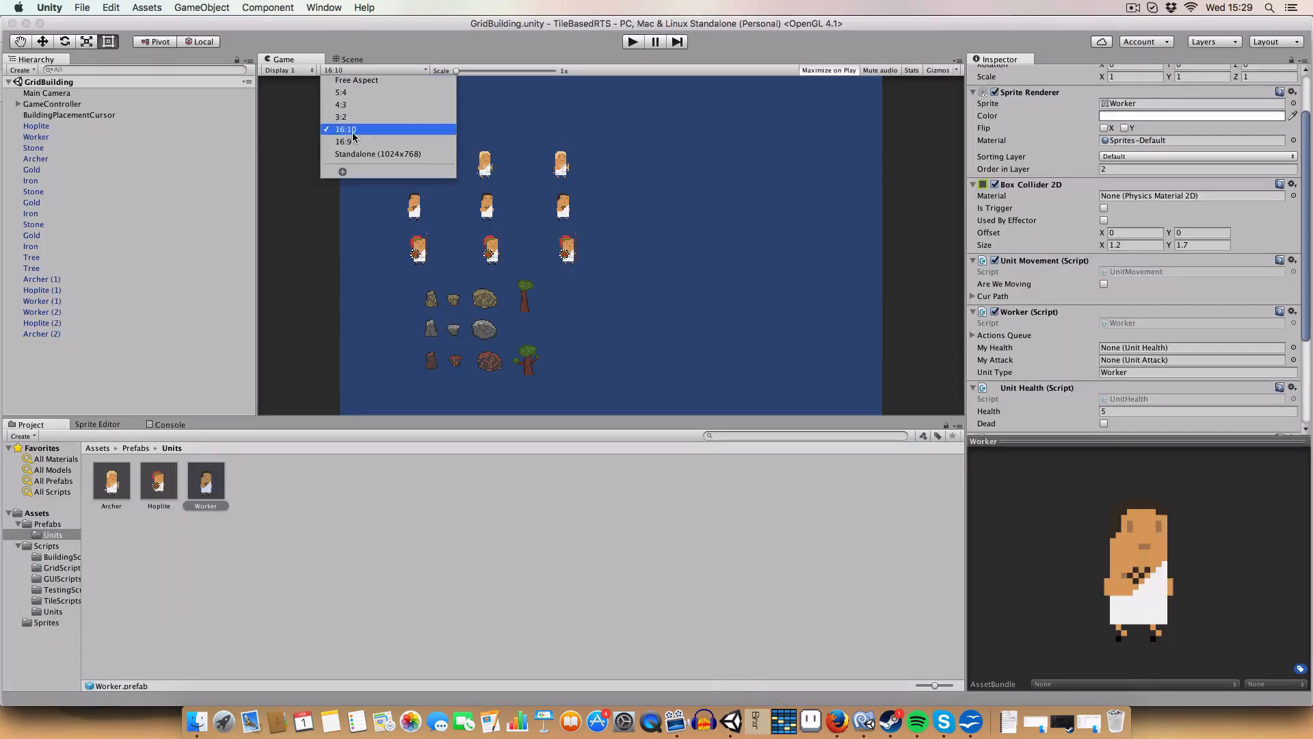
{"action": "left_click", "coordinate": [342, 171]}
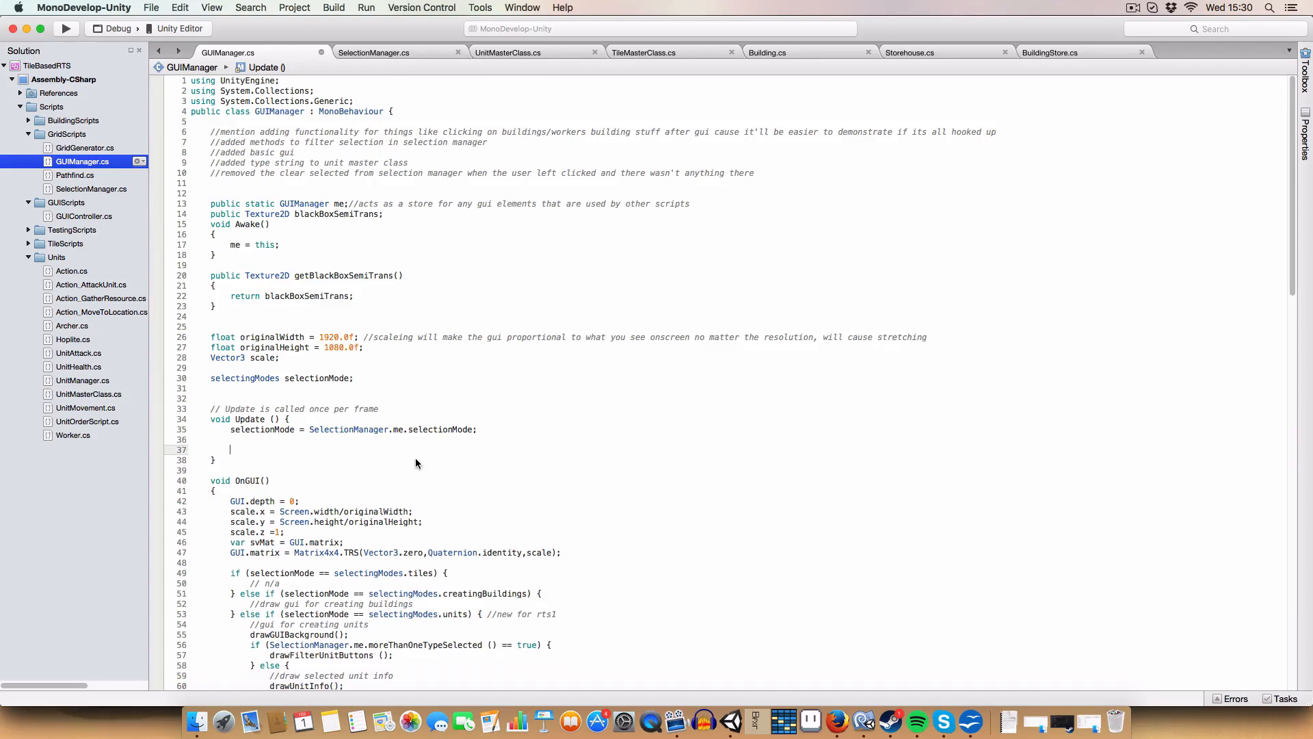
- Remove the leftover blank line in Update and review the GUI matrix scaling lines in OnGUI
{"action": "key", "text": "Backspace"}
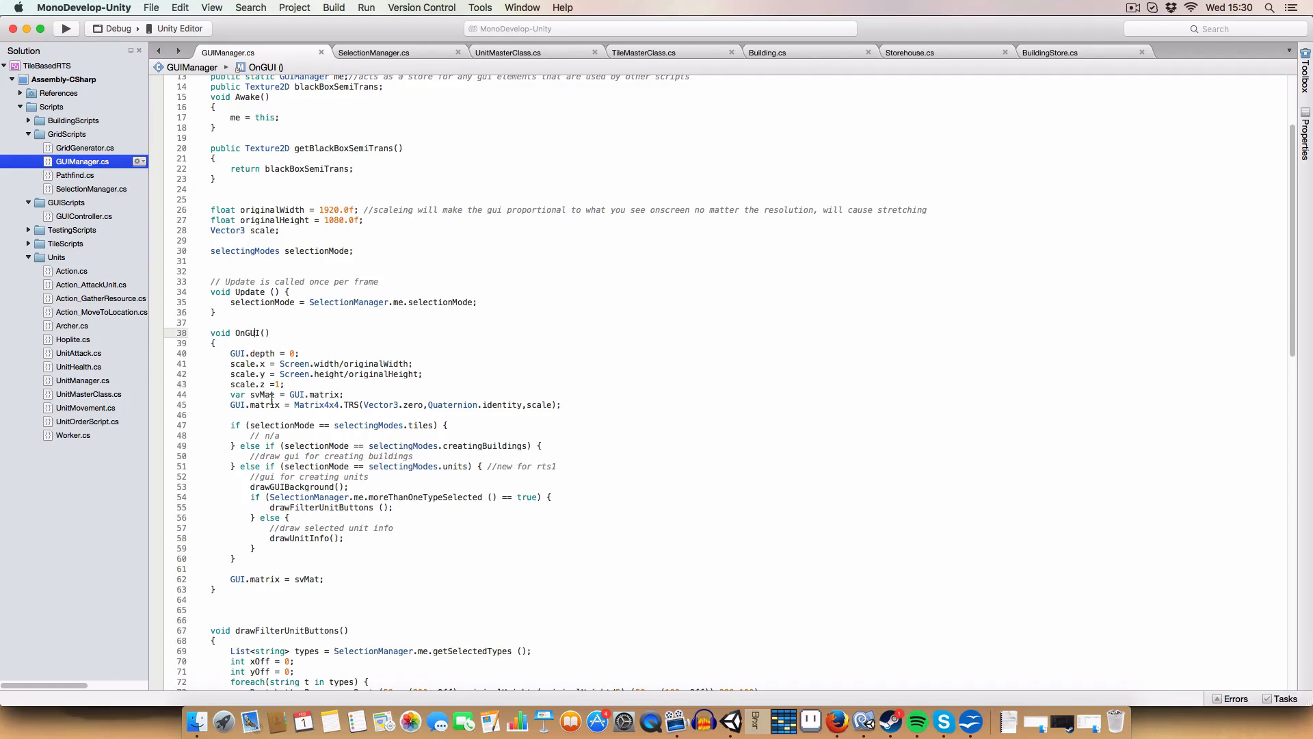
{"action": "left_click_drag", "start_coordinate": [230, 352], "coordinate": [561, 405]}
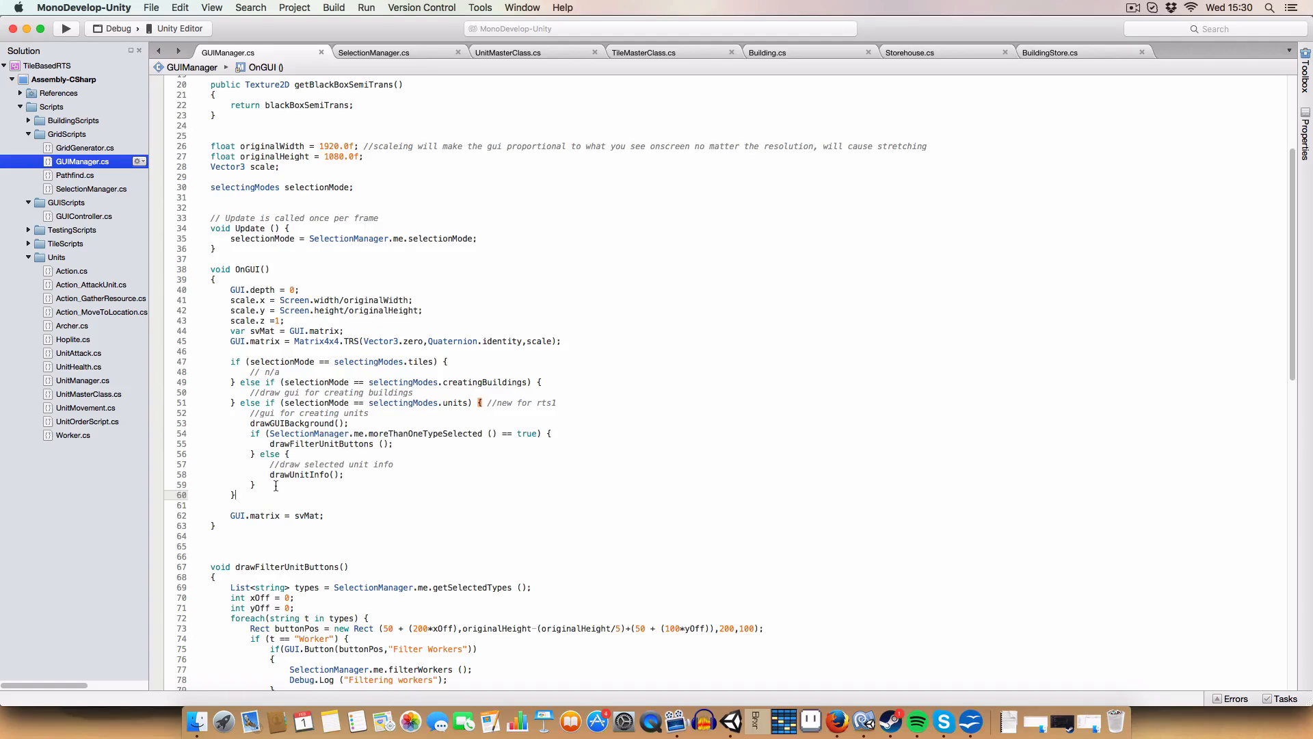
{"action": "double_click", "coordinate": [276, 515]}
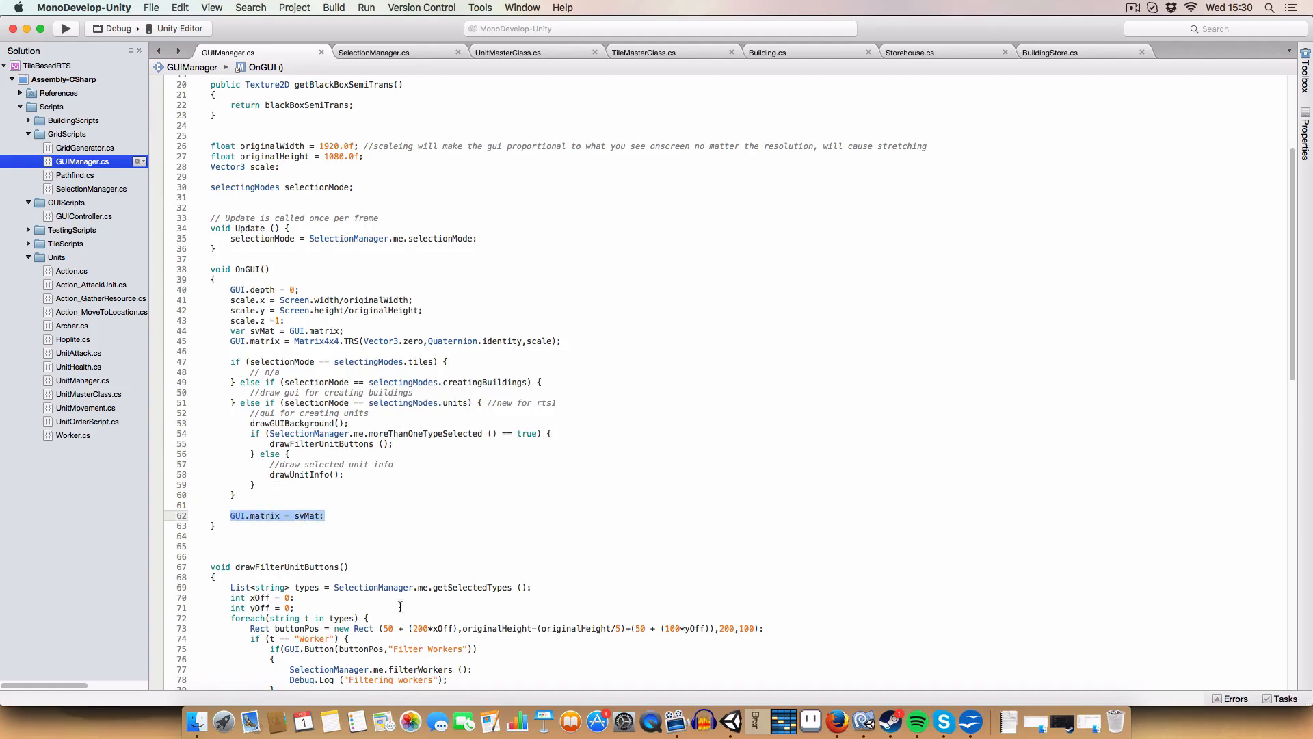
{"action": "scroll", "scroll_direction": "down", "scroll_amount": 3}
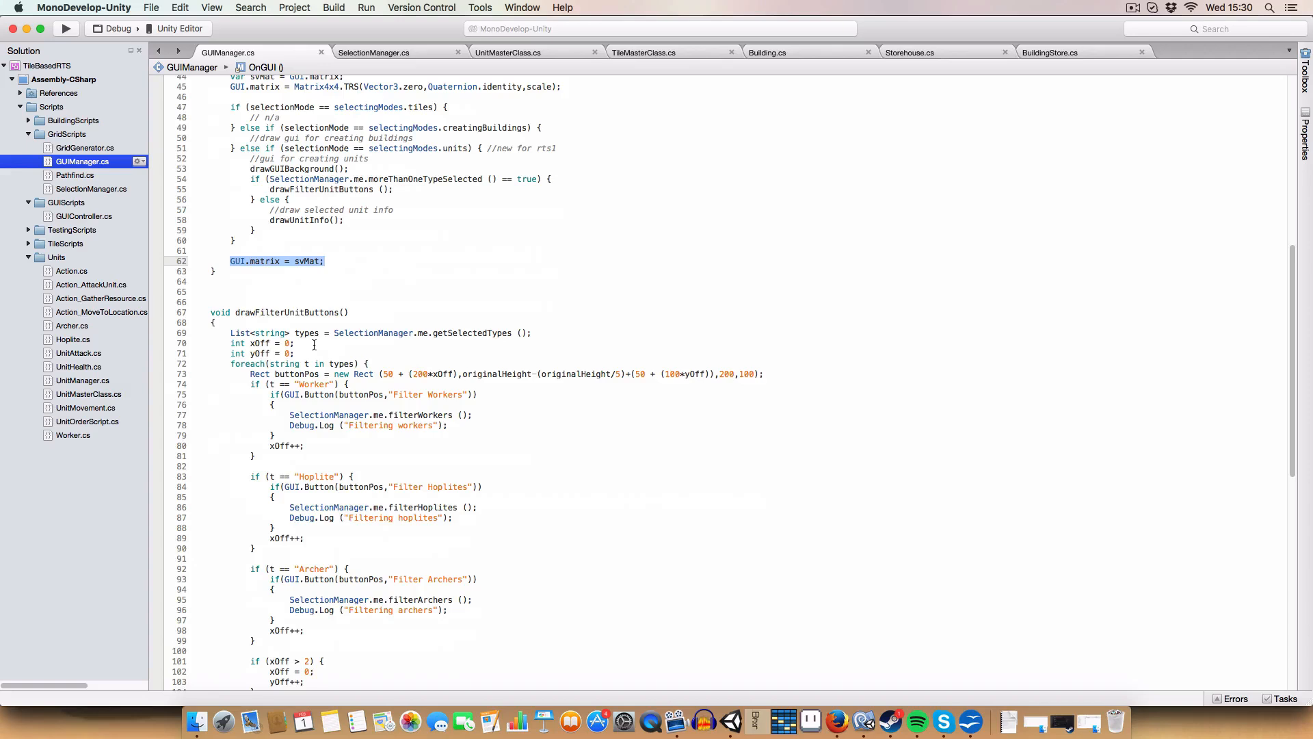
{"action": "mouse_move", "coordinate": [580, 424]}
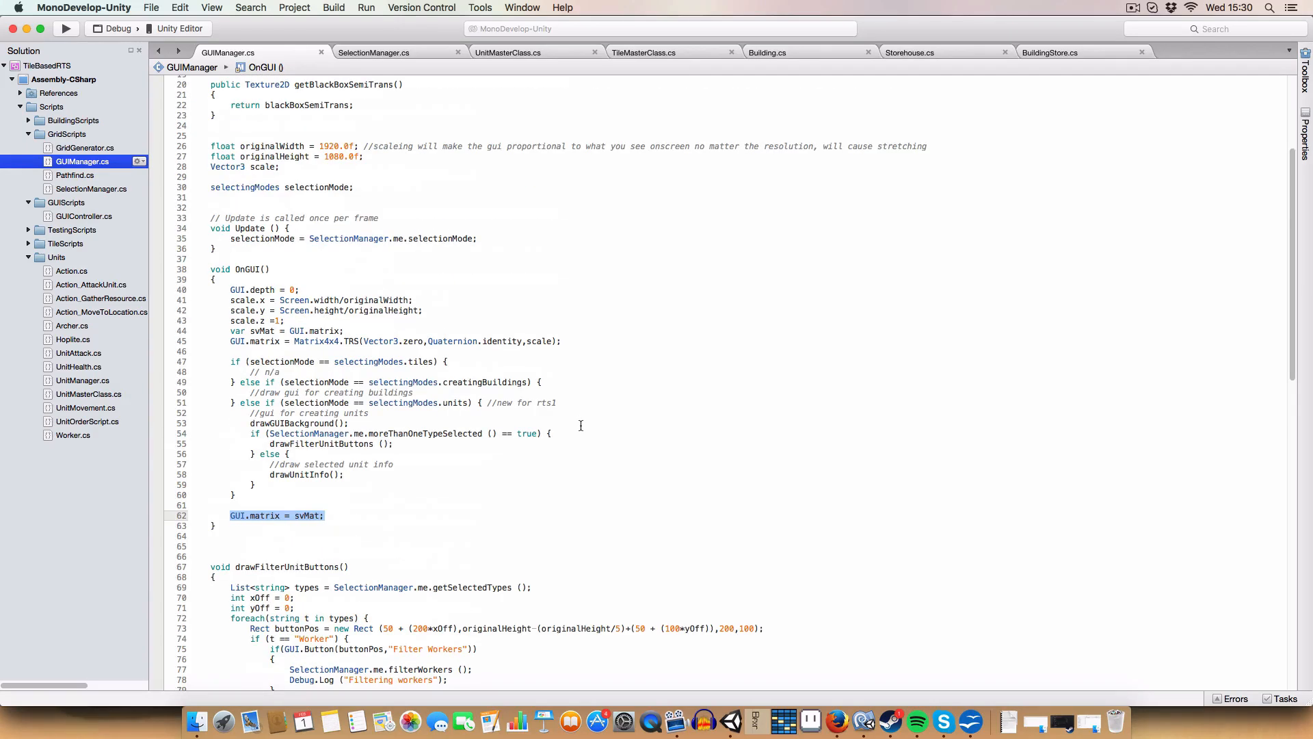
{"action": "mouse_move", "coordinate": [558, 429]}
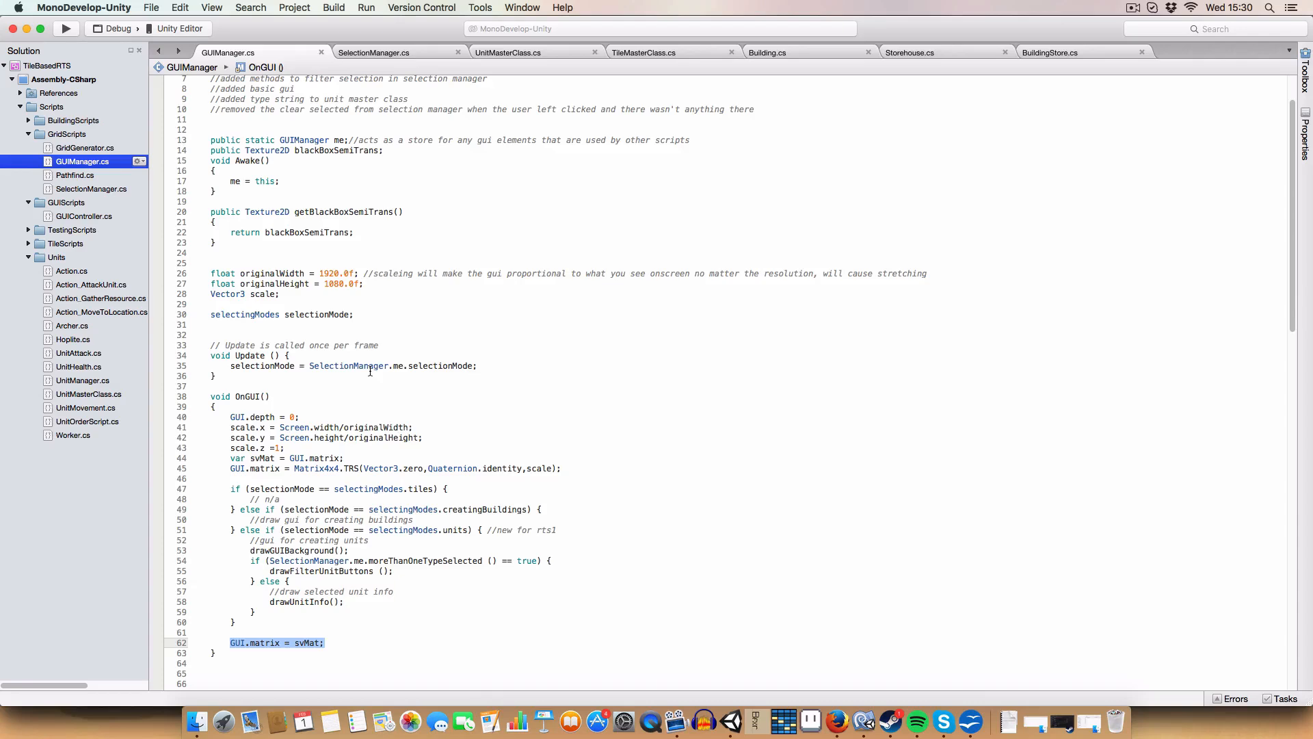
- Select the drawGUIBackground call in OnGUI and scroll to its method body
{"action": "scroll", "scroll_direction": "down", "scroll_amount": 3}
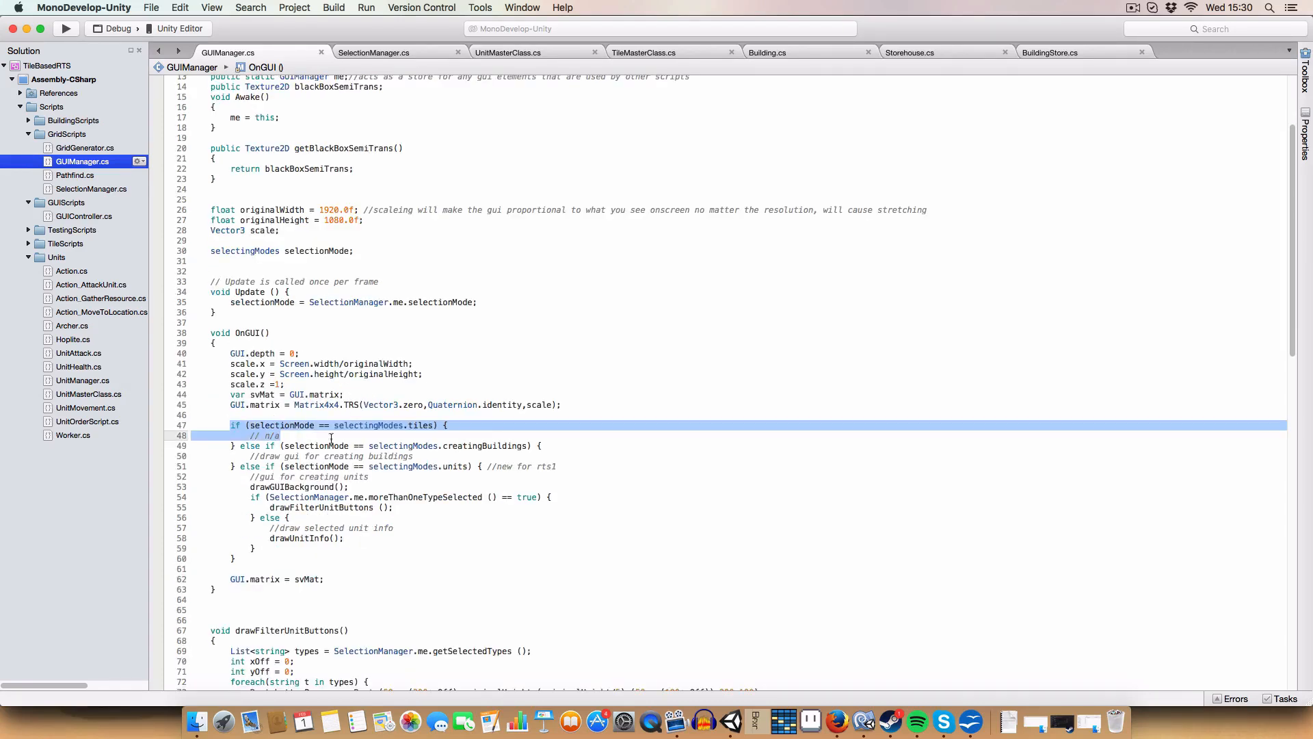
{"action": "left_click", "coordinate": [352, 487]}
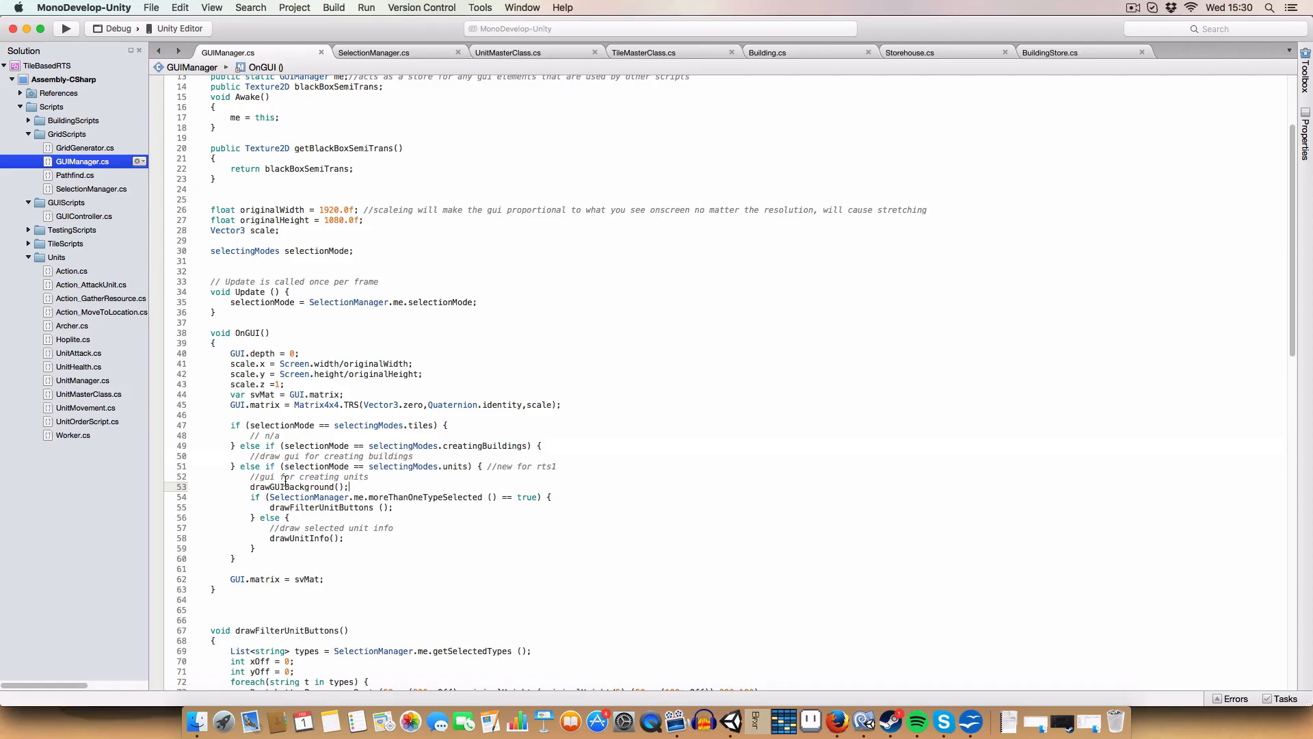
{"action": "double_click", "coordinate": [382, 424]}
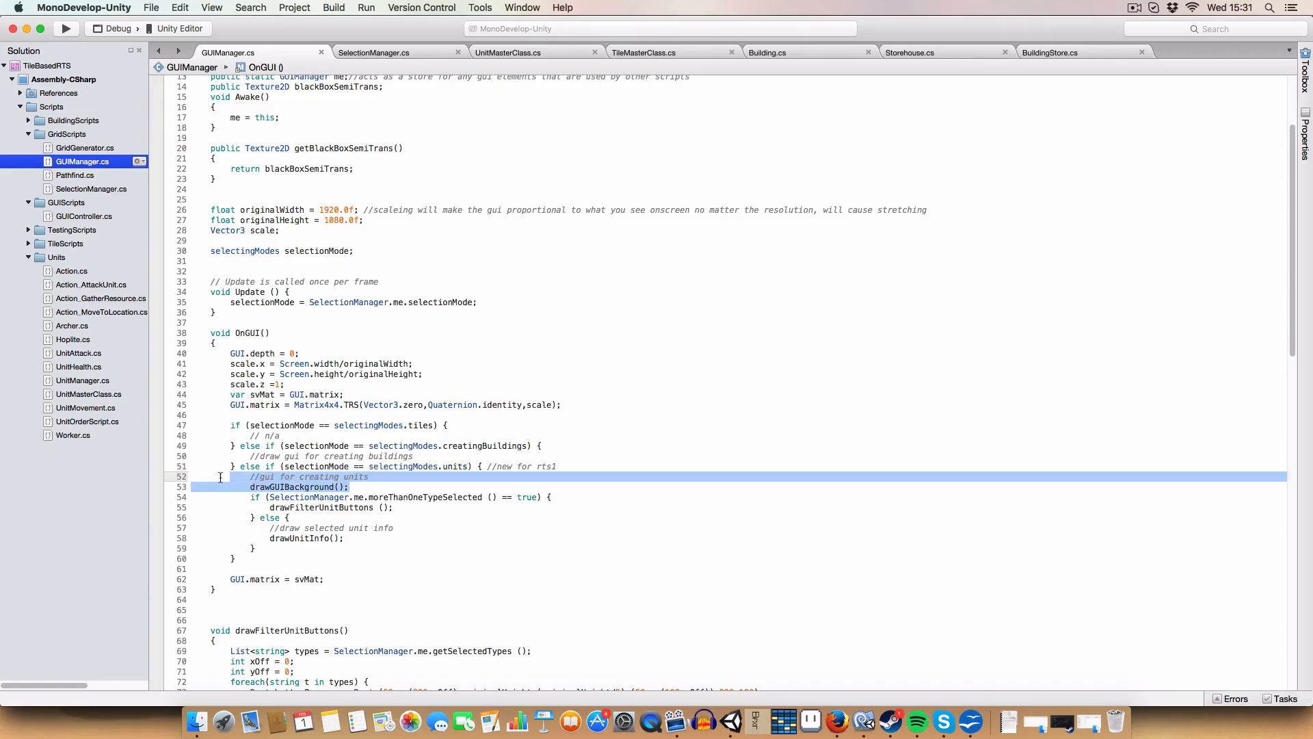
{"action": "scroll", "scroll_direction": "down", "scroll_amount": 3}
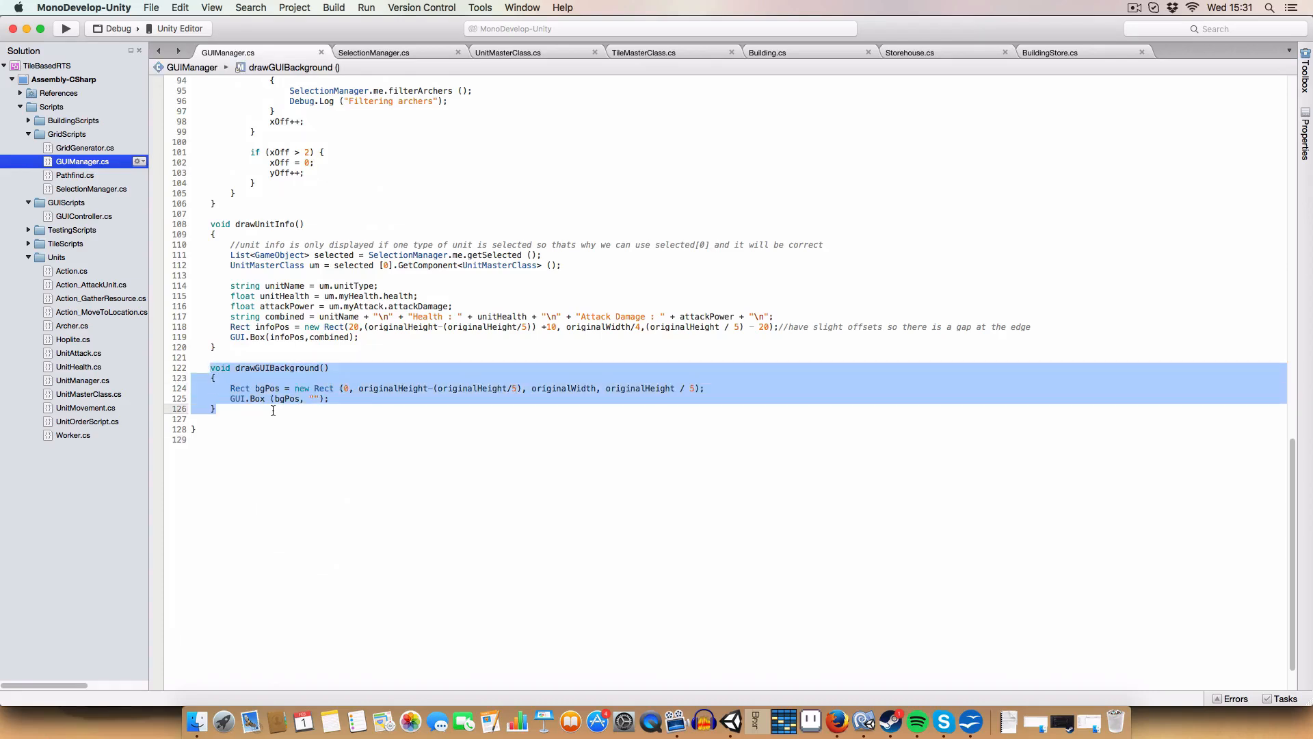
{"action": "mouse_move", "coordinate": [259, 437]}
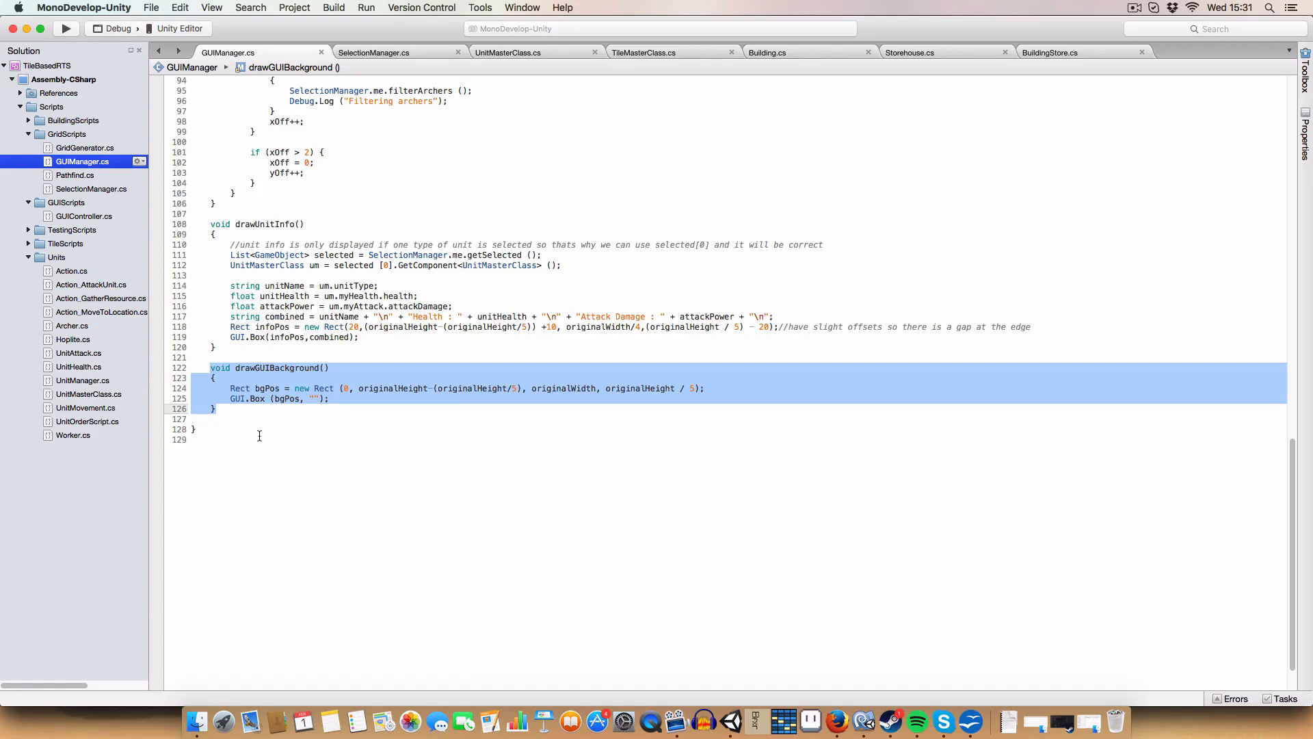
{"action": "left_click", "coordinate": [192, 439]}
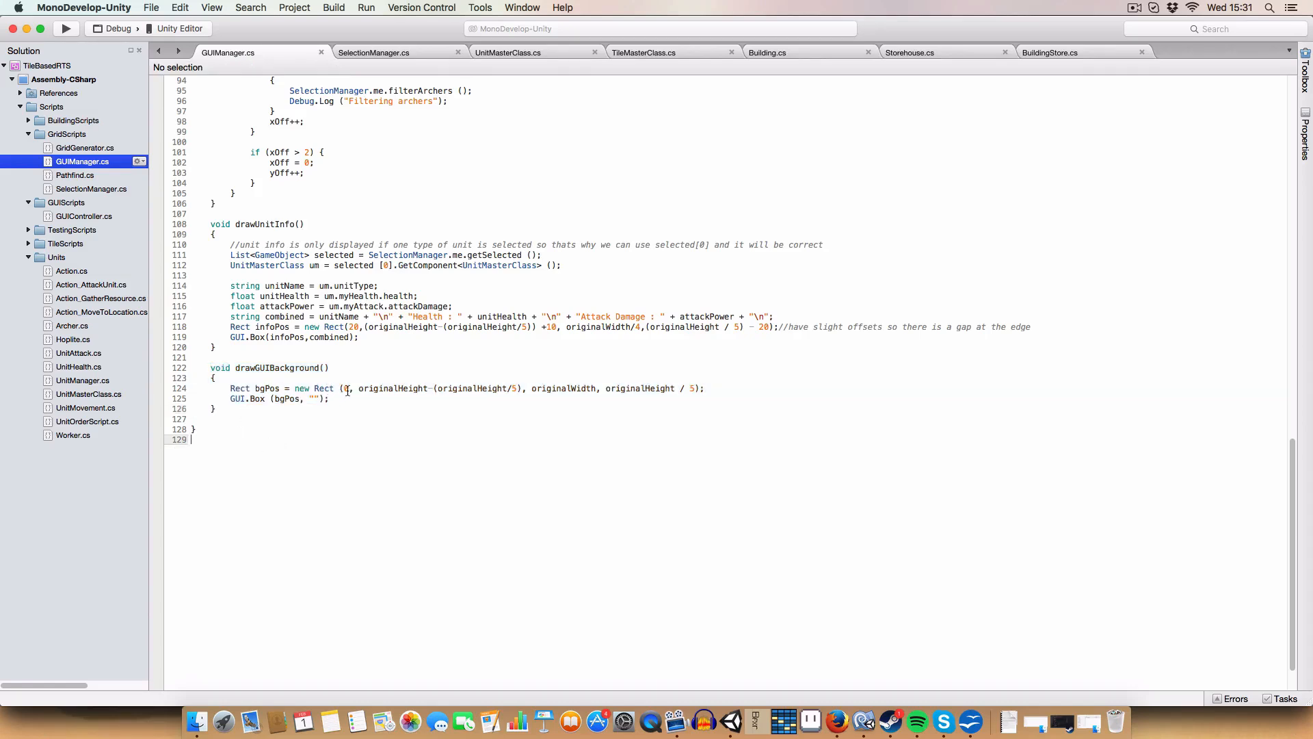
{"action": "left_click", "coordinate": [344, 388]}
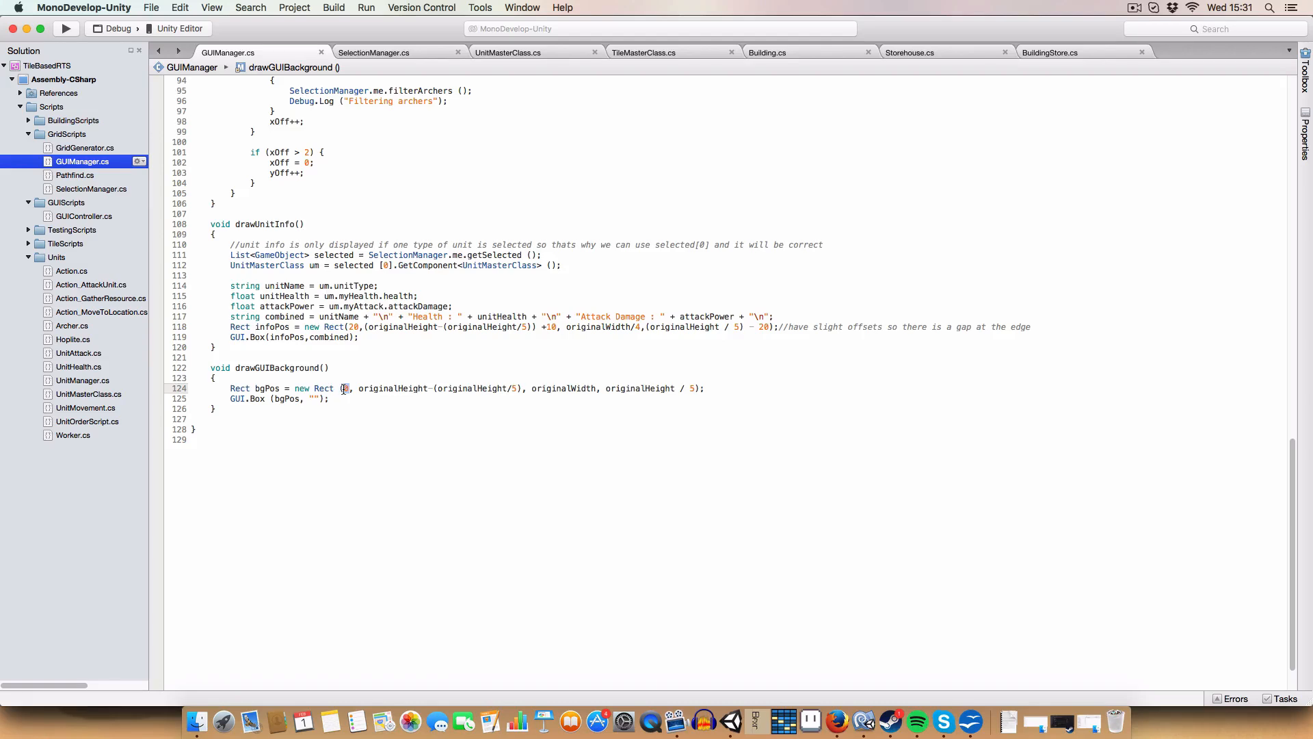
{"action": "double_click", "coordinate": [390, 387]}
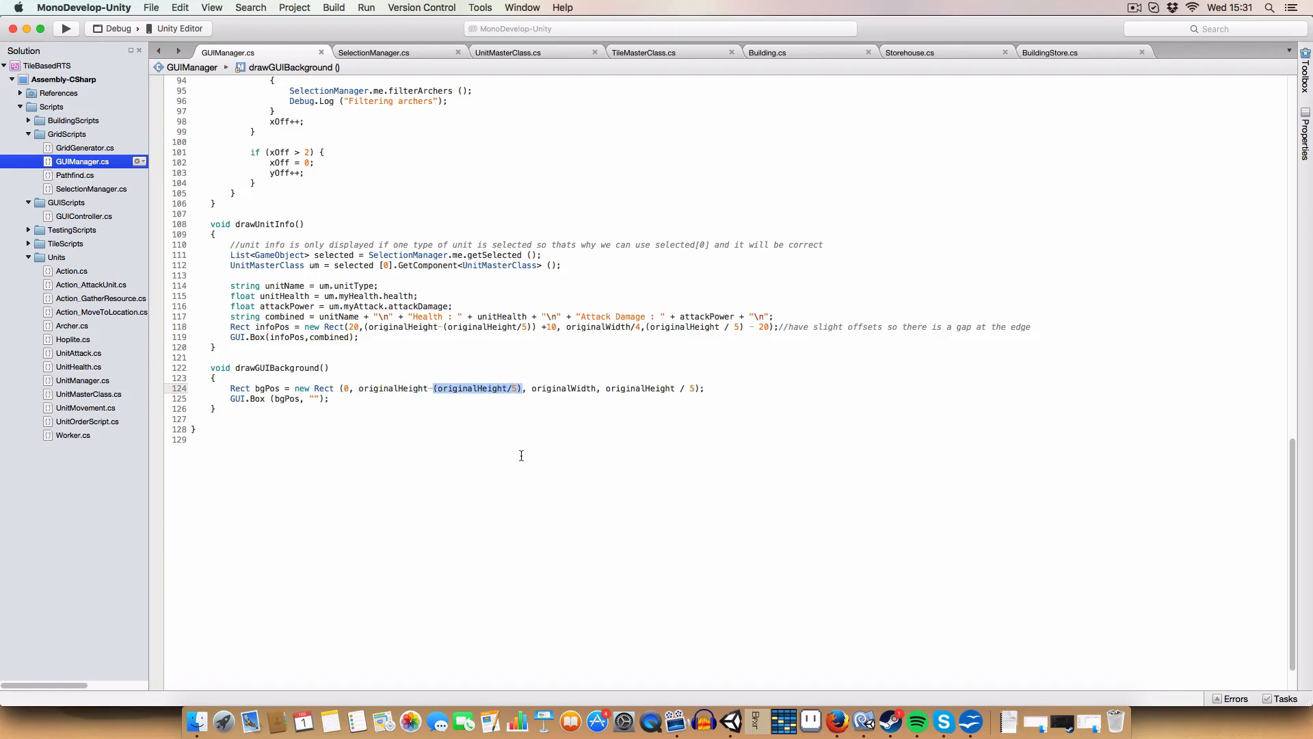
{"action": "mouse_move", "coordinate": [1304, 730]}
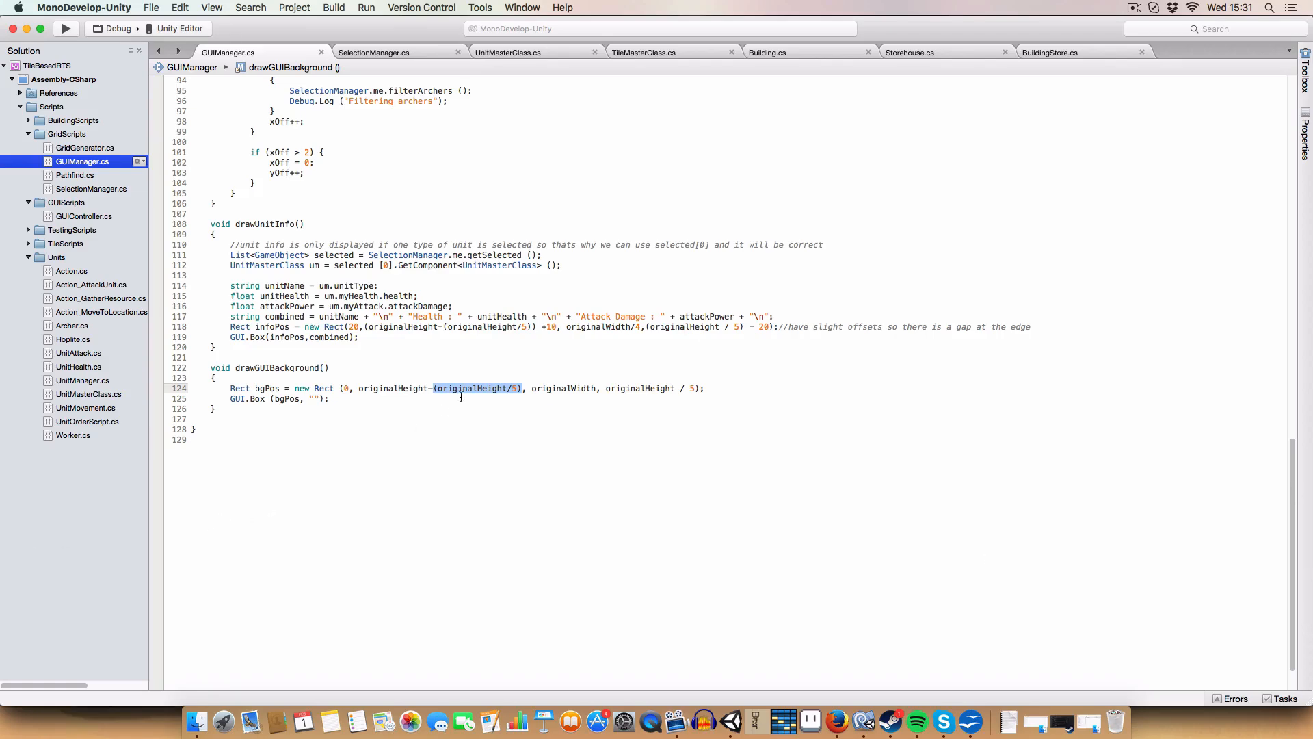
{"action": "scroll", "scroll_direction": "down", "scroll_amount": 3}
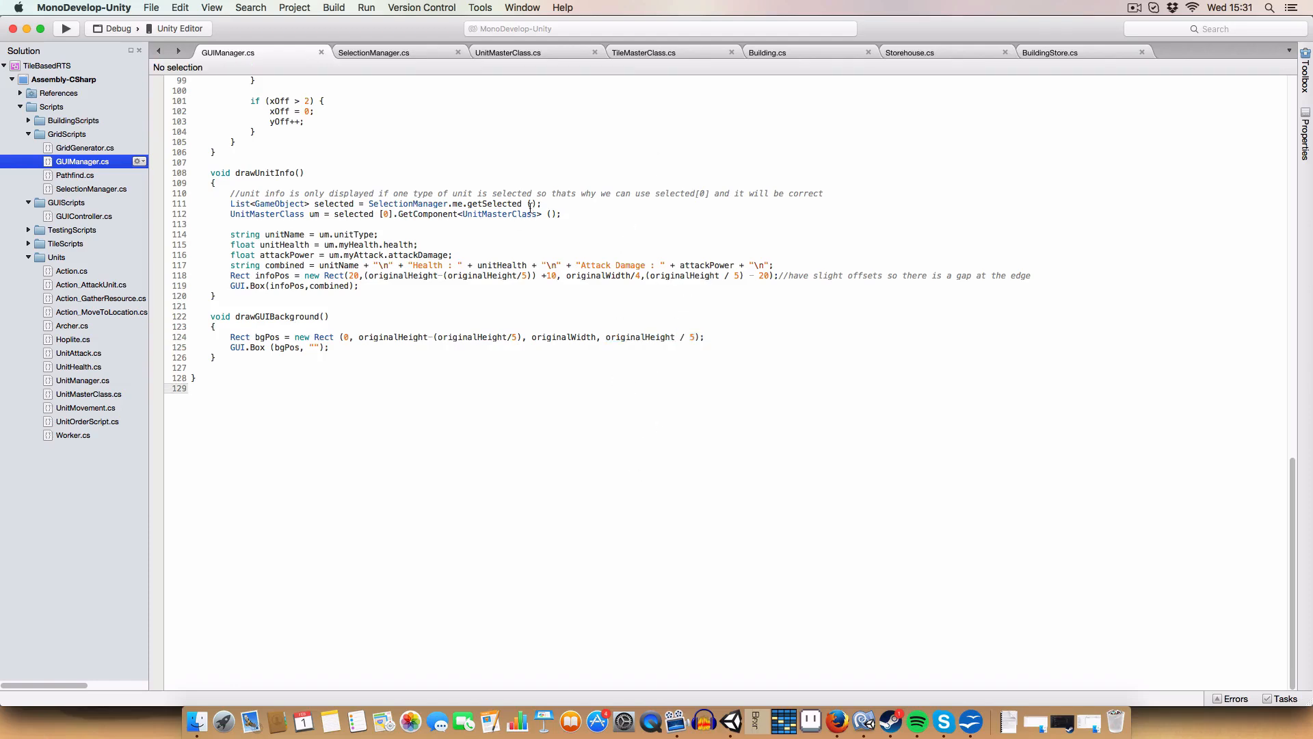
{"action": "mouse_move", "coordinate": [731, 721]}
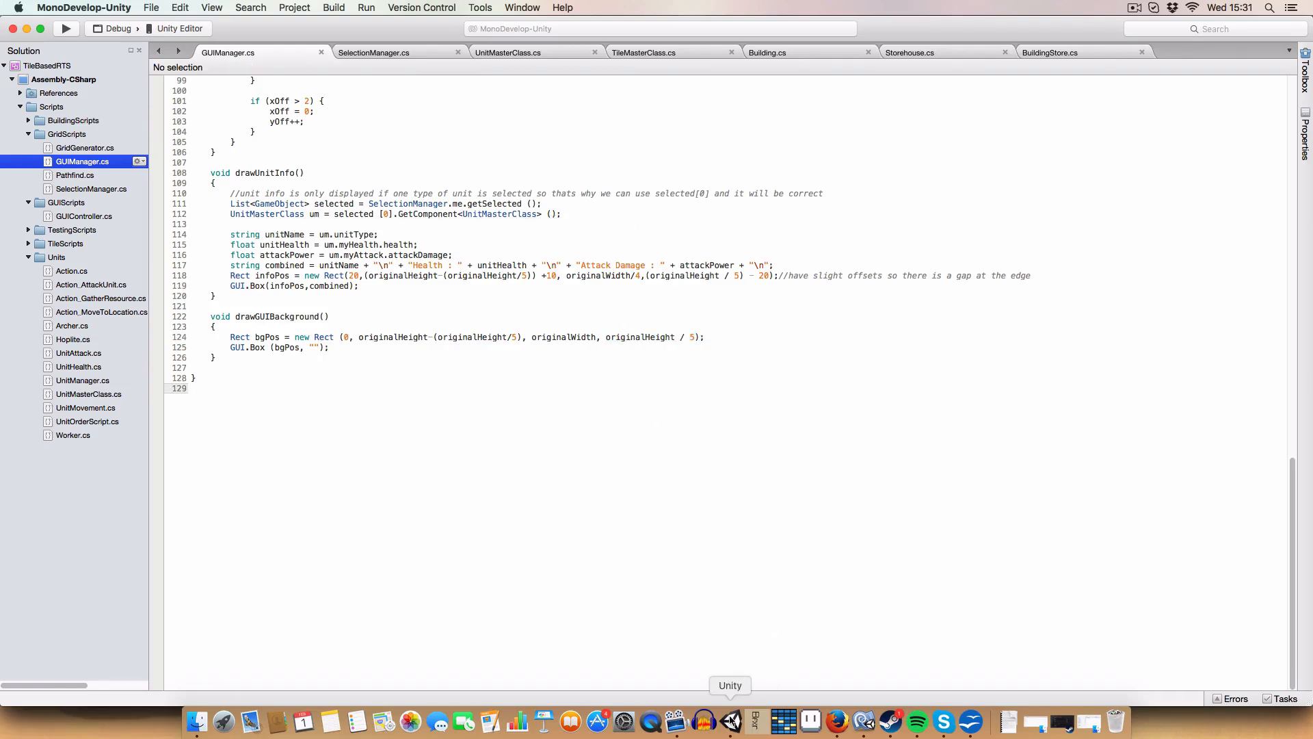
{"action": "left_click", "coordinate": [731, 721]}
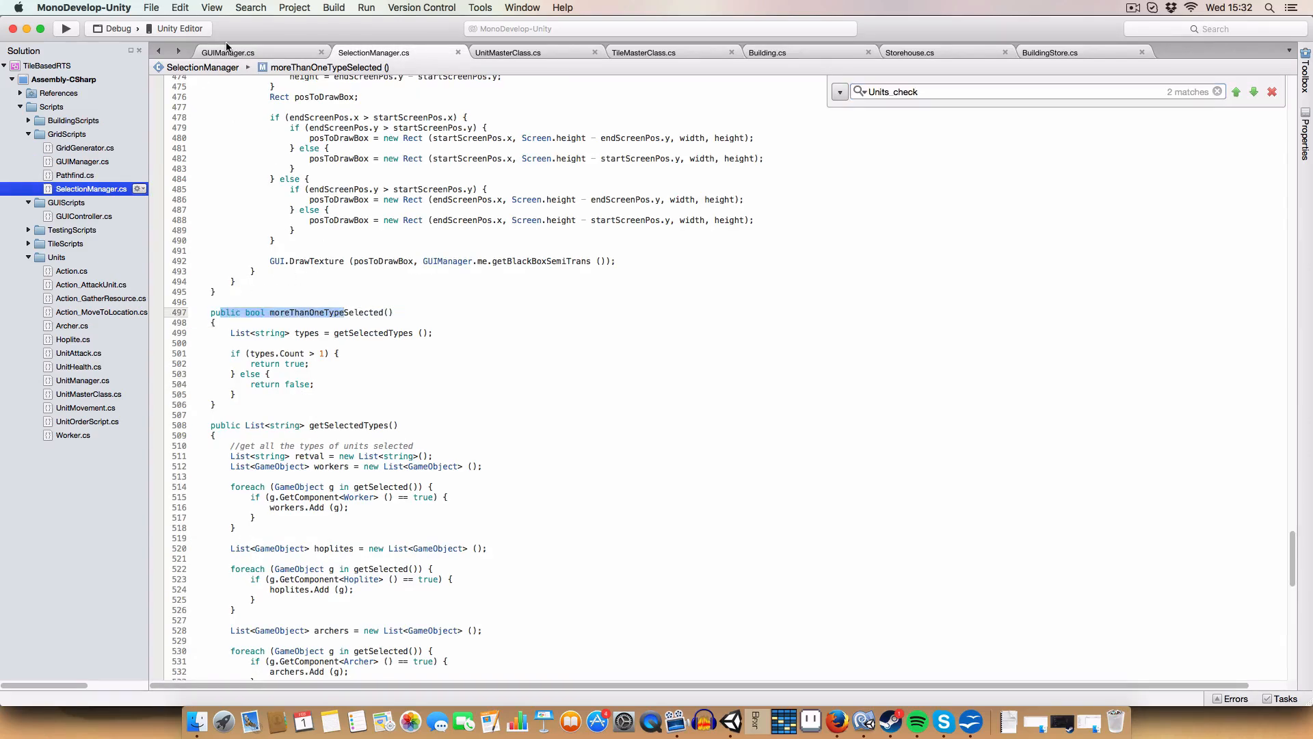
{"action": "left_click", "coordinate": [228, 52]}
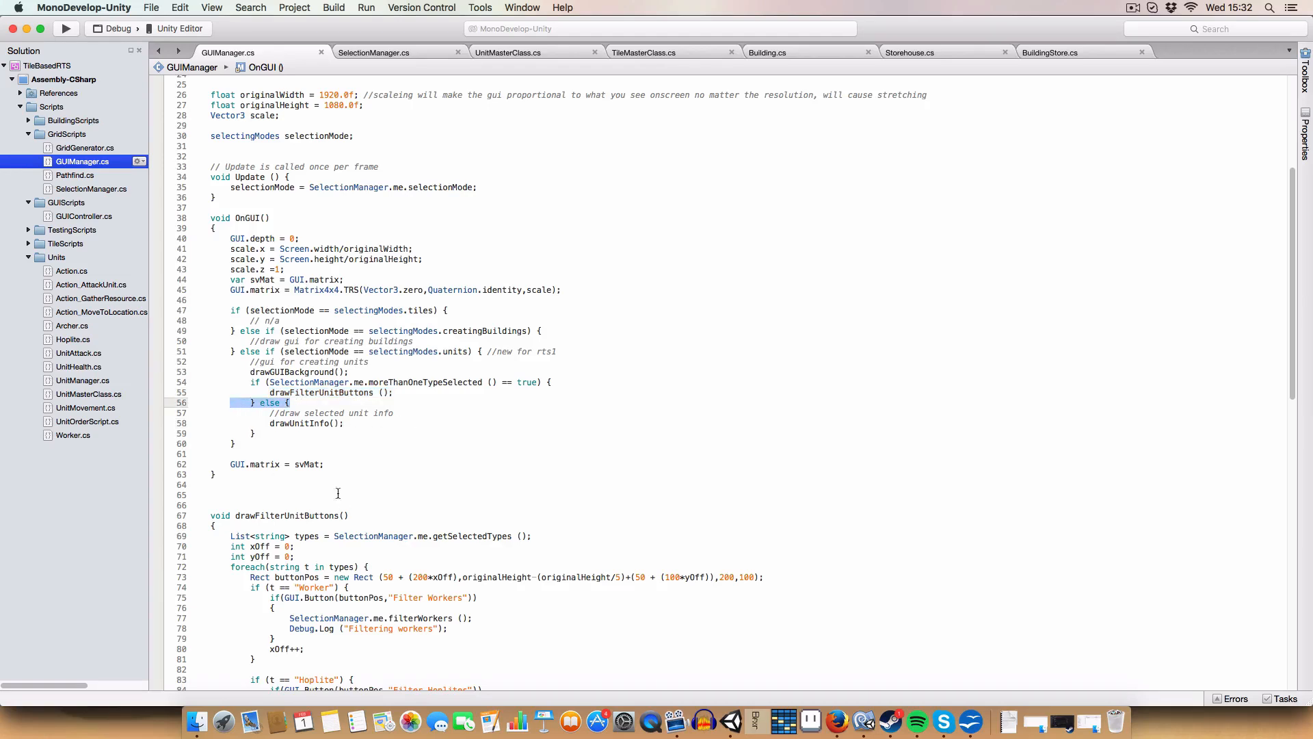
{"action": "left_click", "coordinate": [307, 422]}
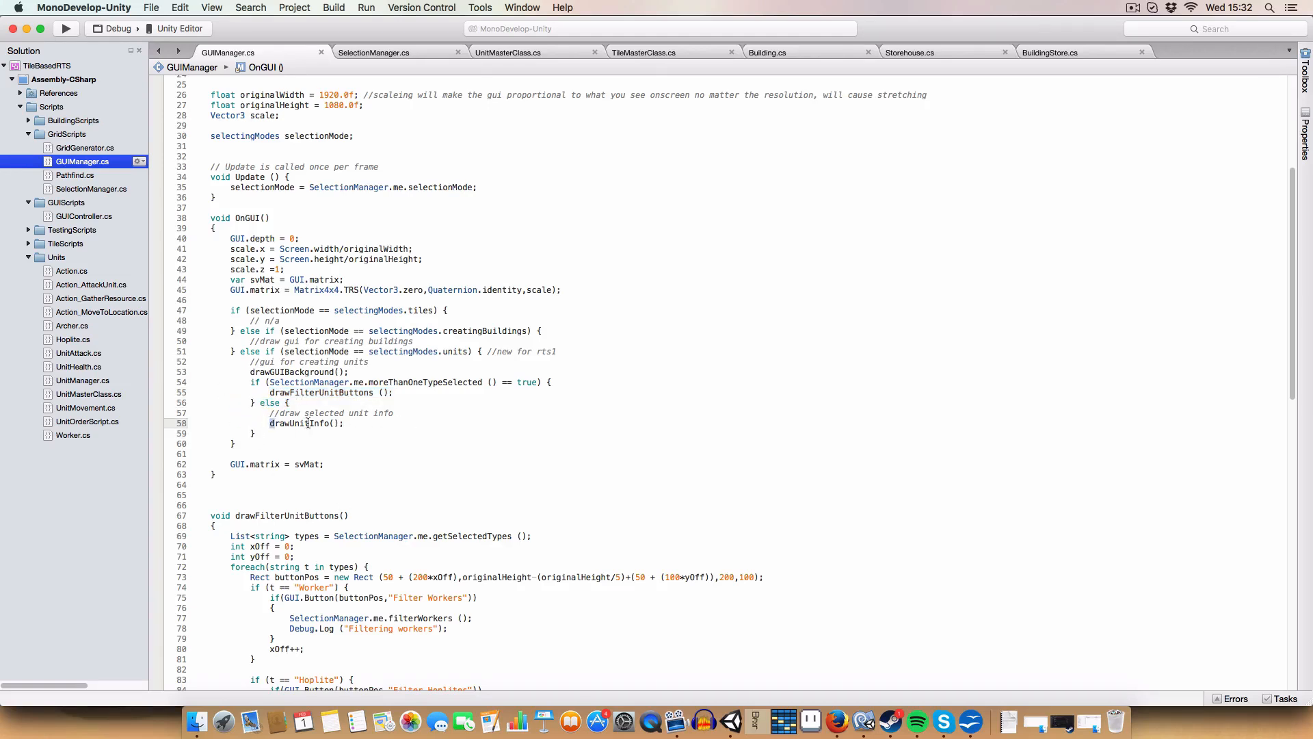
{"action": "double_click", "coordinate": [305, 423]}
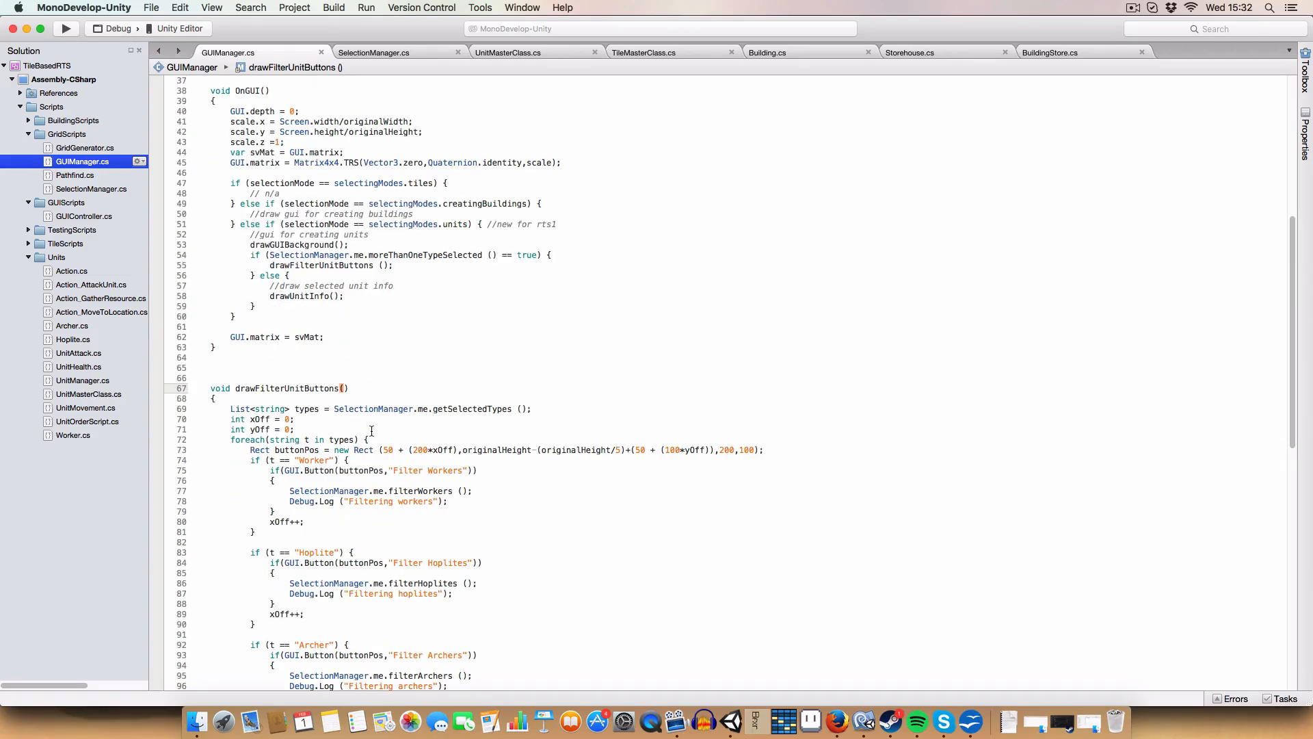
{"action": "double_click", "coordinate": [290, 387]}
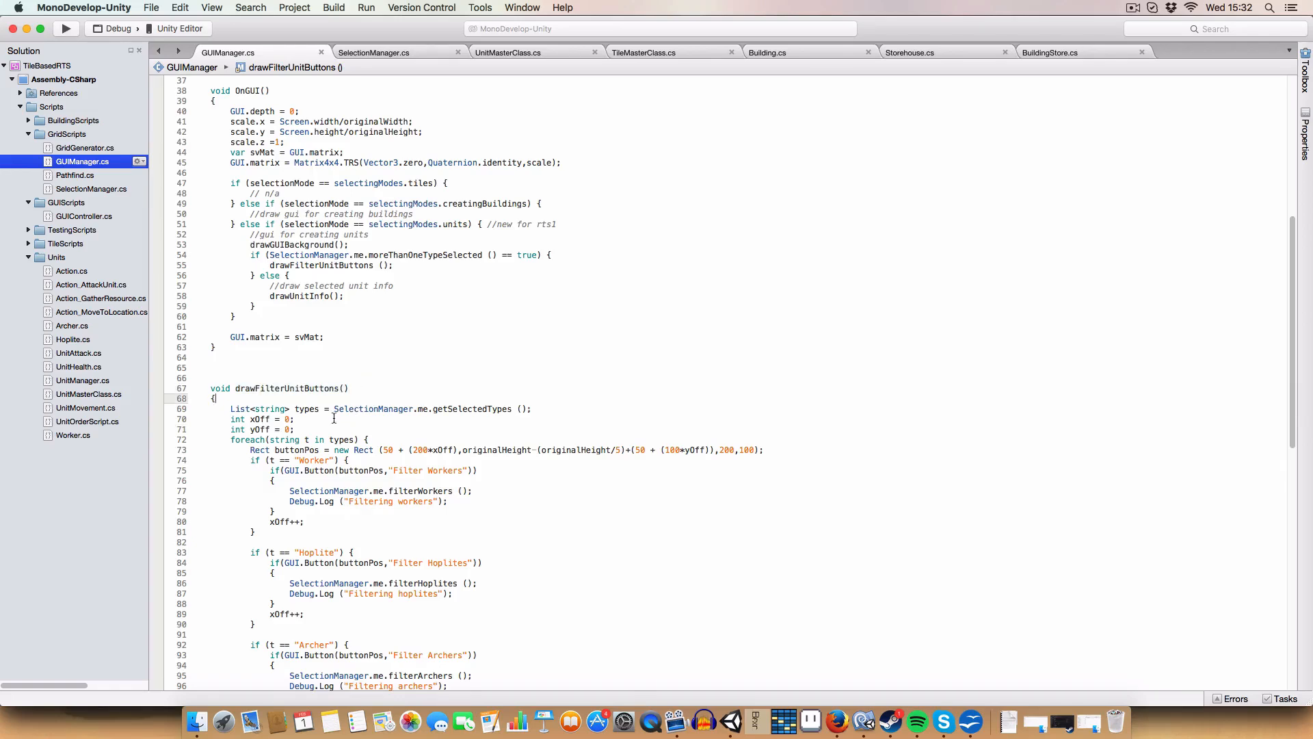
{"action": "left_click", "coordinate": [520, 409]}
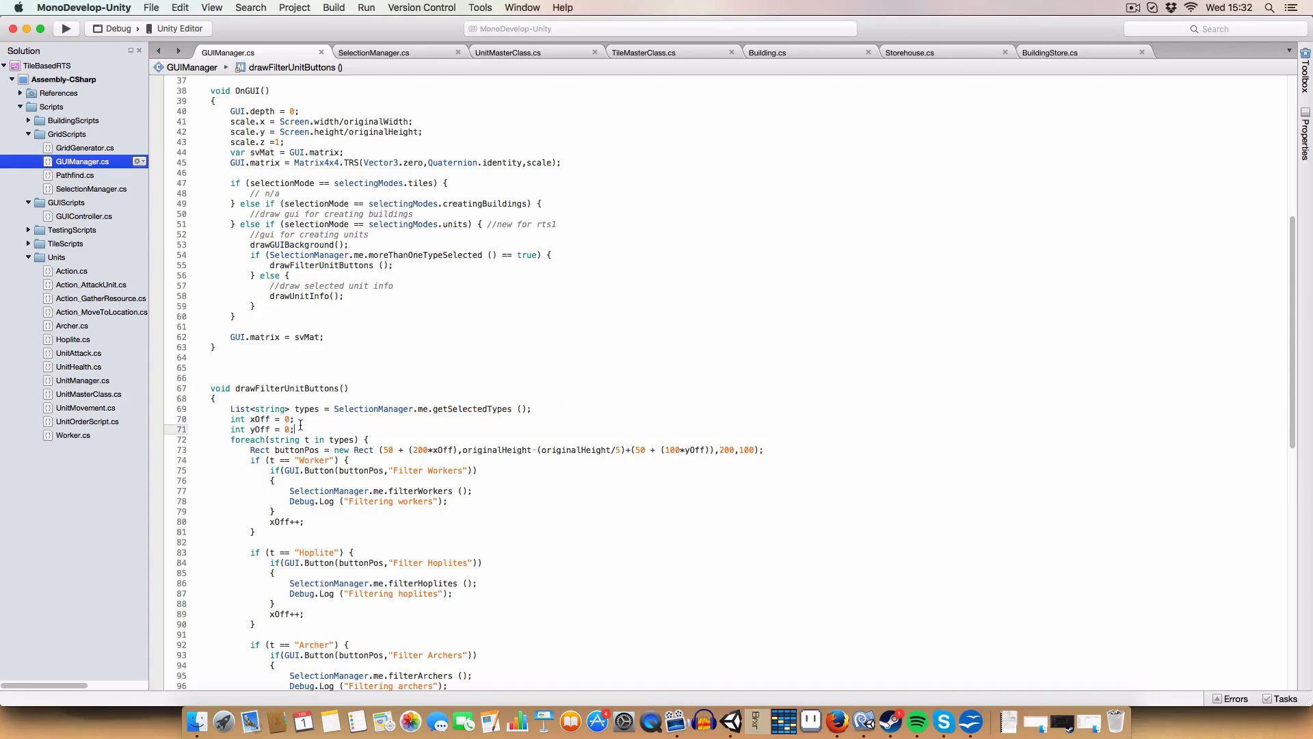
{"action": "scroll", "scroll_direction": "down", "scroll_amount": 3}
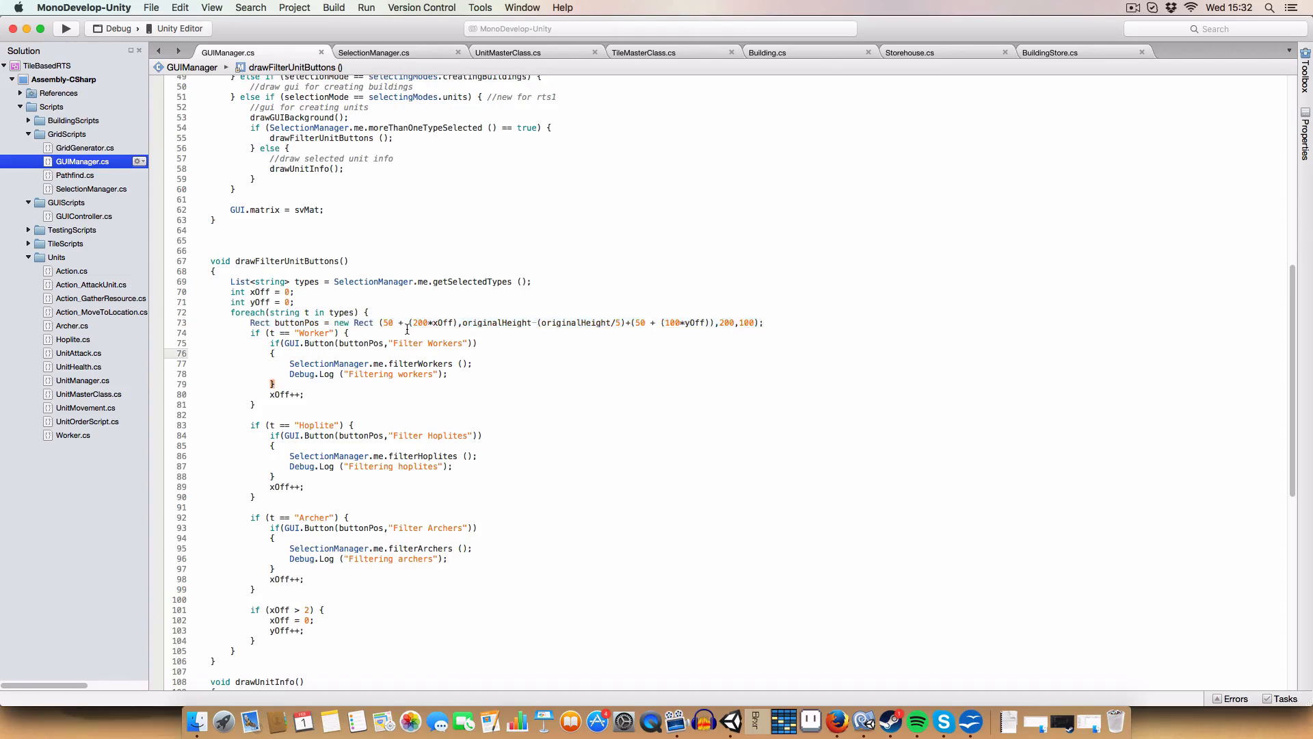
{"action": "double_click", "coordinate": [387, 323]}
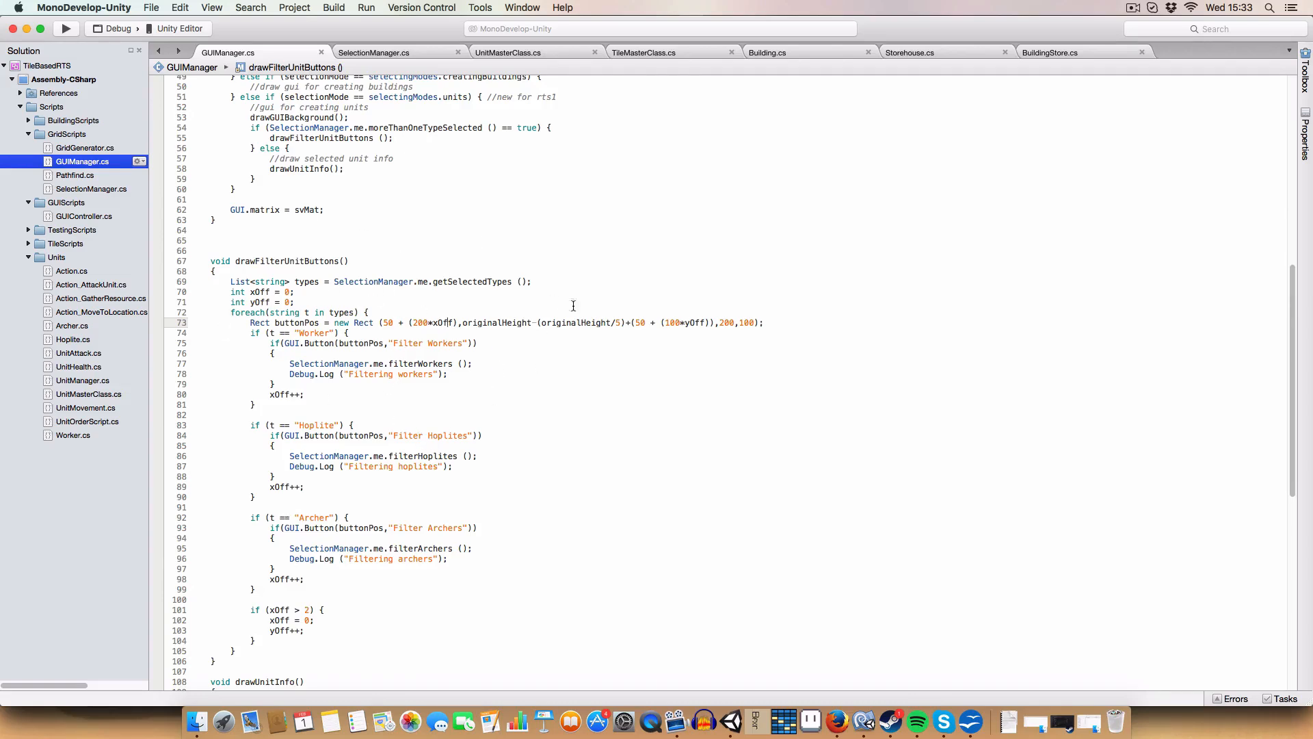
{"action": "mouse_move", "coordinate": [475, 323]}
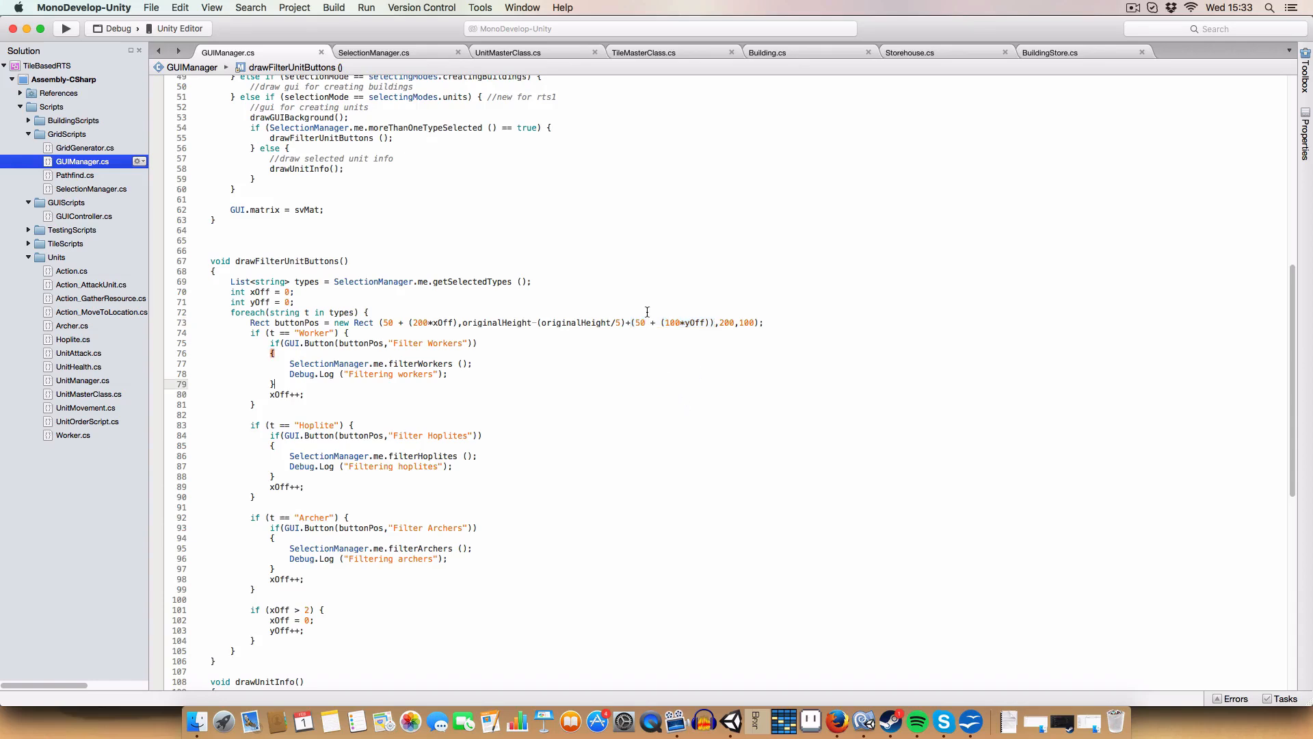
{"action": "mouse_move", "coordinate": [637, 320]}
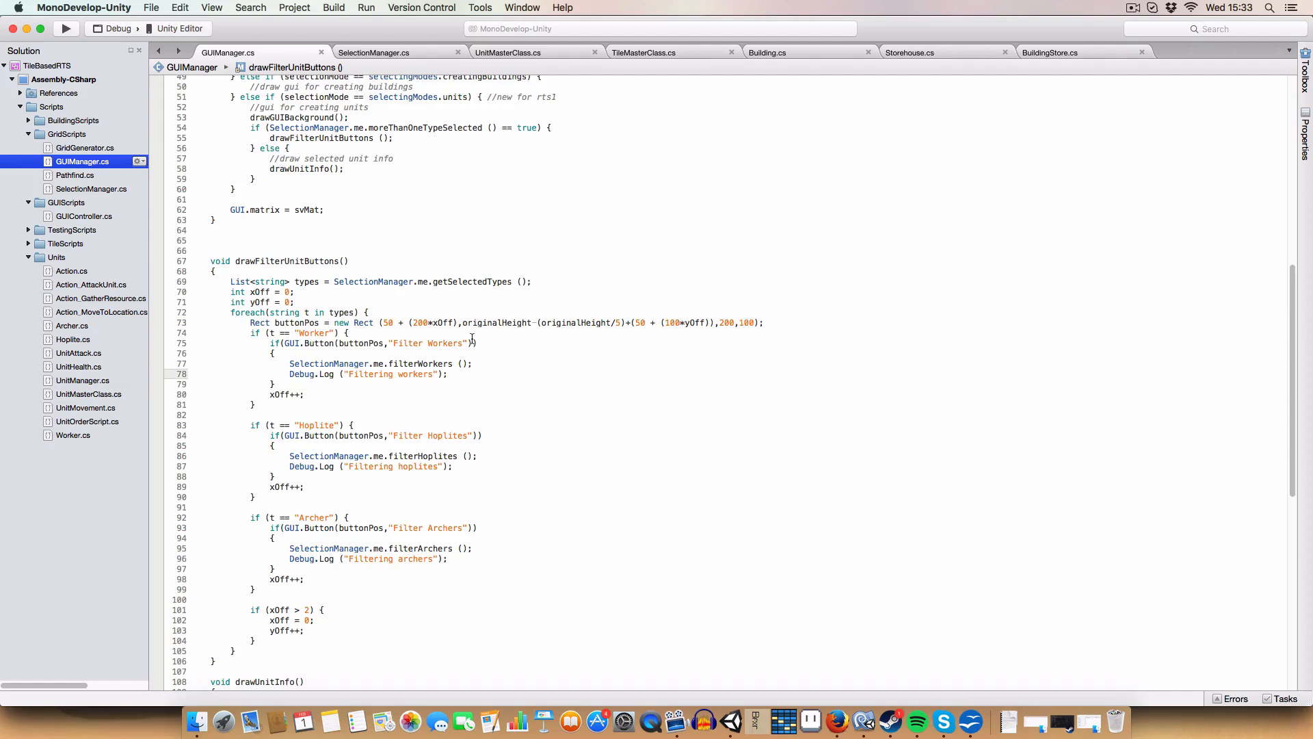
{"action": "mouse_move", "coordinate": [276, 335]}
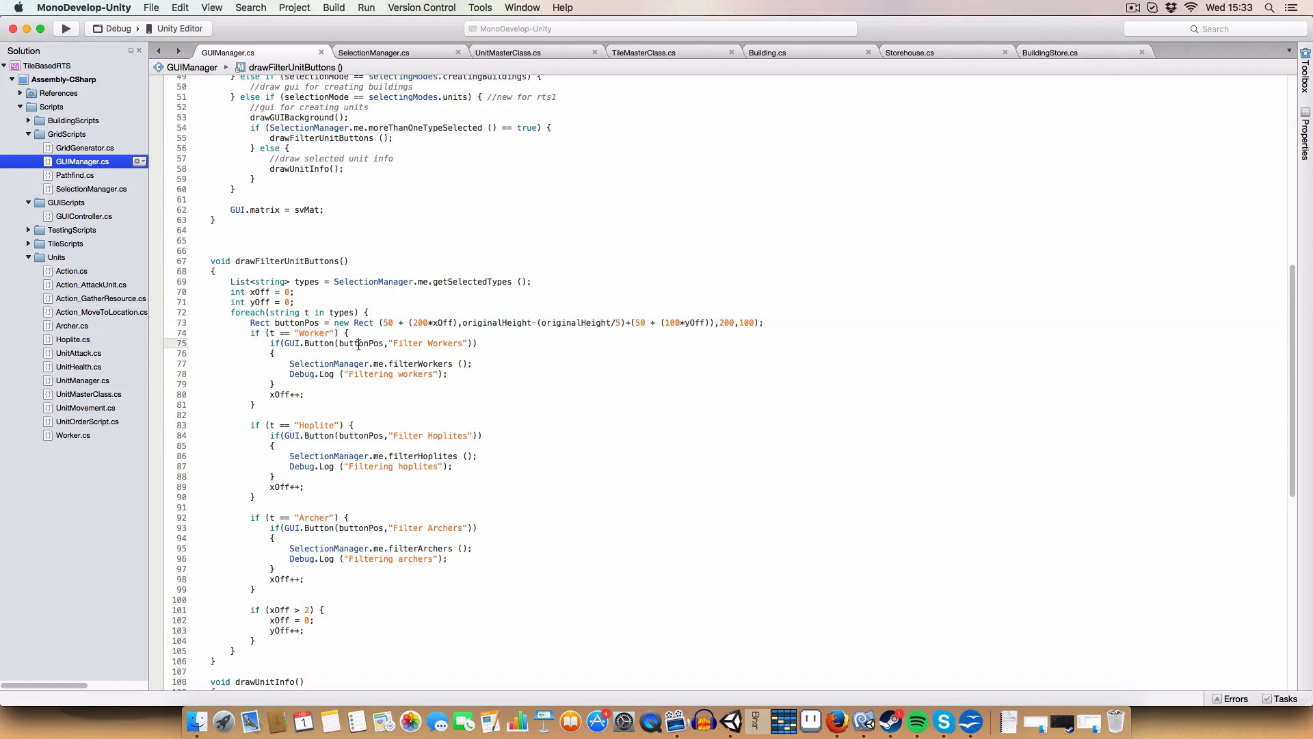
{"action": "left_click_drag", "start_coordinate": [336, 343], "coordinate": [437, 342]}
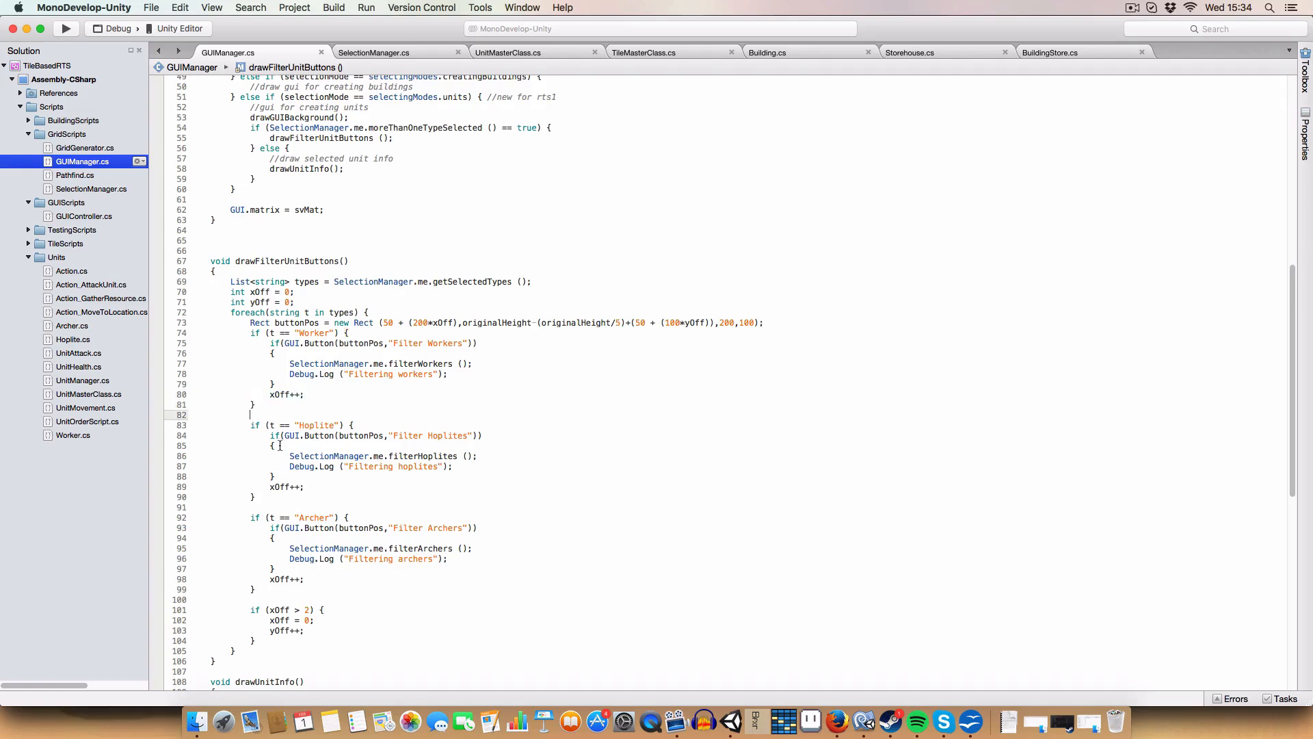
{"action": "mouse_move", "coordinate": [329, 363]}
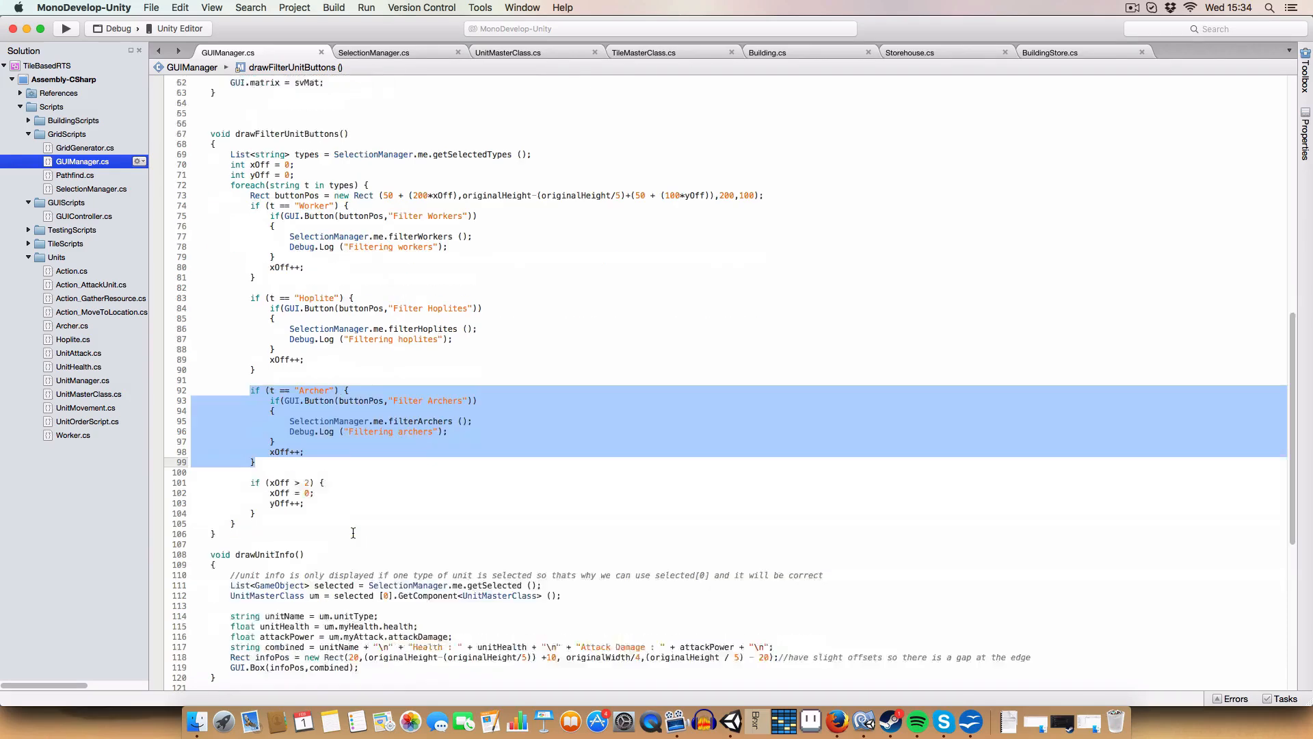
- Change the row-wrap condition from 'xOff > 2' to 'xOff > 1' and start play mode
{"action": "scroll", "scroll_direction": "down", "scroll_amount": 3}
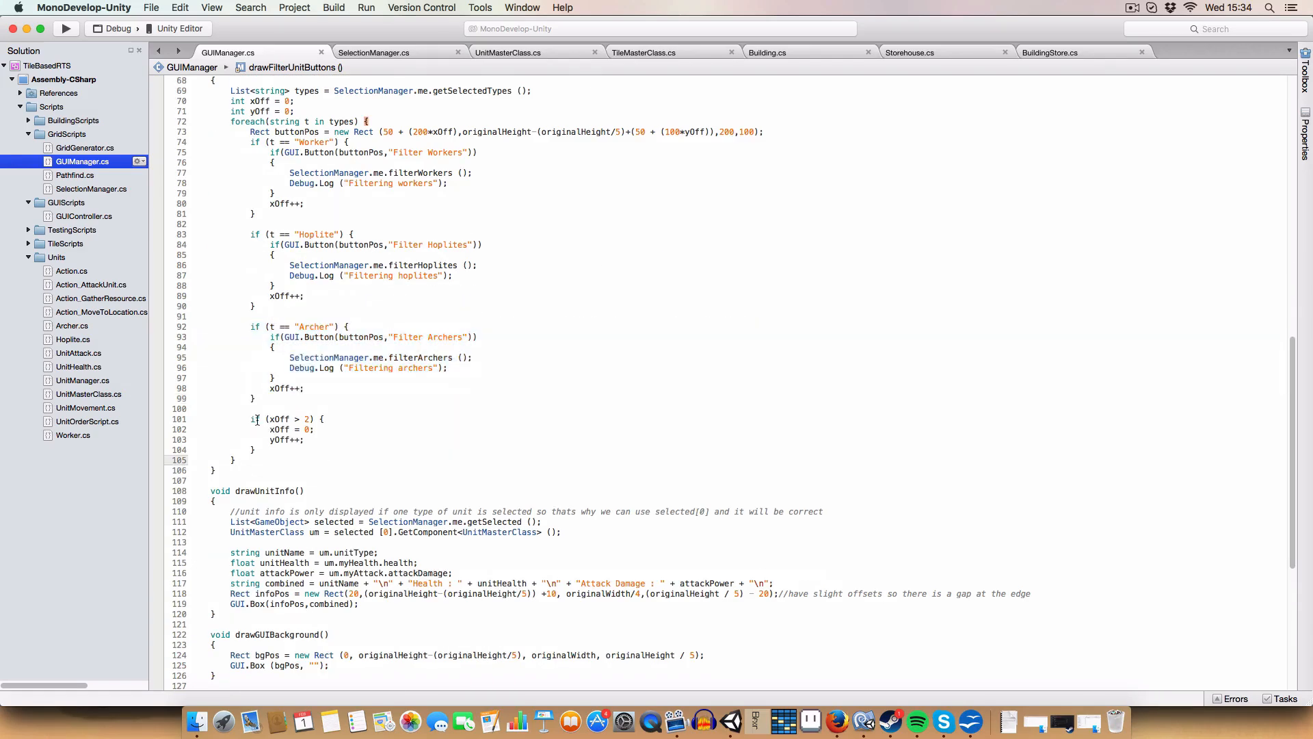
{"action": "left_click_drag", "start_coordinate": [252, 419], "coordinate": [284, 449]}
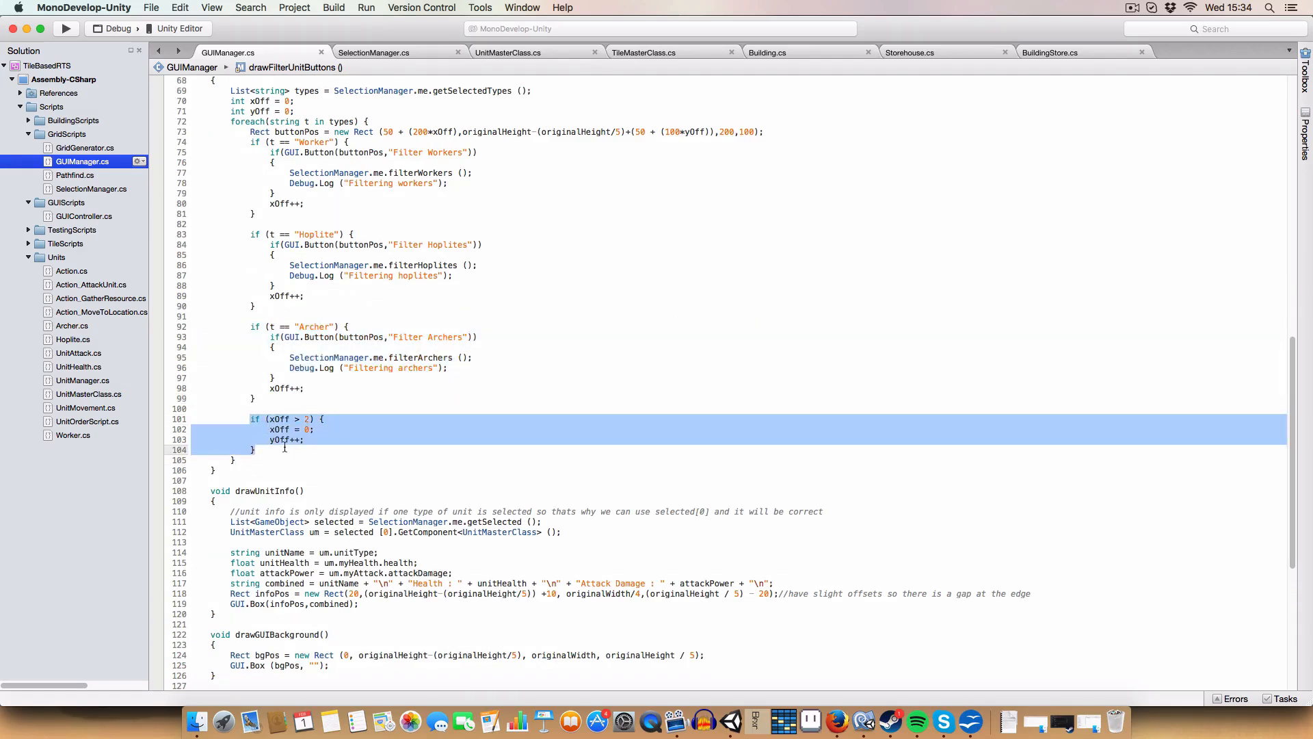
{"action": "left_click", "coordinate": [308, 418]}
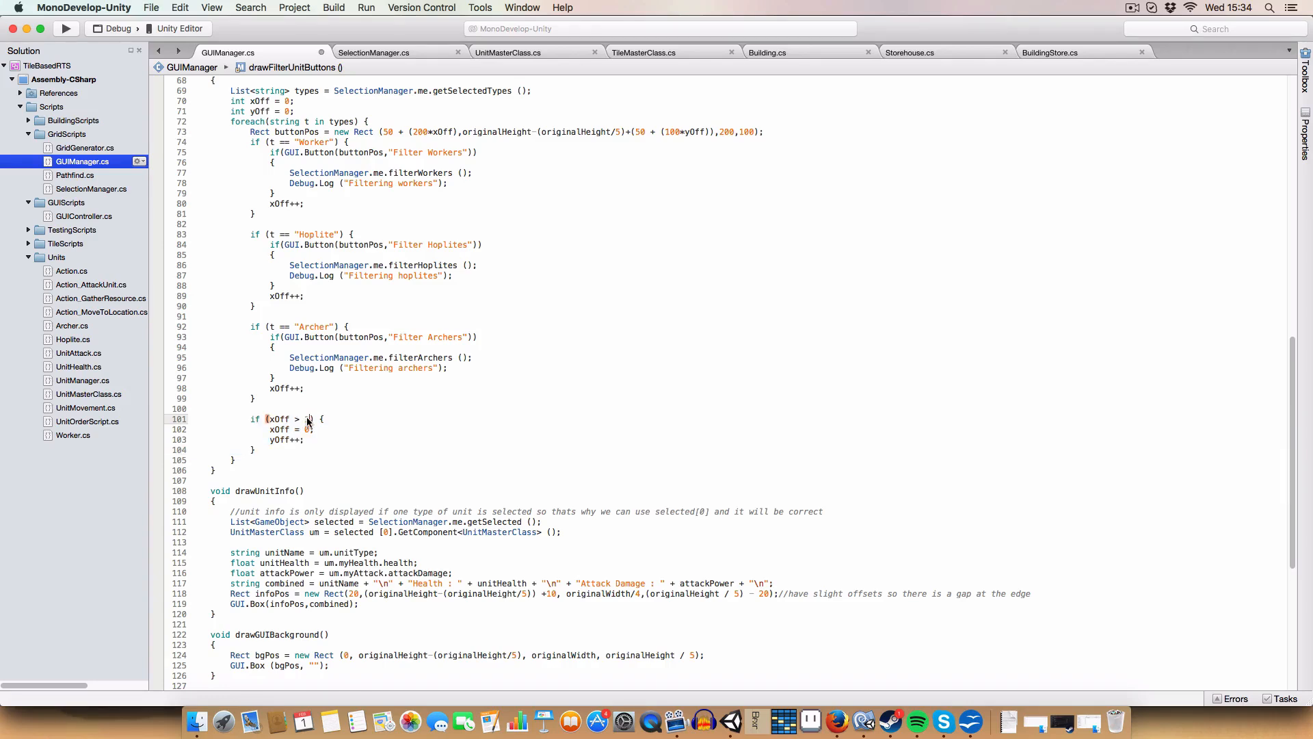
{"action": "type", "text": "1"}
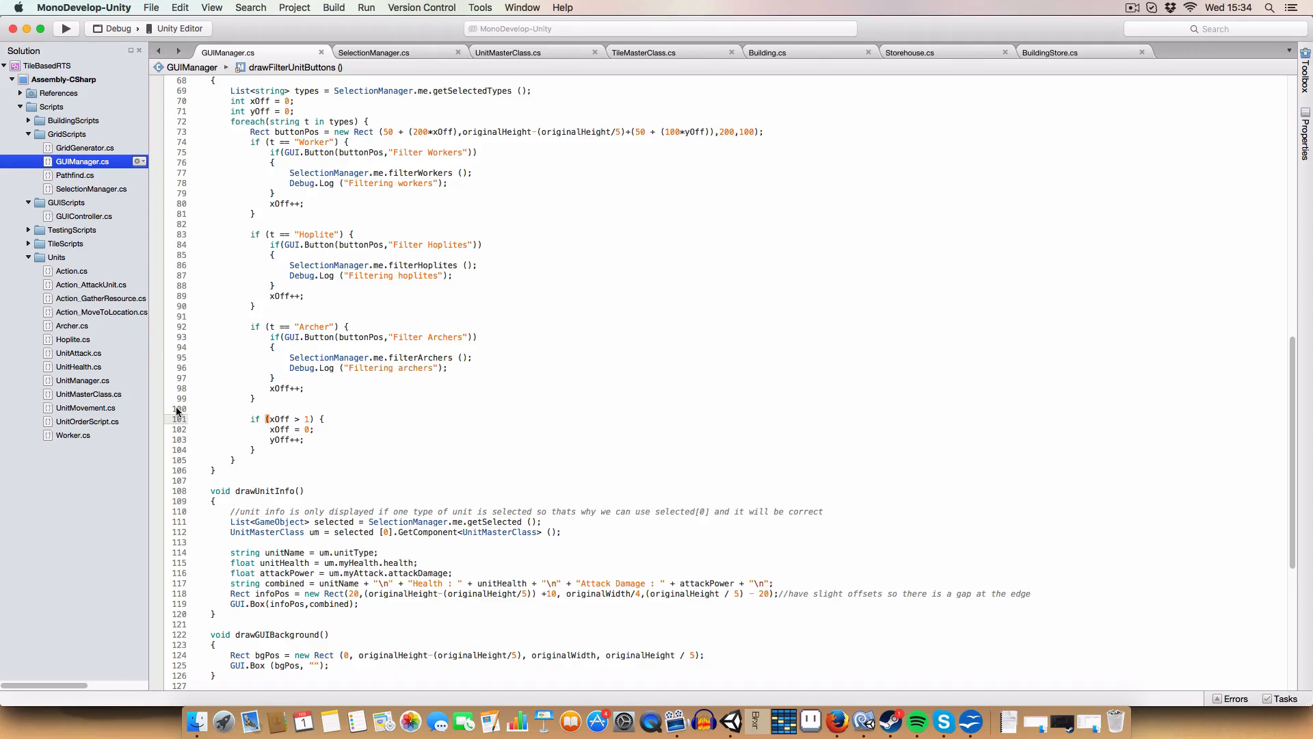
{"action": "left_click", "coordinate": [632, 41]}
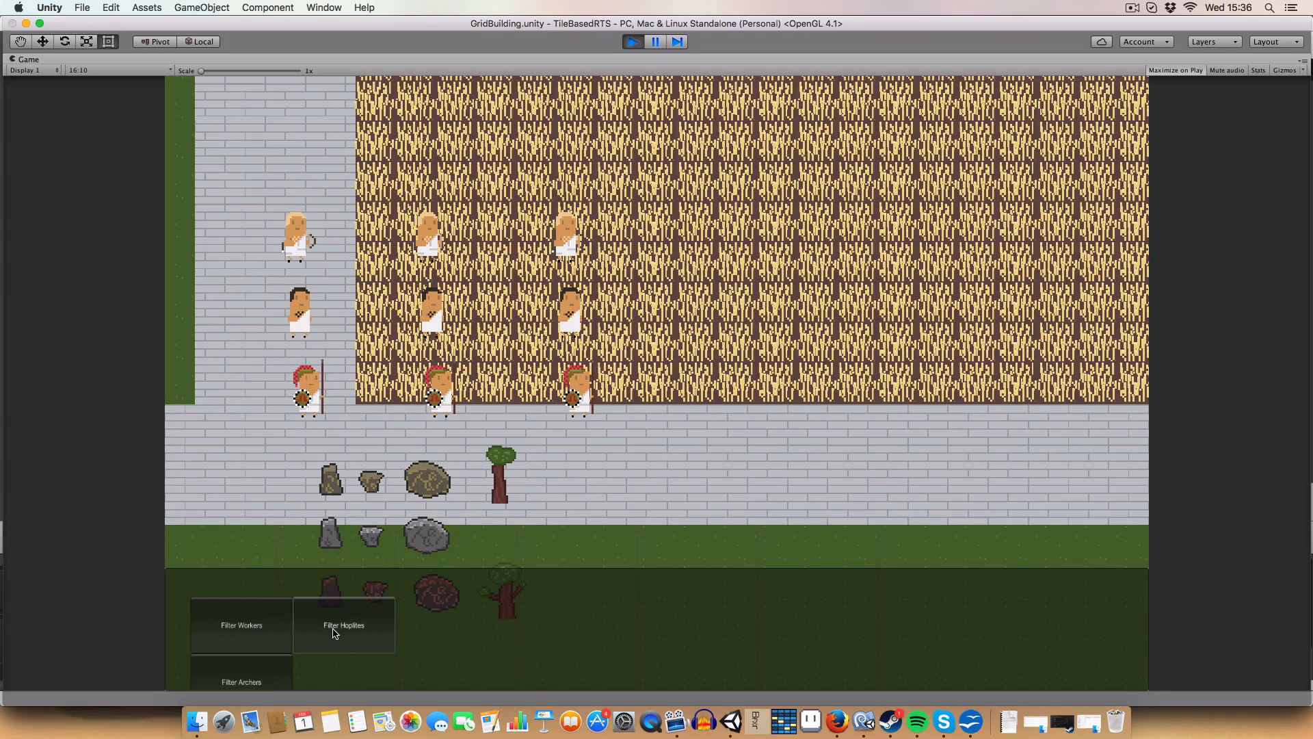
{"action": "mouse_move", "coordinate": [305, 673]}
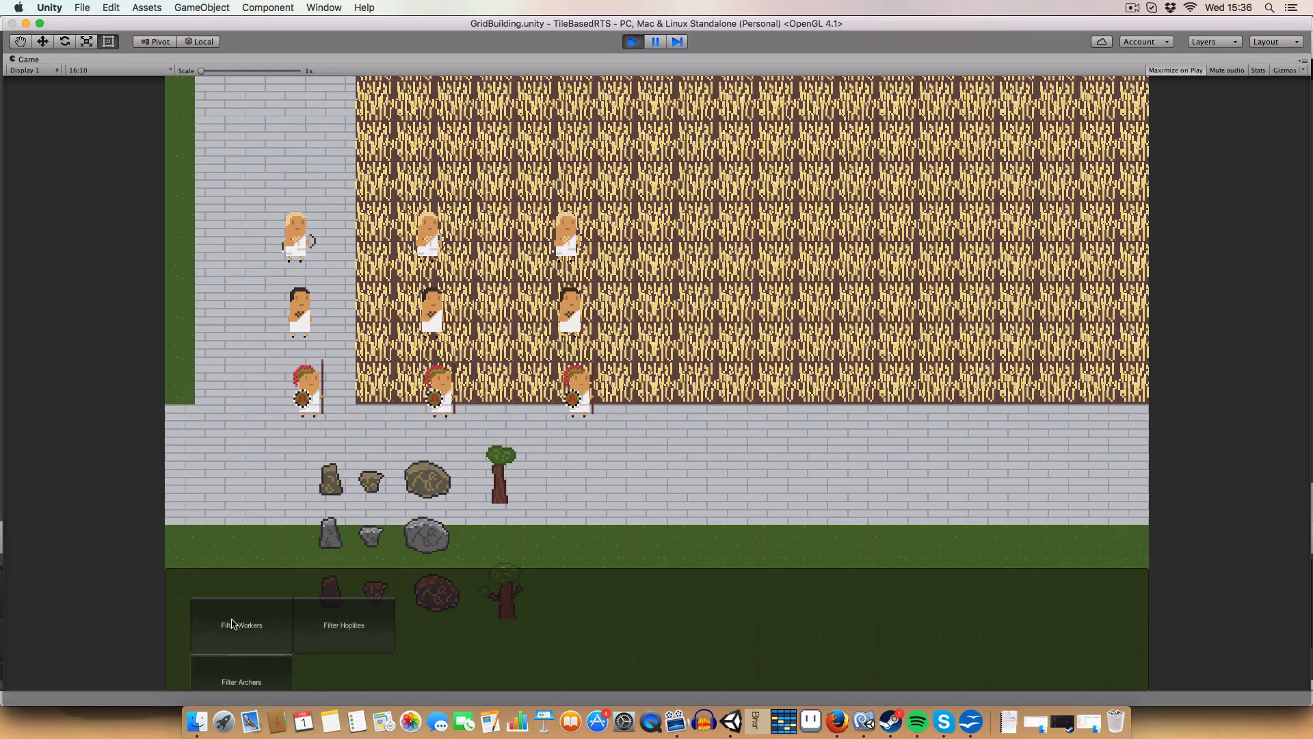
{"action": "mouse_move", "coordinate": [264, 673]}
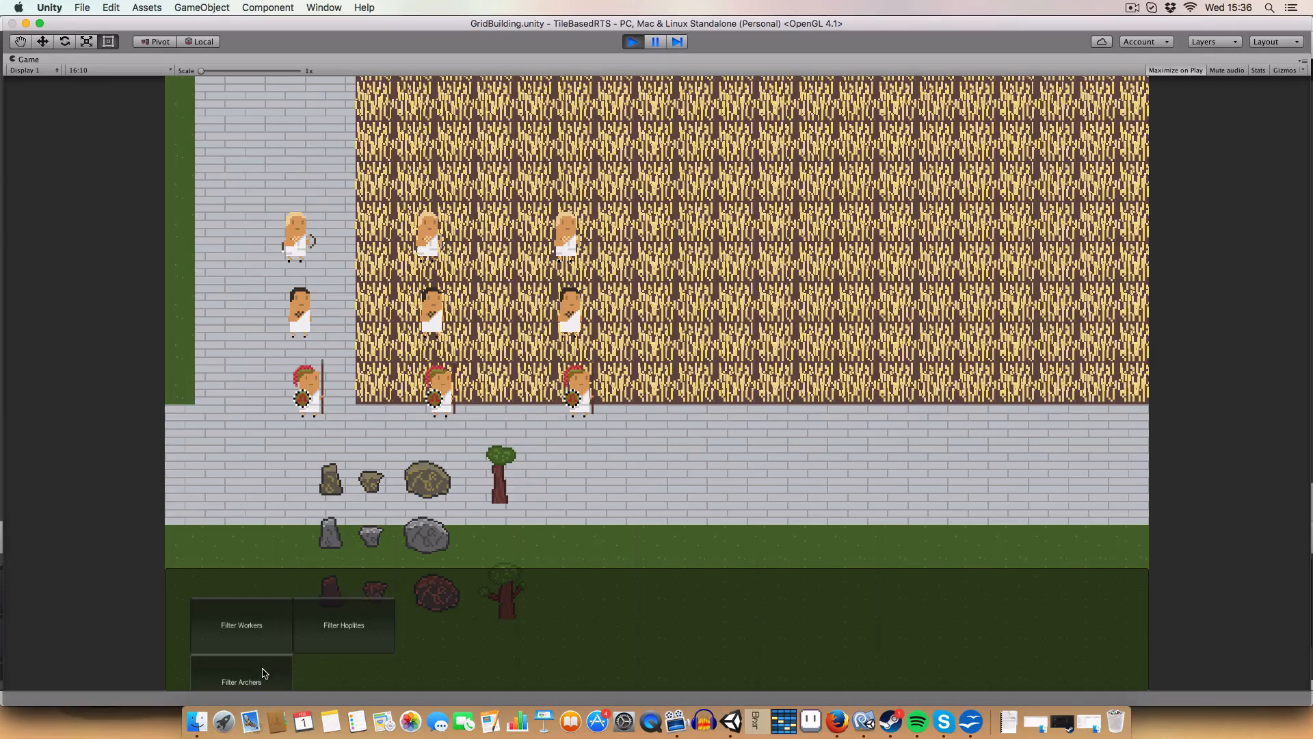
- Filter the selection to archers, view the Archer stats box, then stop the game
{"action": "left_click", "coordinate": [240, 678]}
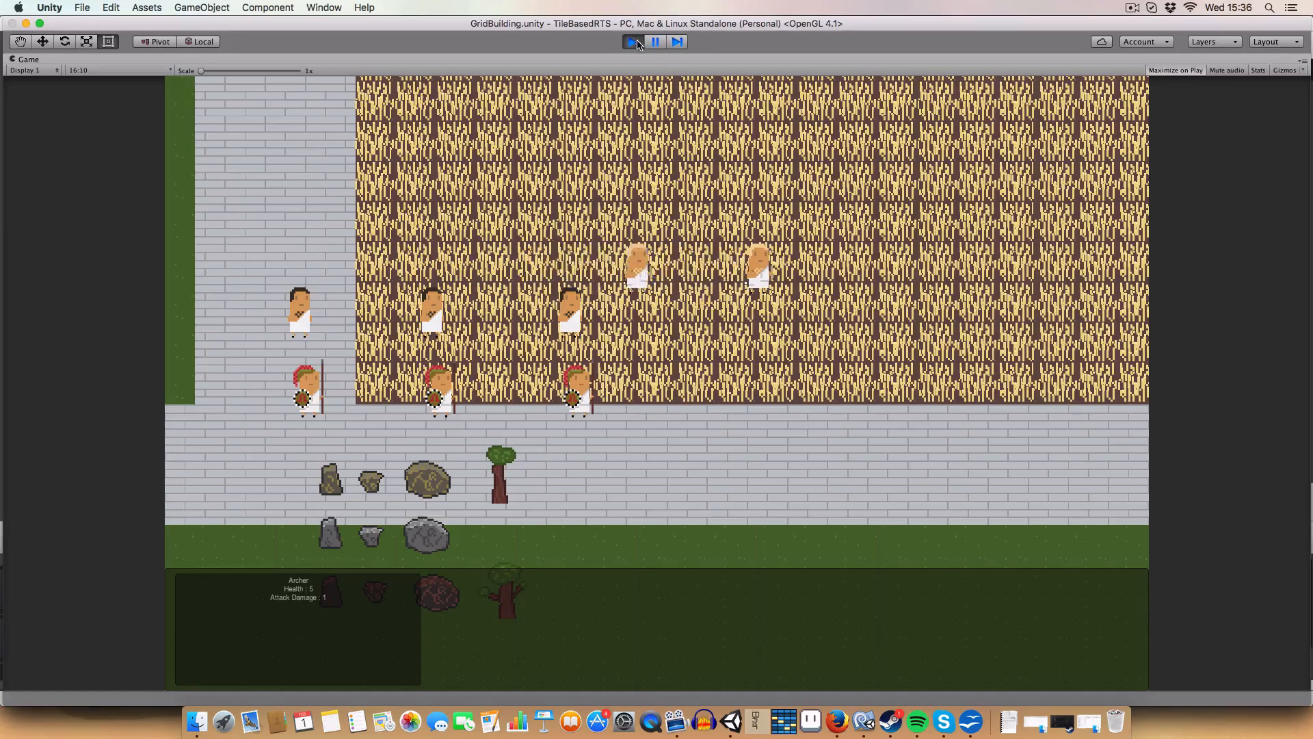
{"action": "left_click", "coordinate": [632, 42]}
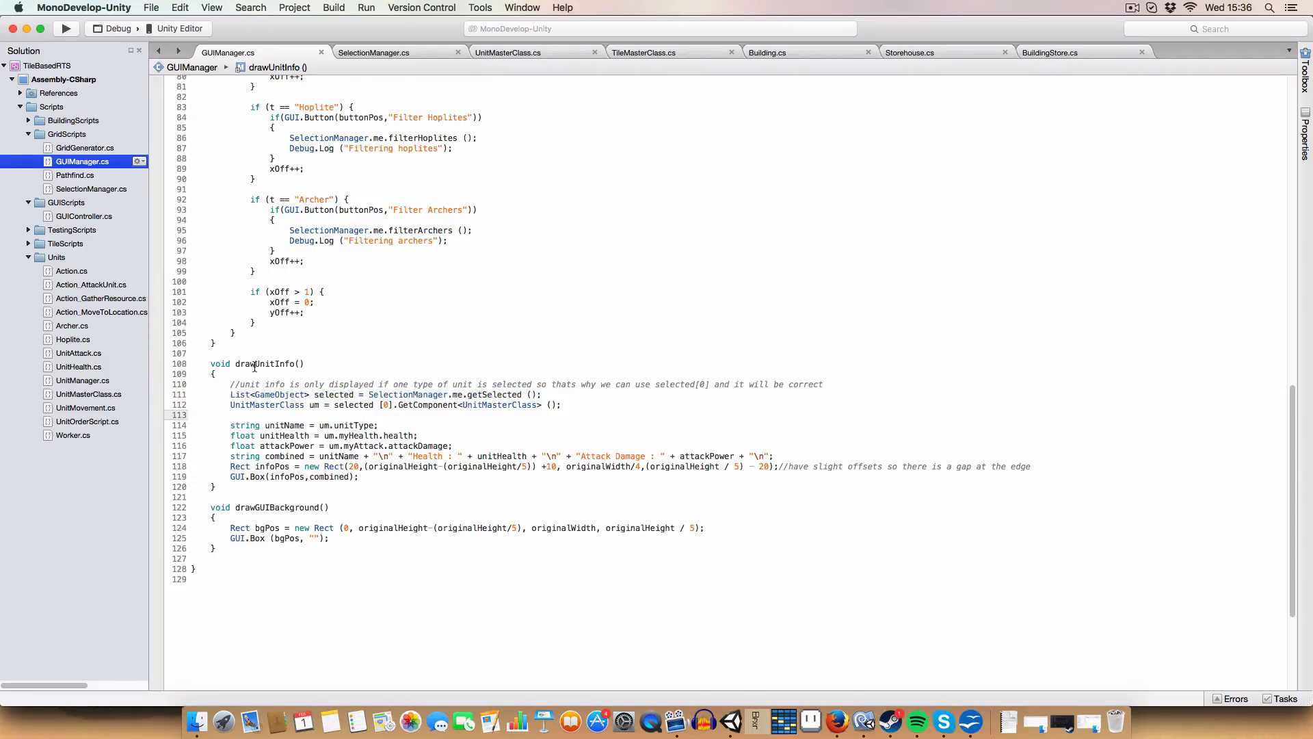
- Highlight drawUnitInfo in GUIManager.cs, which reads the first selected unit's UnitMasterClass
{"action": "double_click", "coordinate": [257, 363]}
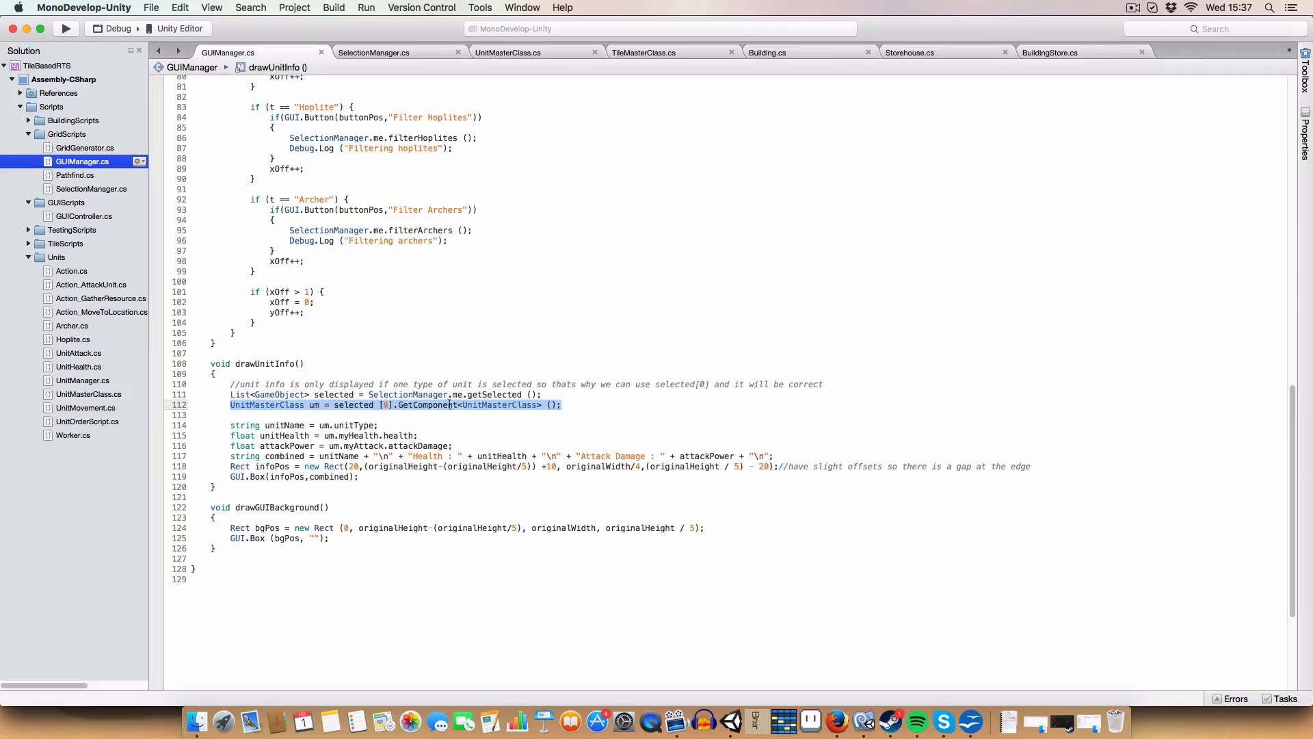
{"action": "left_click", "coordinate": [382, 506]}
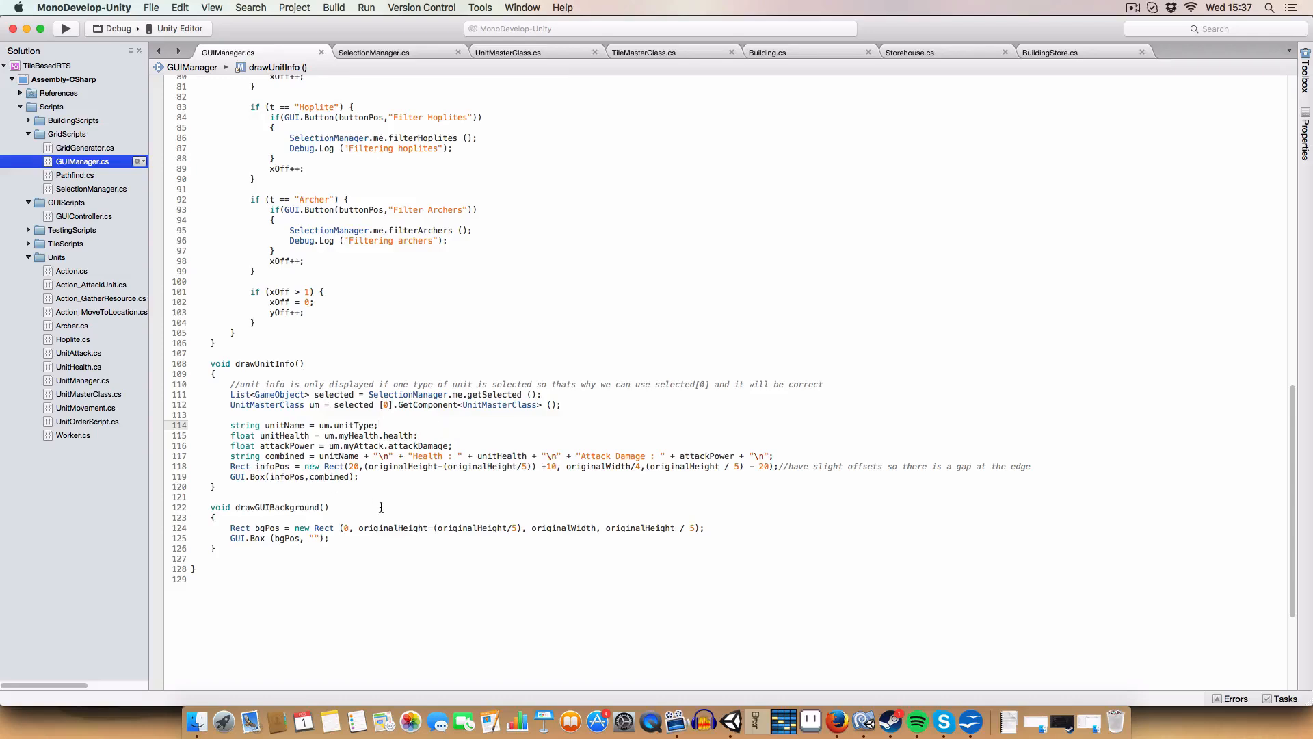
{"action": "mouse_move", "coordinate": [406, 394]}
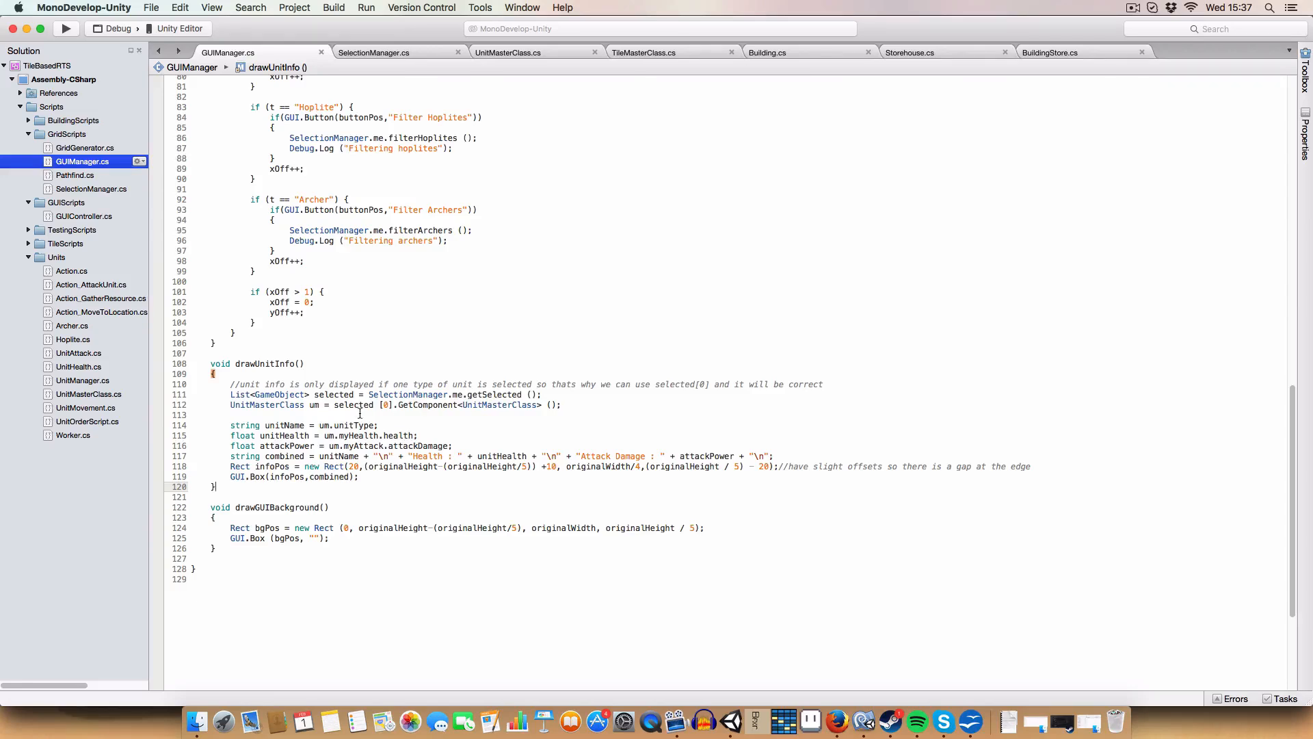
{"action": "mouse_move", "coordinate": [237, 435]}
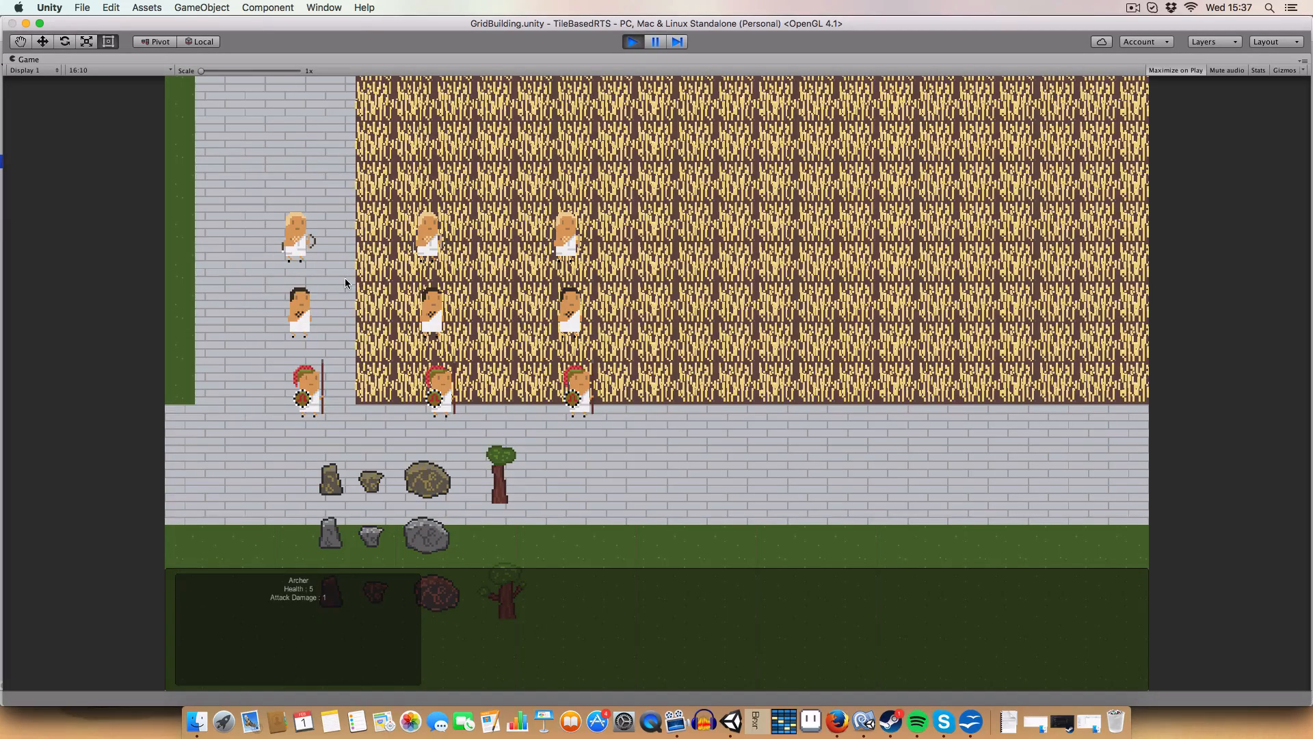
{"action": "mouse_move", "coordinate": [311, 588]}
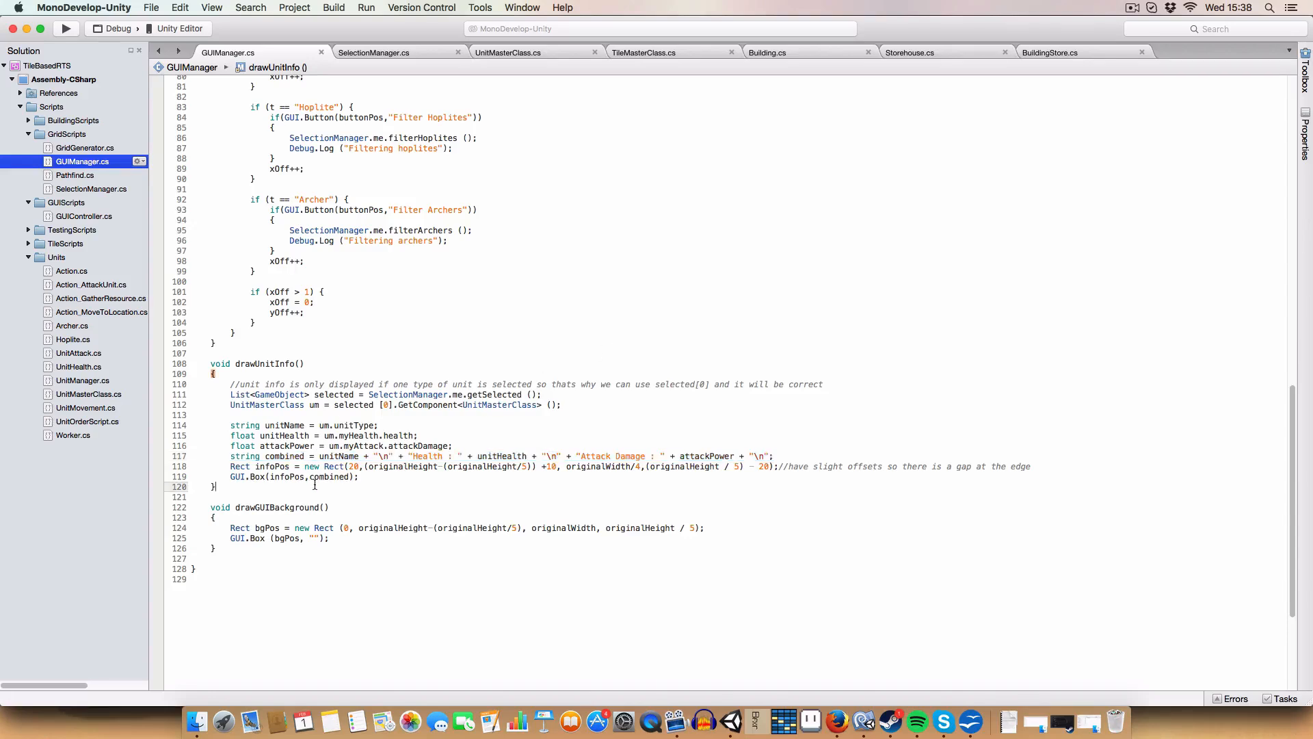
{"action": "mouse_move", "coordinate": [655, 548]}
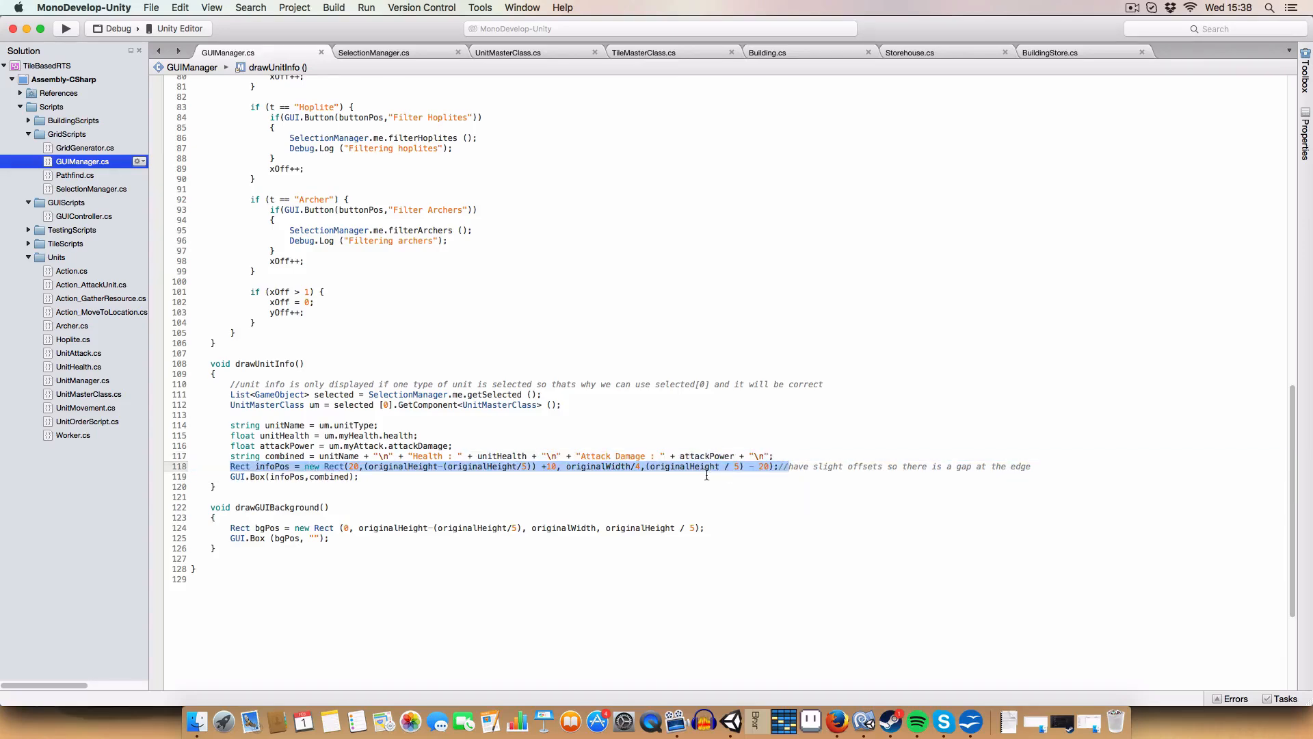
{"action": "mouse_move", "coordinate": [701, 485]}
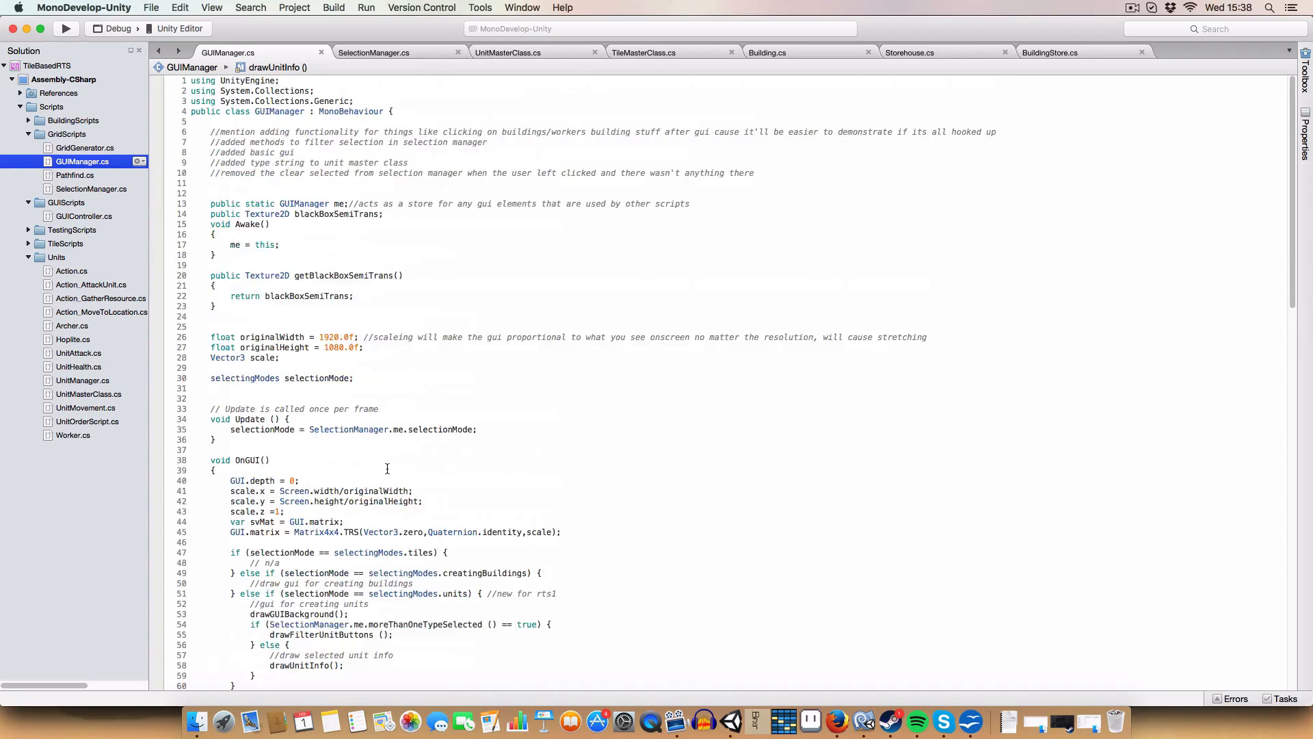
{"action": "scroll", "scroll_direction": "down", "scroll_amount": 3}
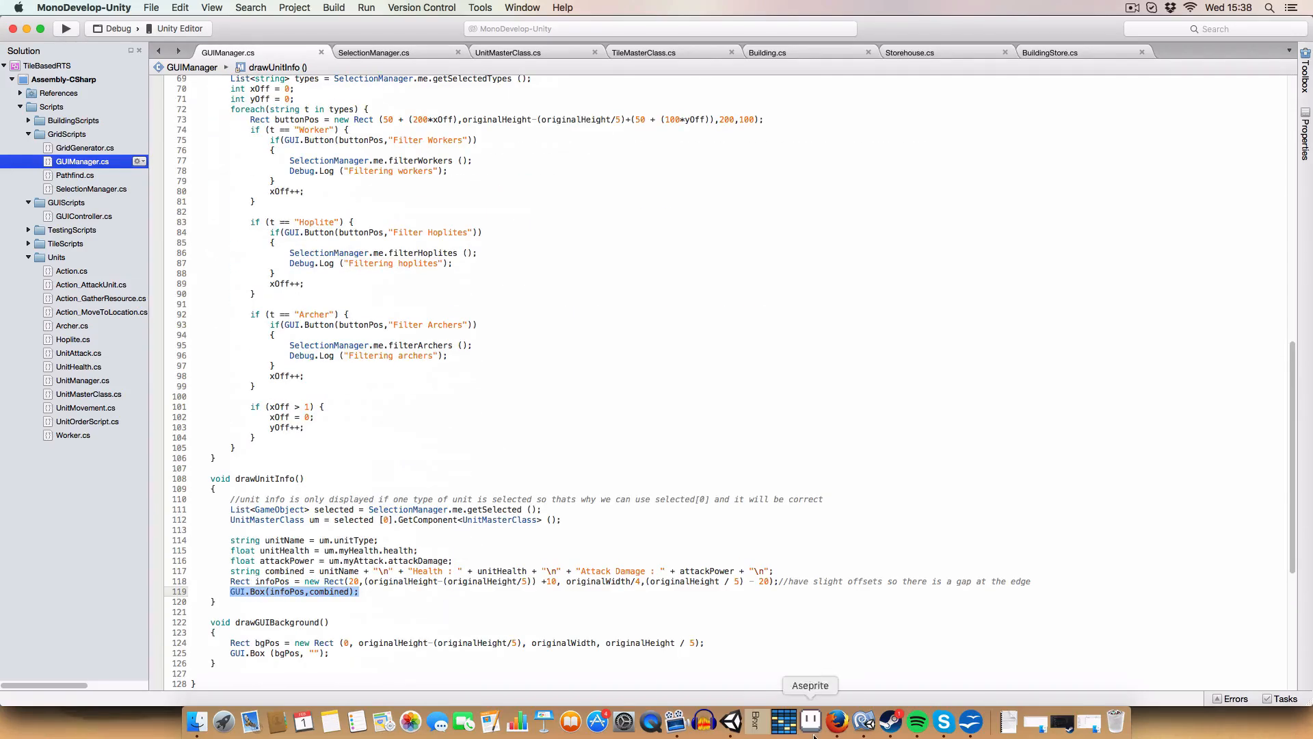
{"action": "left_click", "coordinate": [731, 721]}
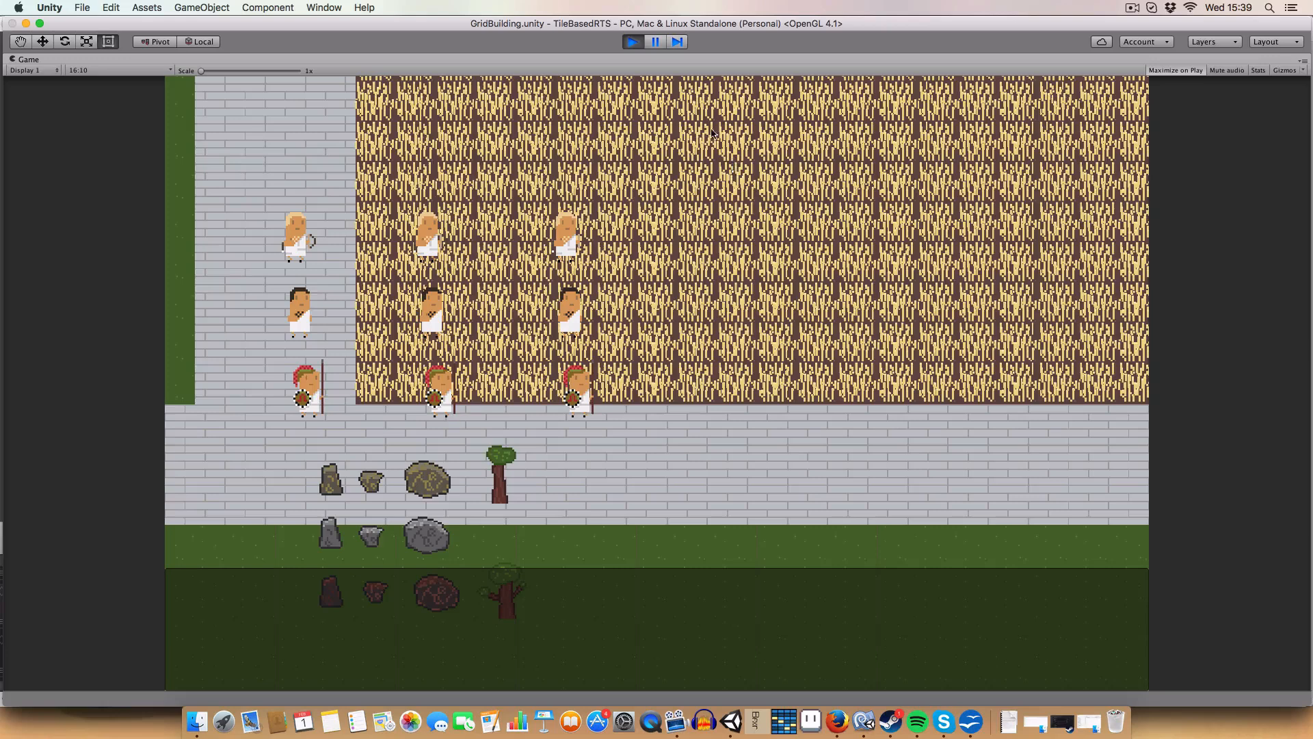
{"action": "mouse_move", "coordinate": [711, 111]}
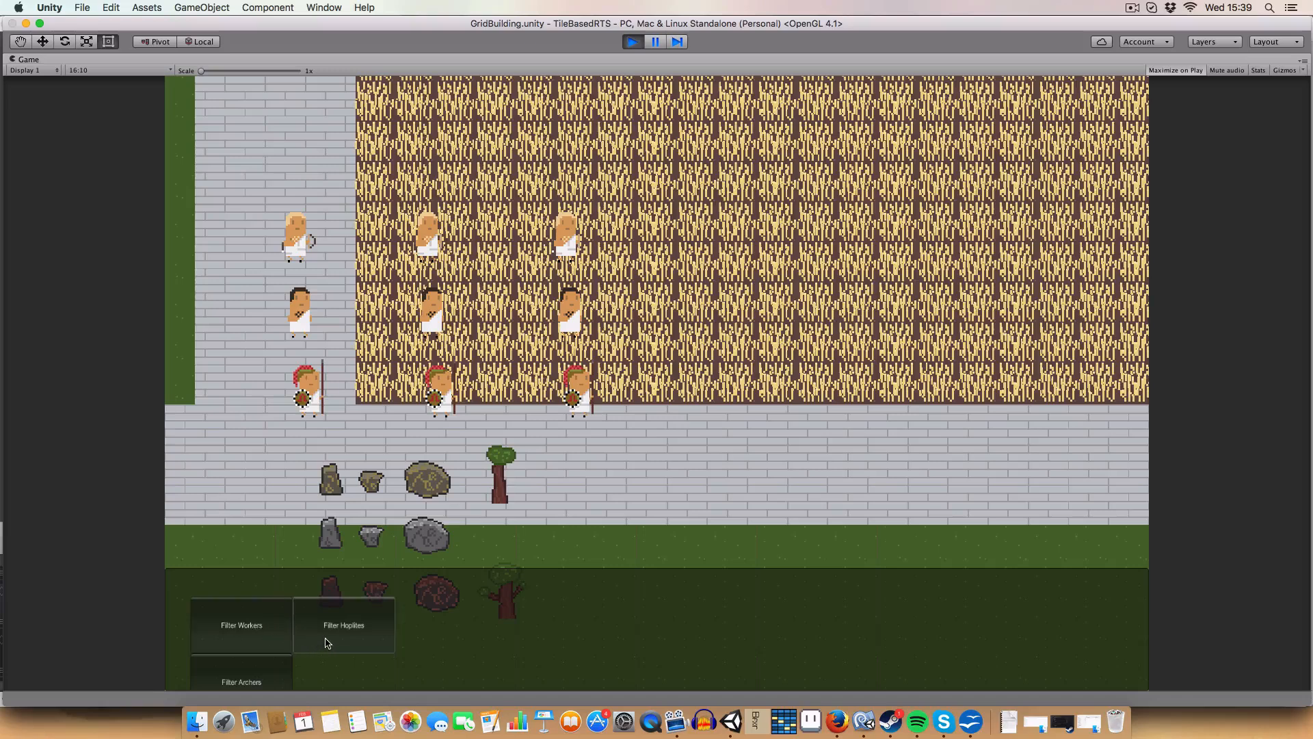
- Filter the selection to hoplites so the stats box shows Hoplite health 5, attack damage 5
{"action": "left_click", "coordinate": [343, 625]}
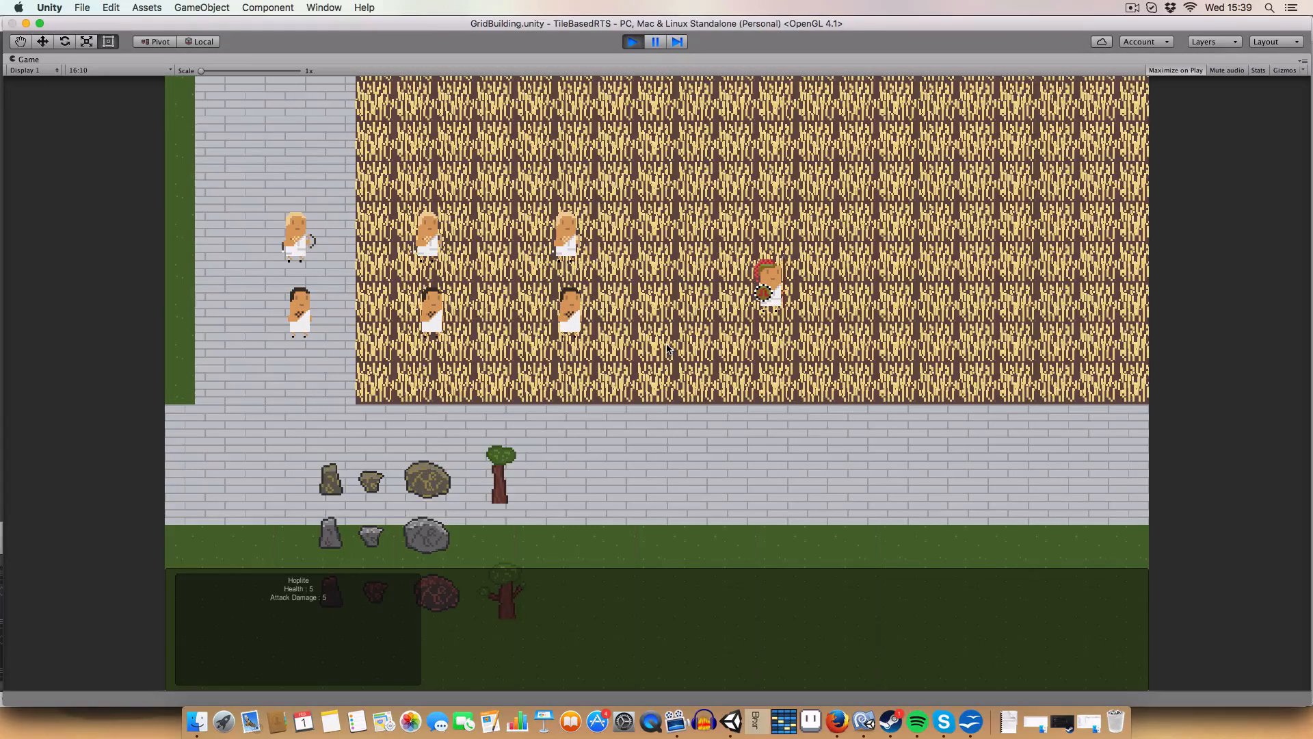
{"action": "mouse_move", "coordinate": [586, 516]}
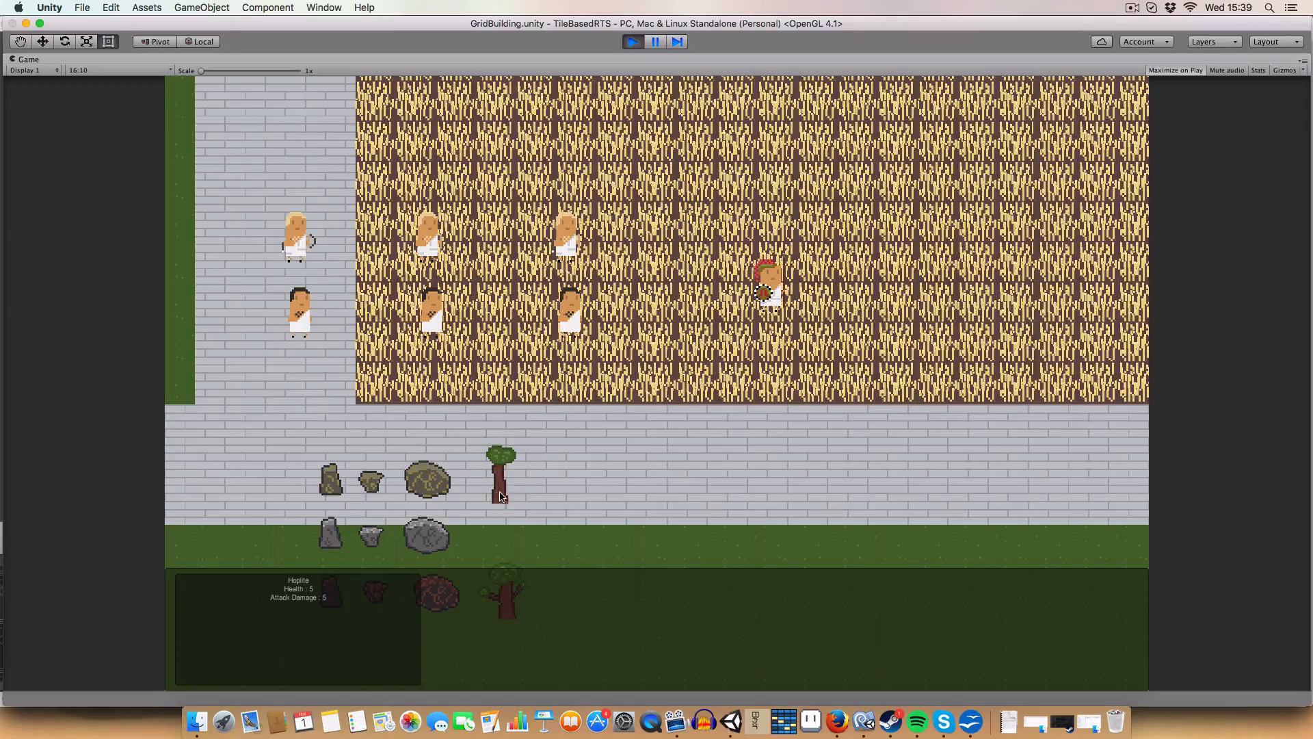
{"action": "mouse_move", "coordinate": [494, 484]}
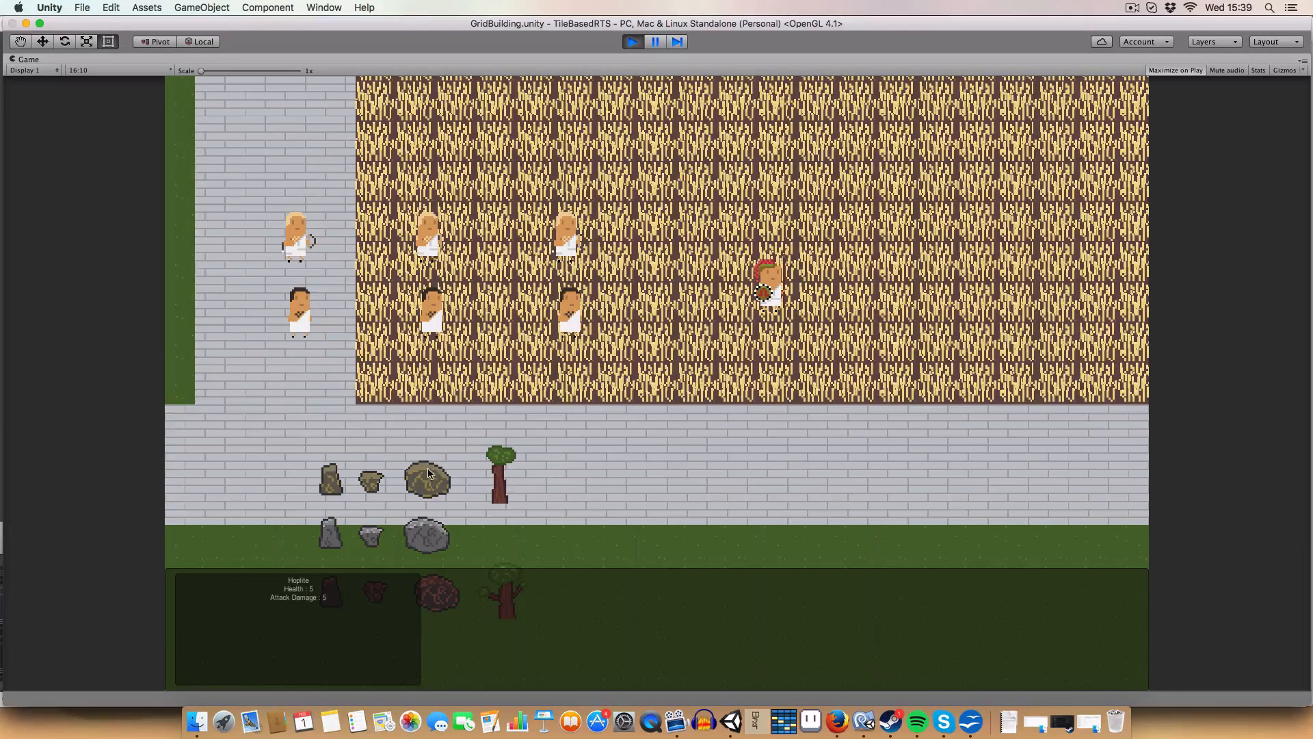
{"action": "mouse_move", "coordinate": [423, 492]}
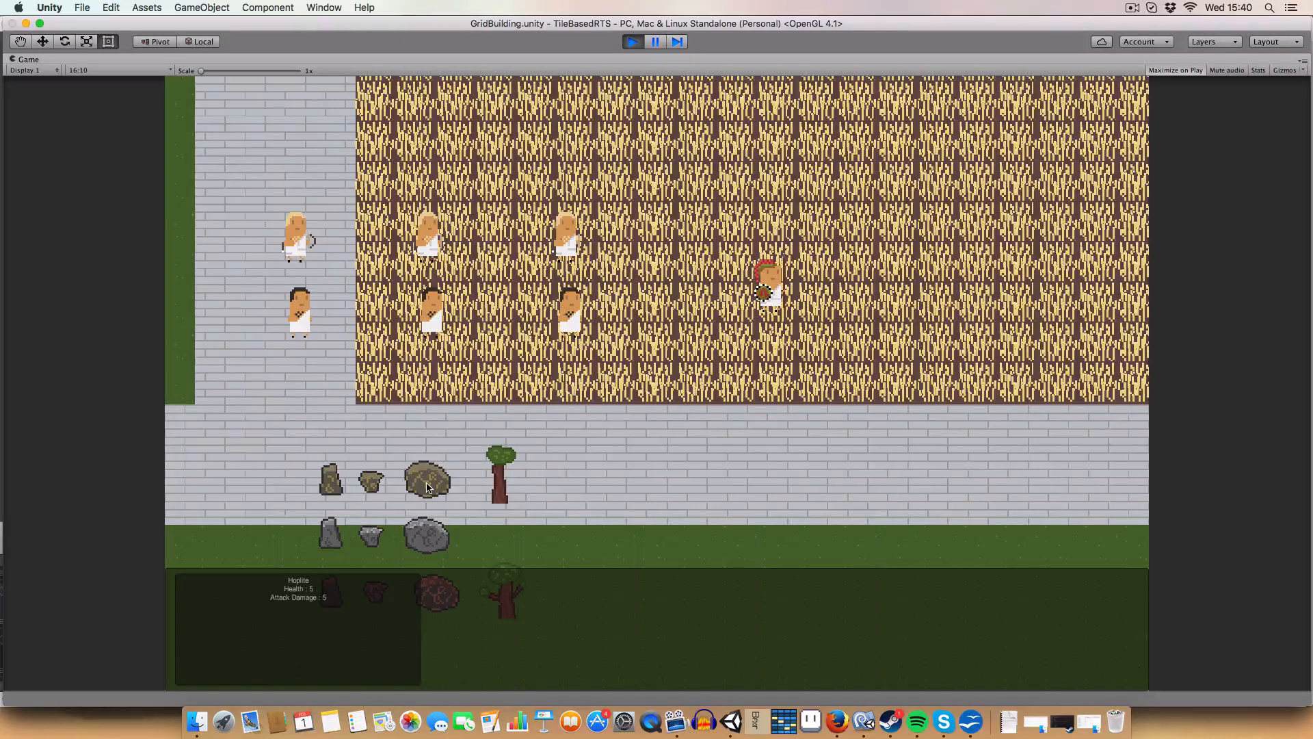
{"action": "mouse_move", "coordinate": [632, 345]}
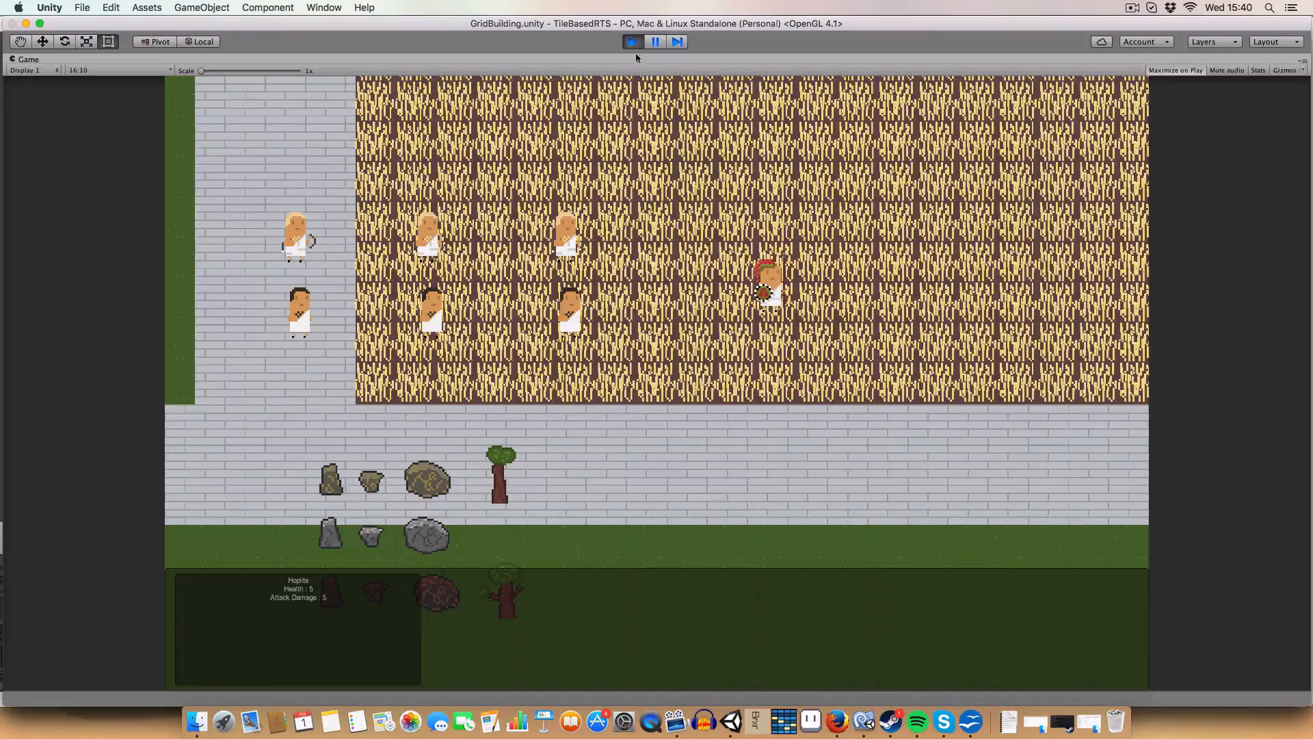
{"action": "mouse_move", "coordinate": [221, 338]}
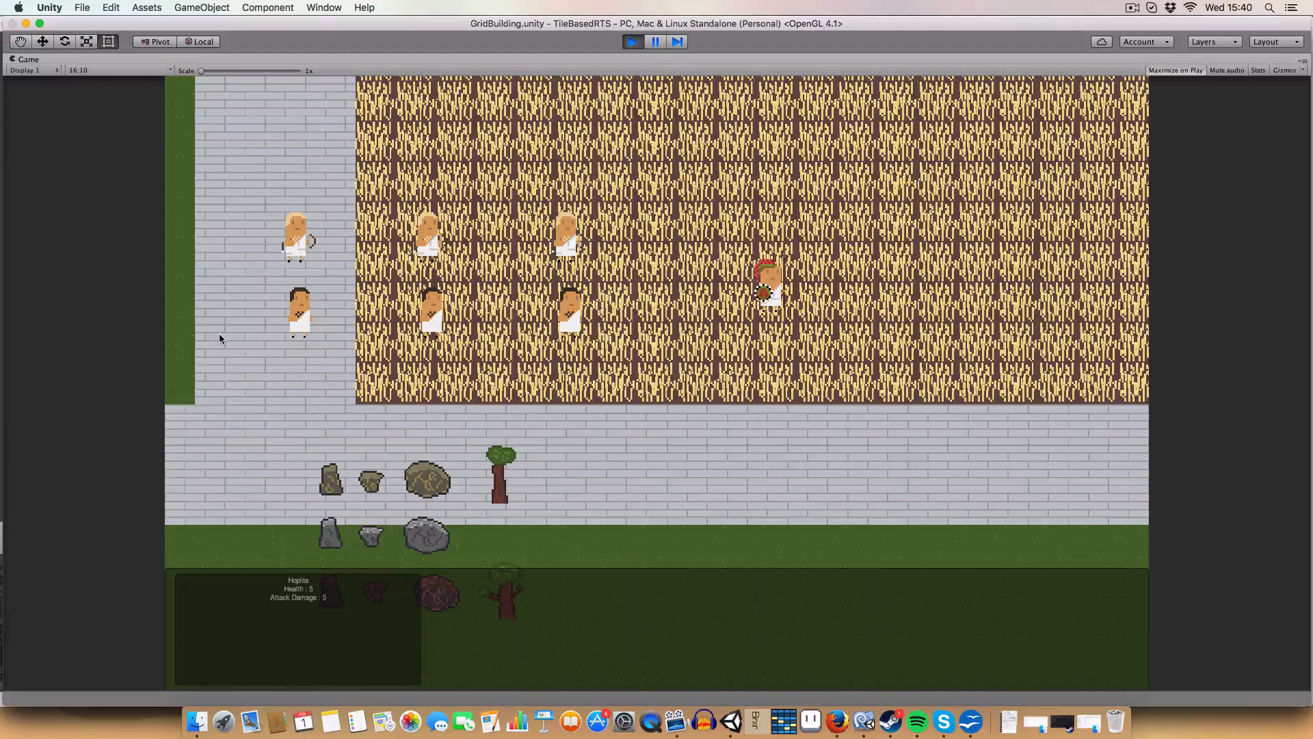
{"action": "mouse_move", "coordinate": [470, 299]}
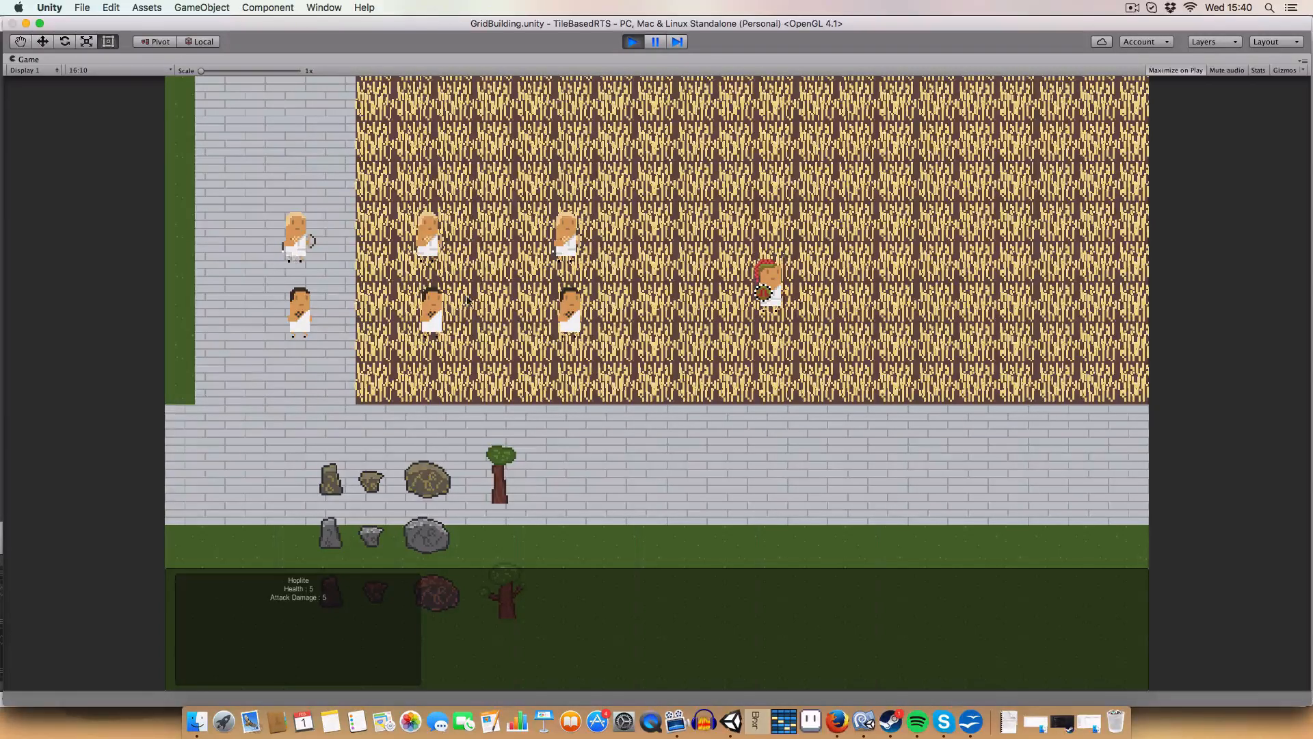